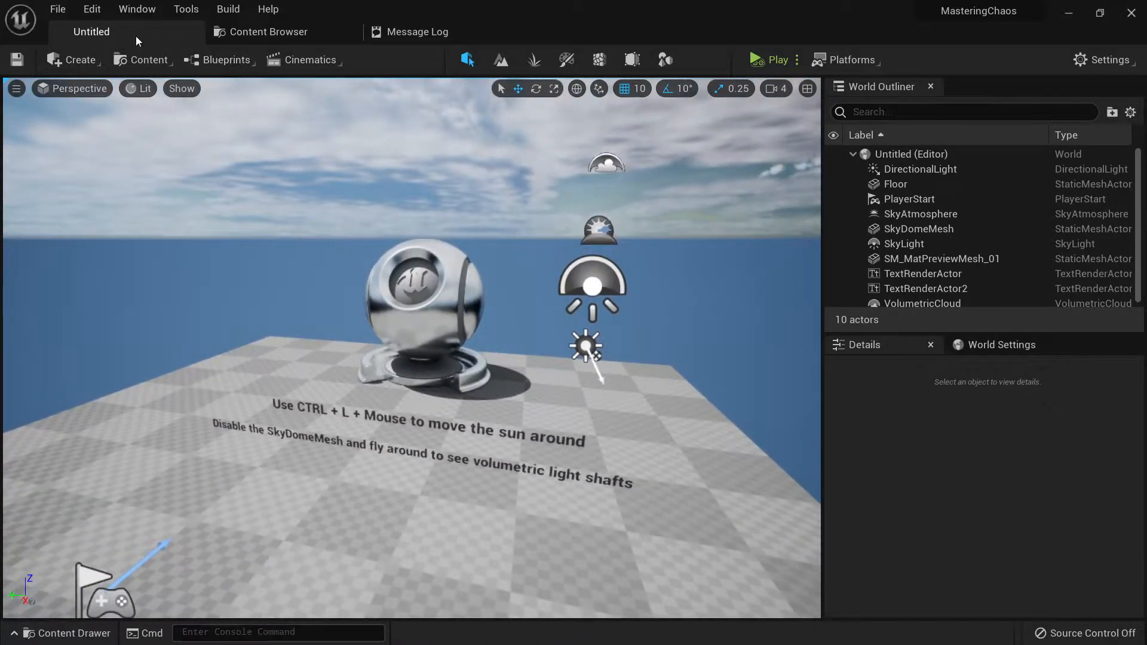
- Check the engine Plugins list for 'field' plugins and close it
click(92, 9)
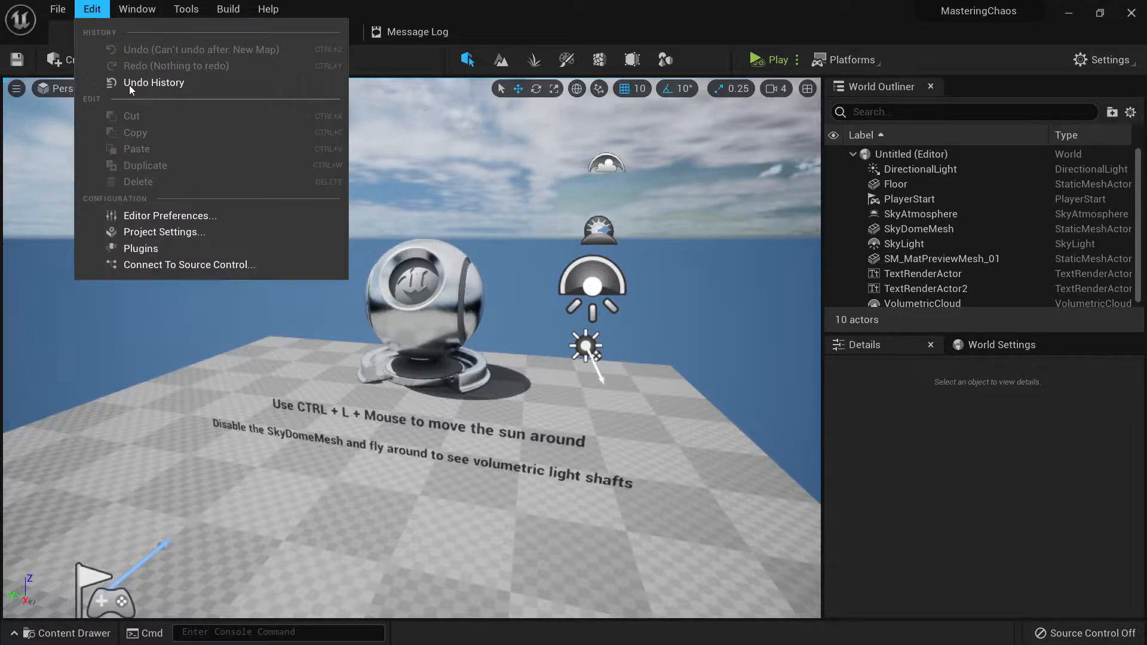
click(141, 249)
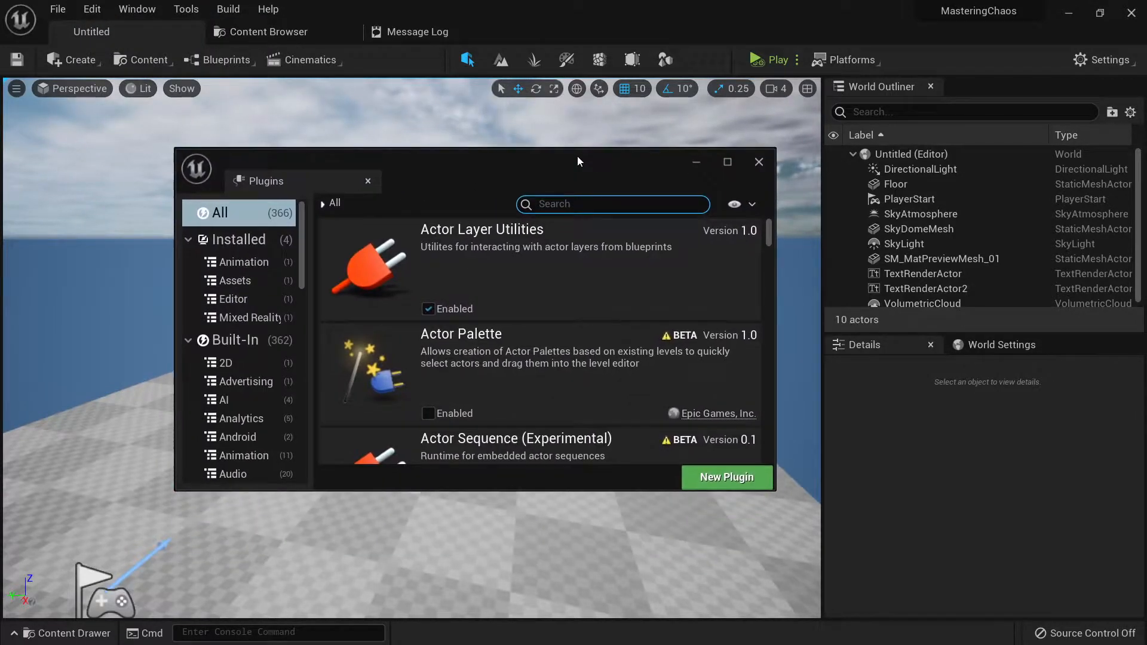
text(field)
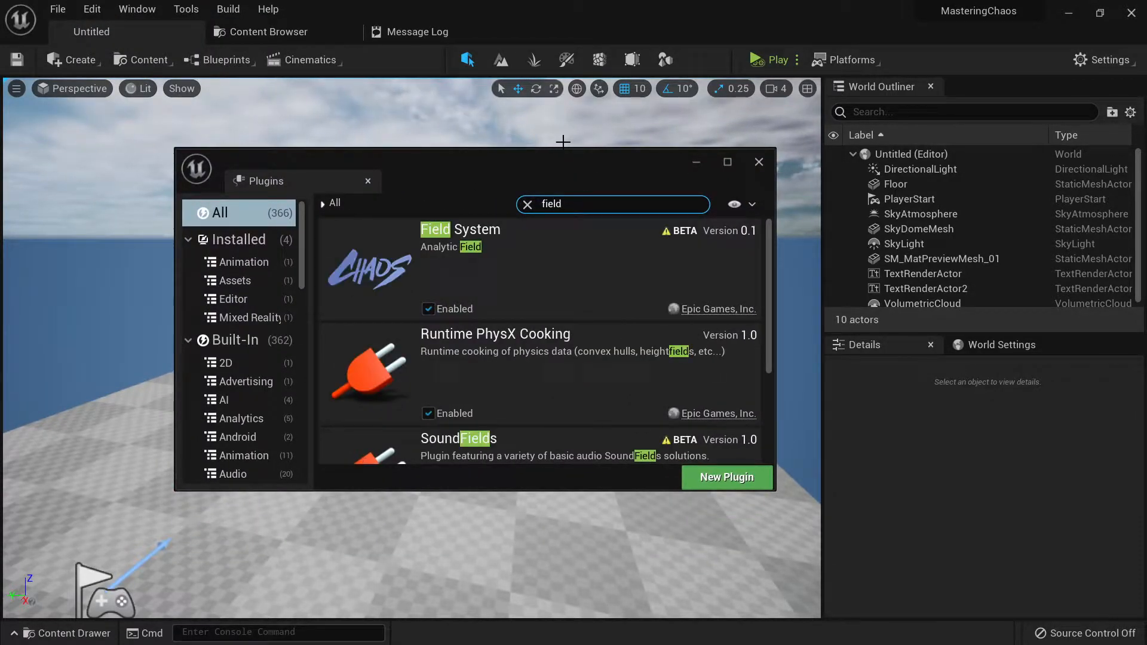
mouse_move(490, 249)
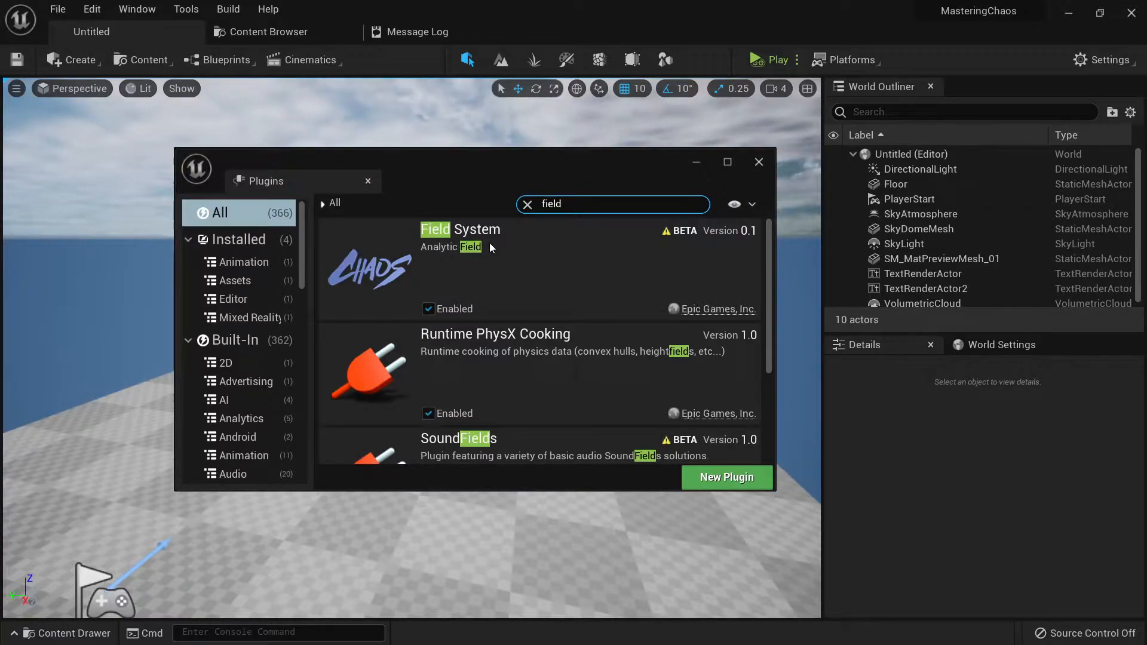
mouse_move(500, 260)
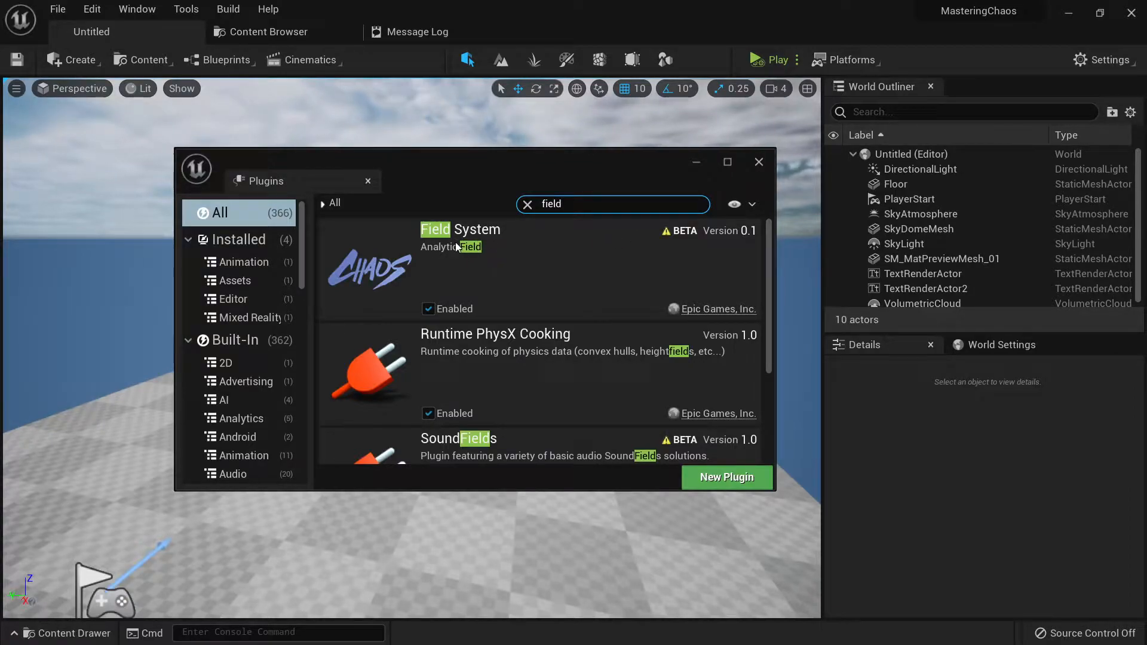
mouse_move(513, 226)
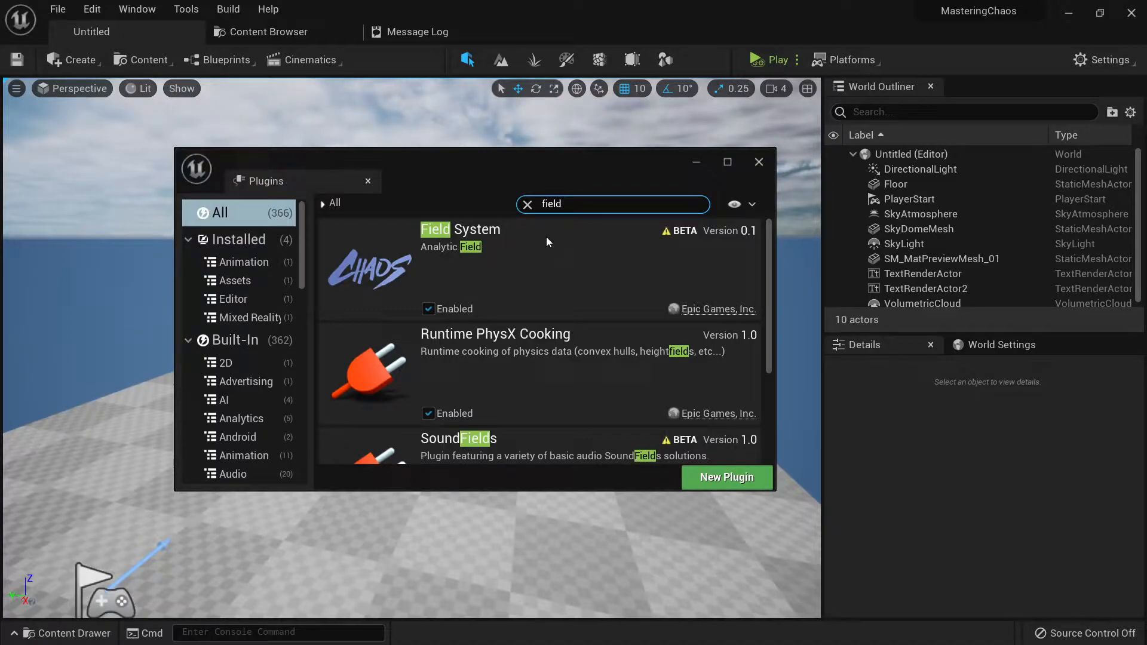
mouse_move(545, 254)
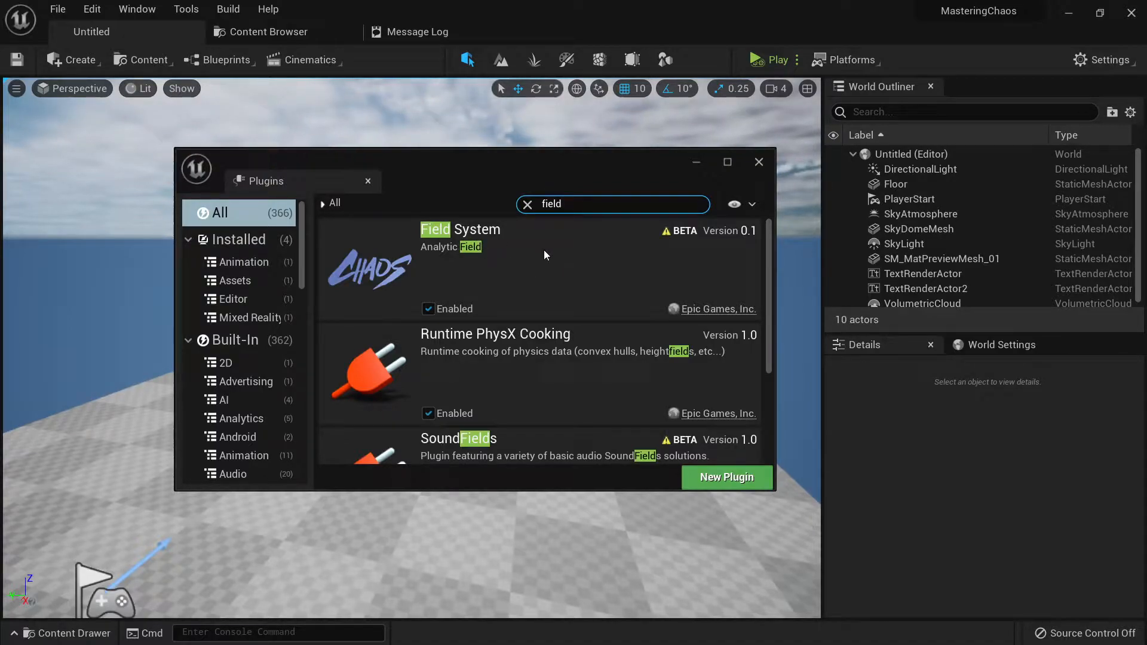
click(759, 162)
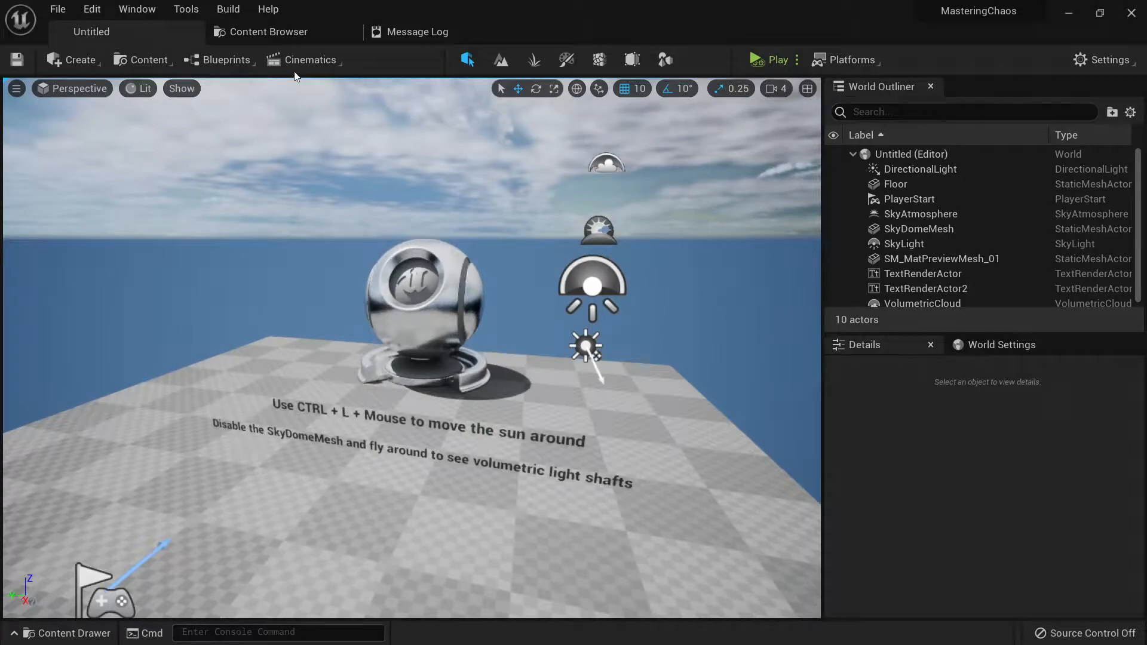
- Open BP_AnchorField's Construction Script and add a Get Field System Component node
click(268, 32)
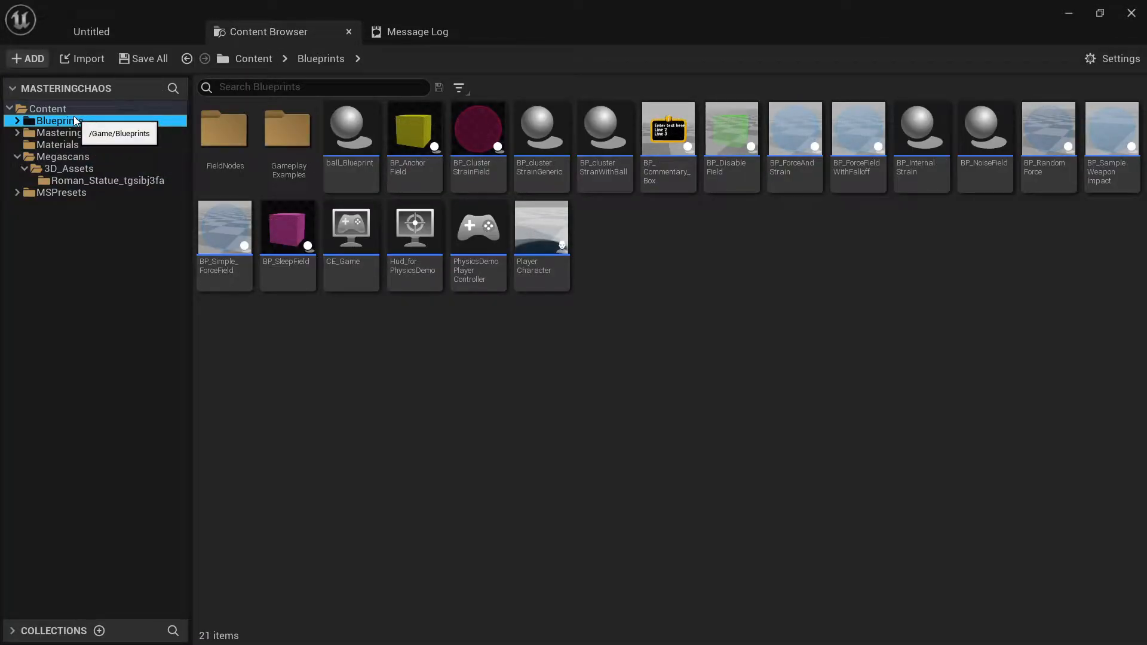
double_click(414, 131)
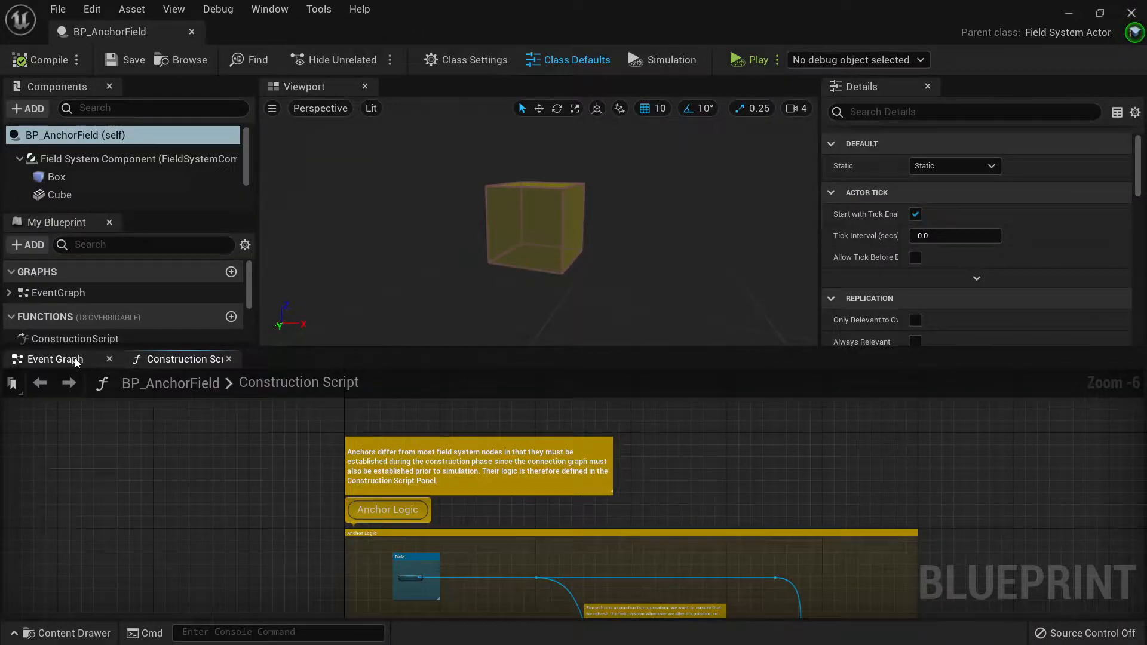
click(55, 360)
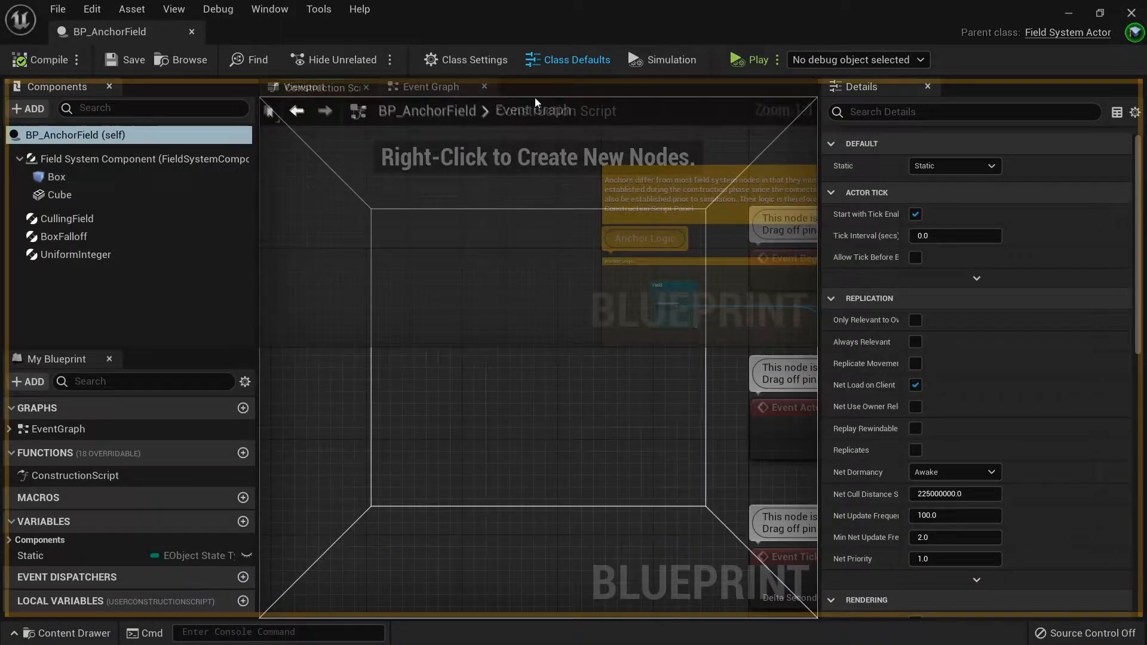
click(431, 86)
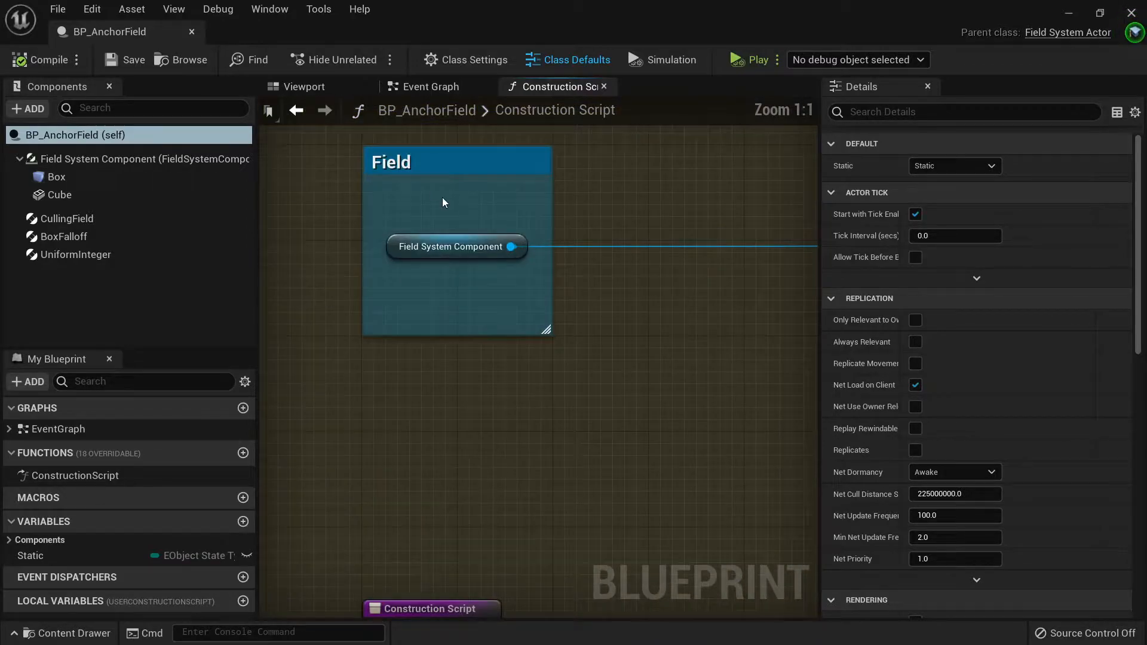
click(451, 246)
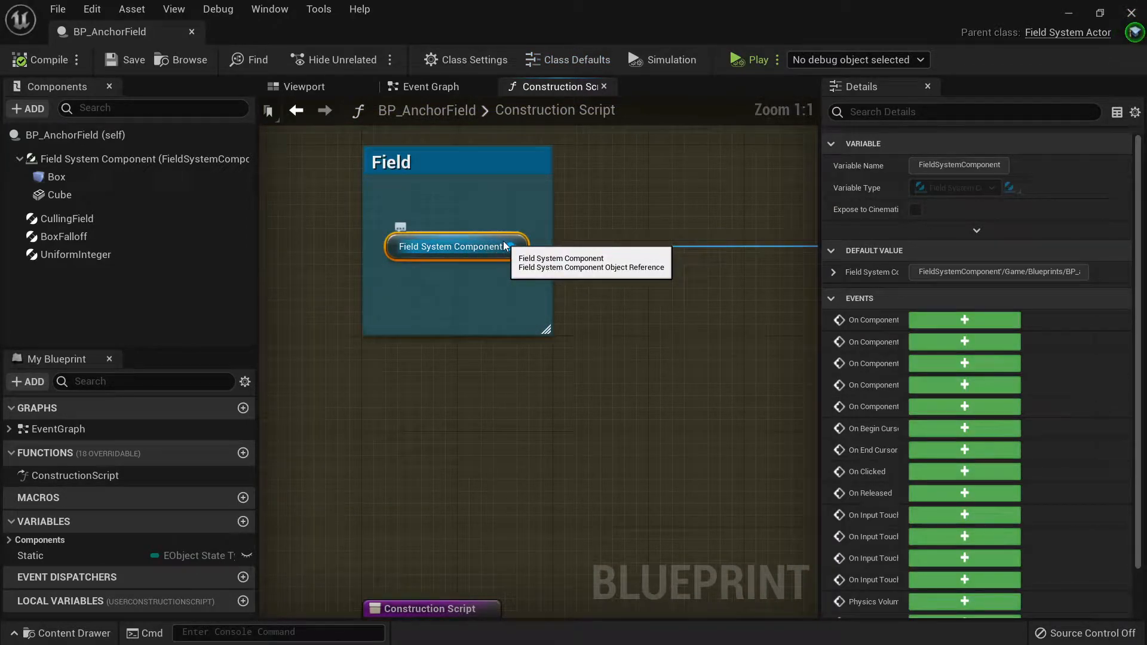
text(f)
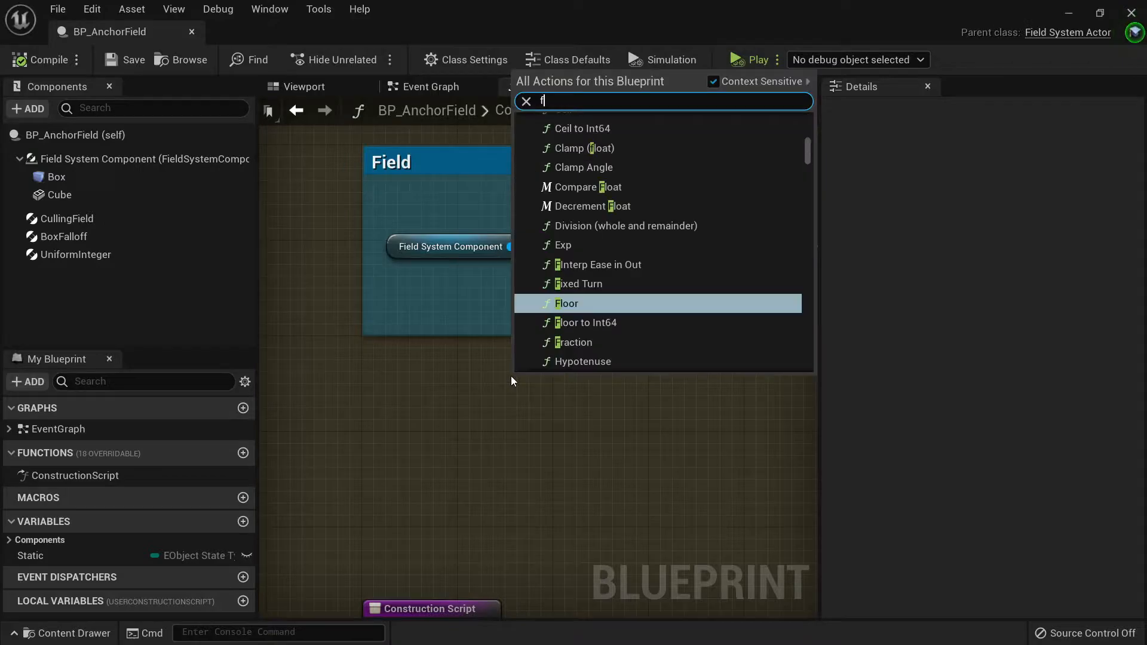
text(ield sys)
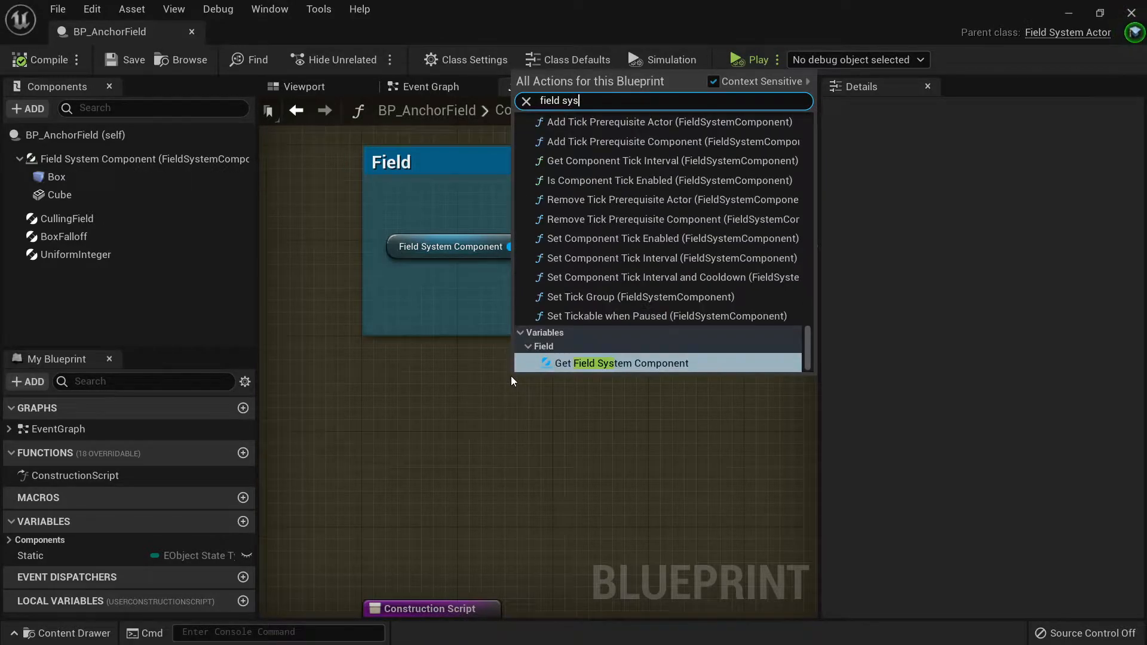
click(622, 363)
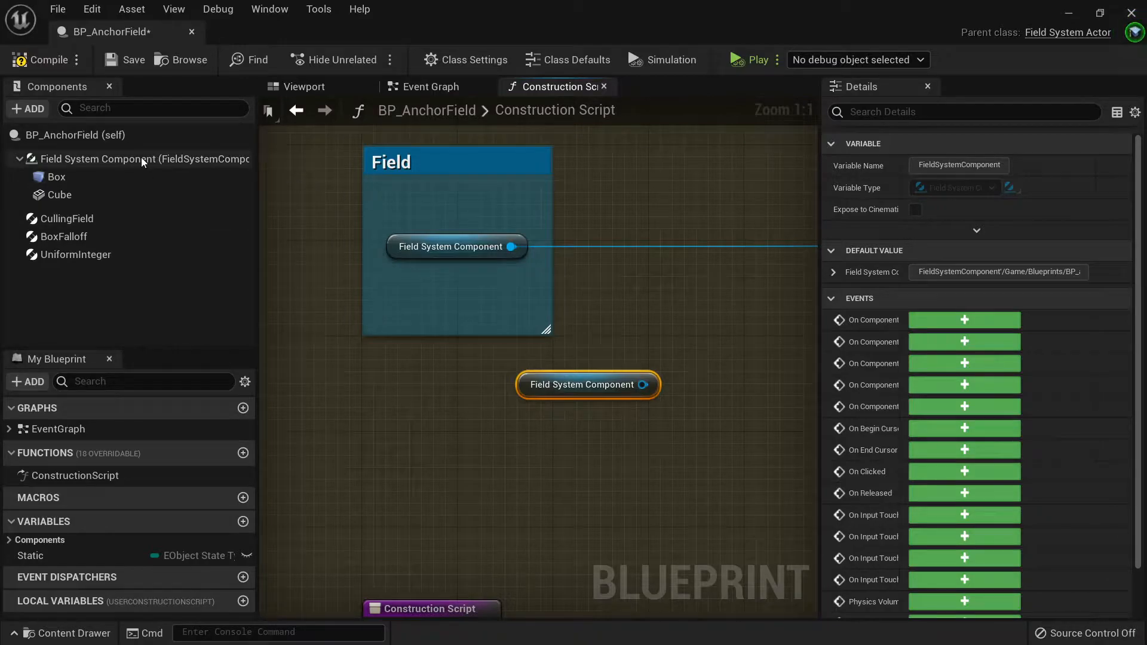
mouse_move(553, 413)
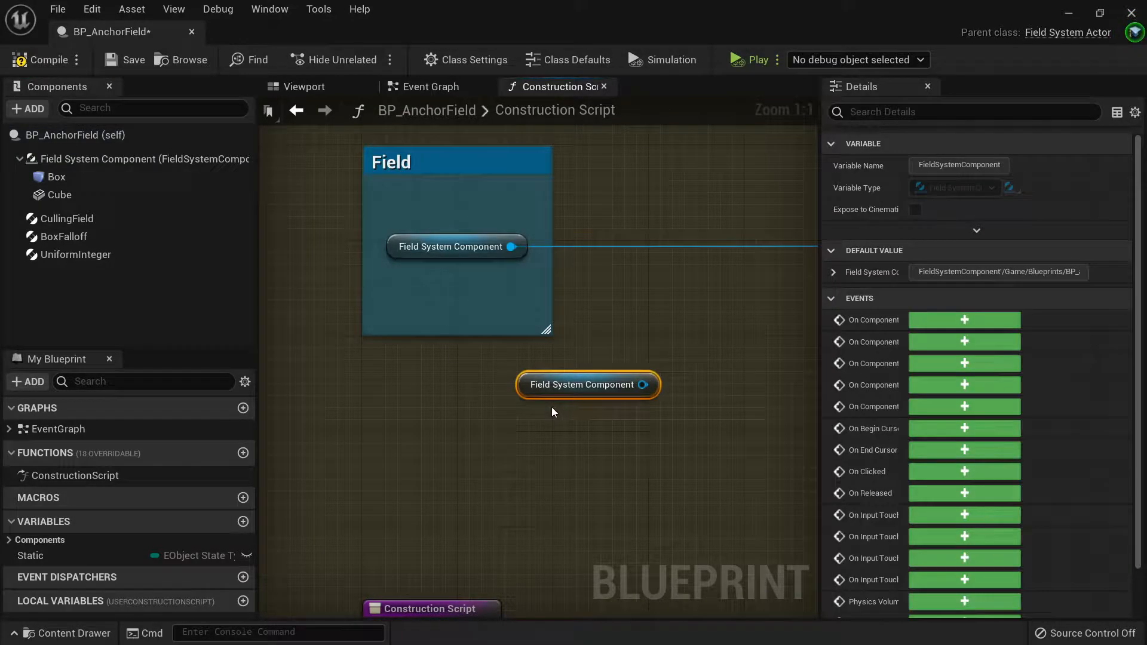
- Inspect the CullingField and UniformInteger components and search 'field' in Add Component
click(65, 217)
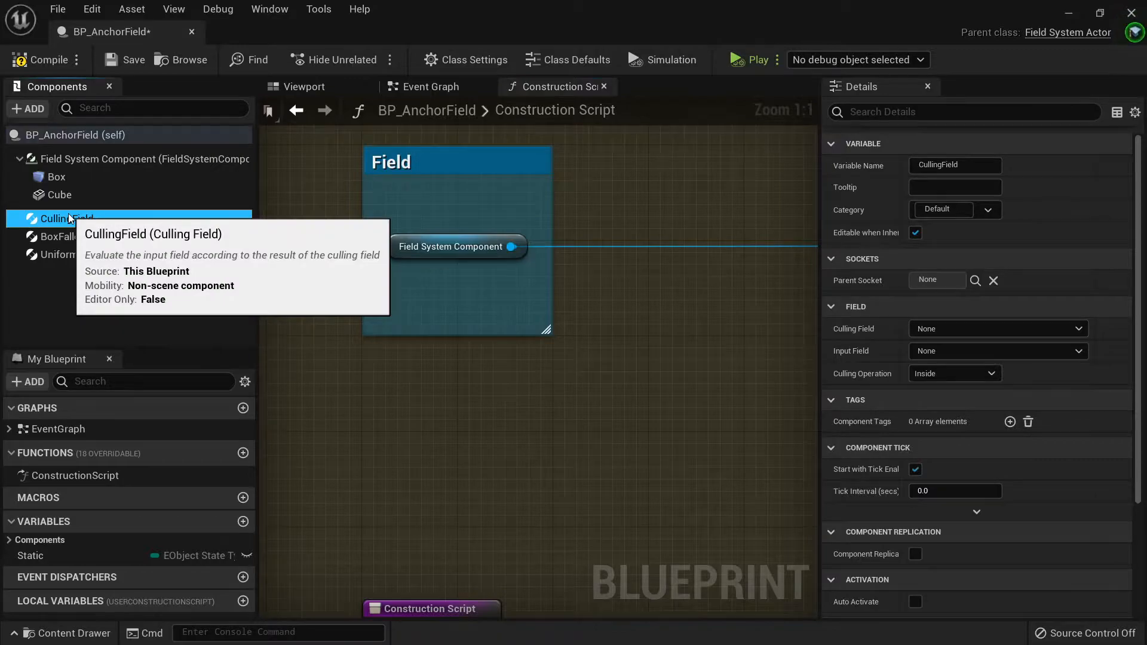
click(74, 253)
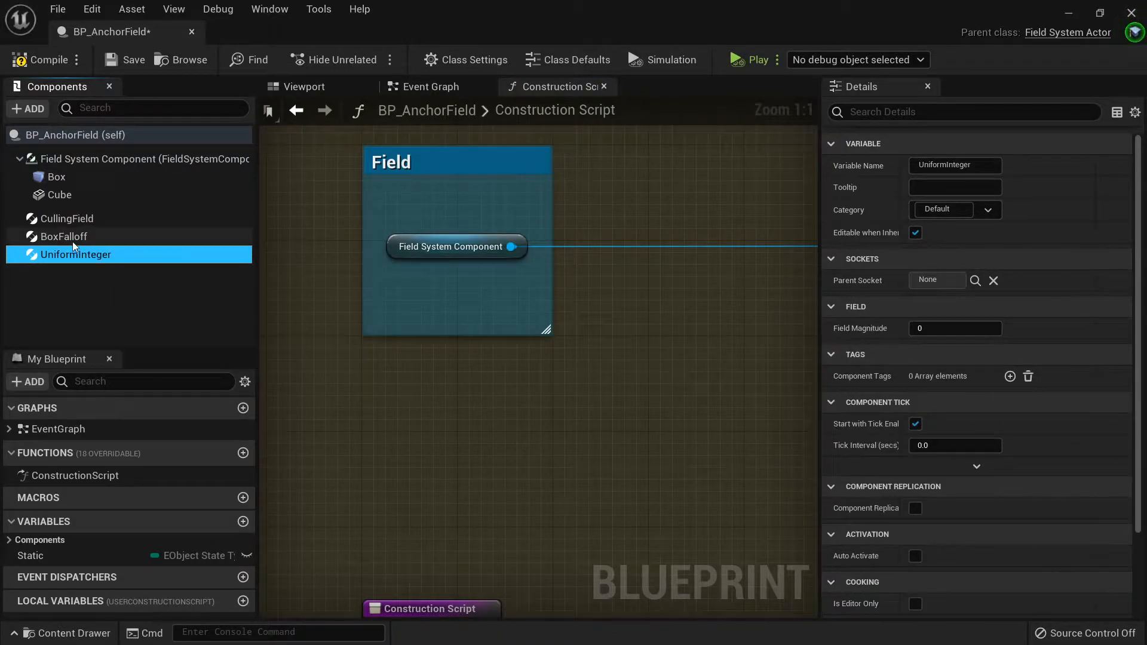
click(27, 109)
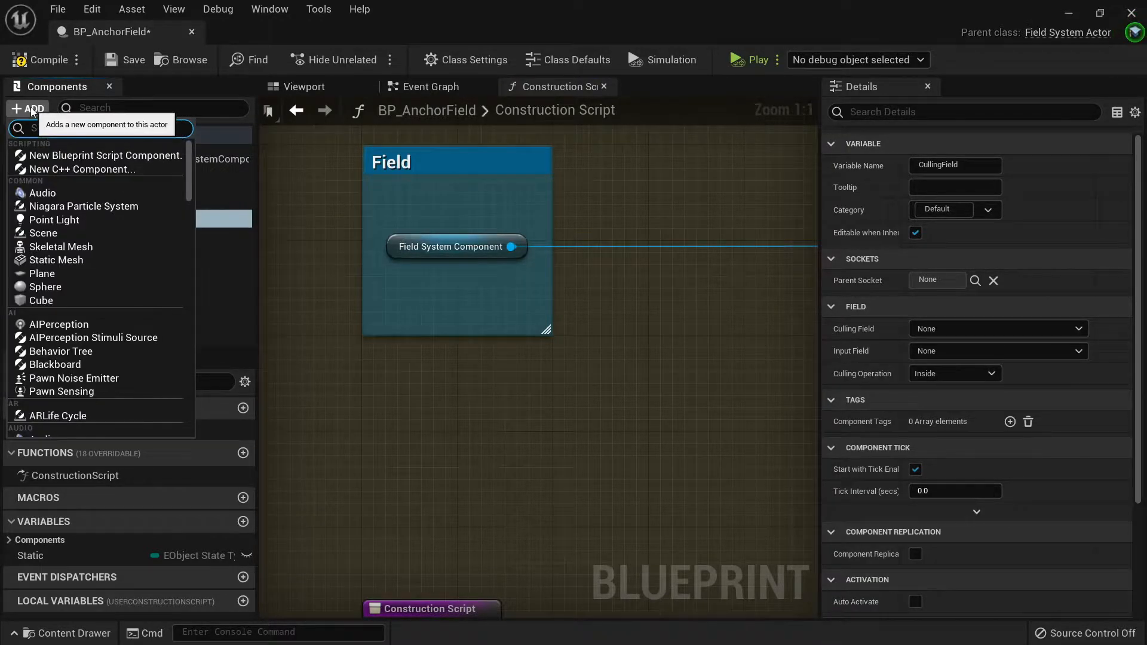
text(field)
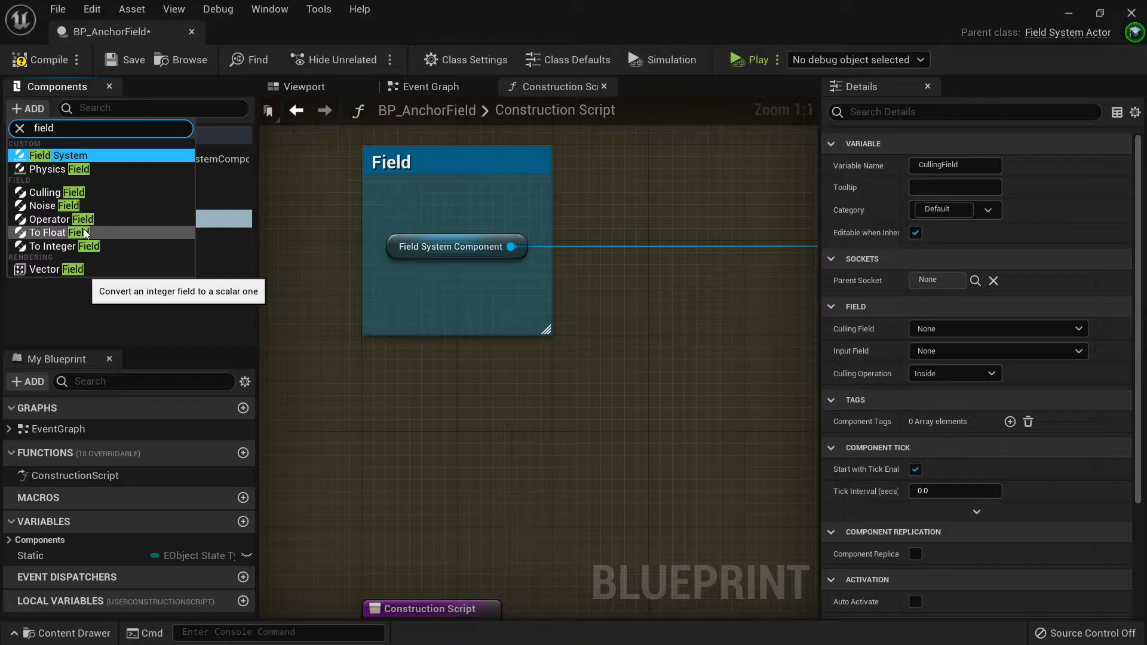
mouse_move(583, 454)
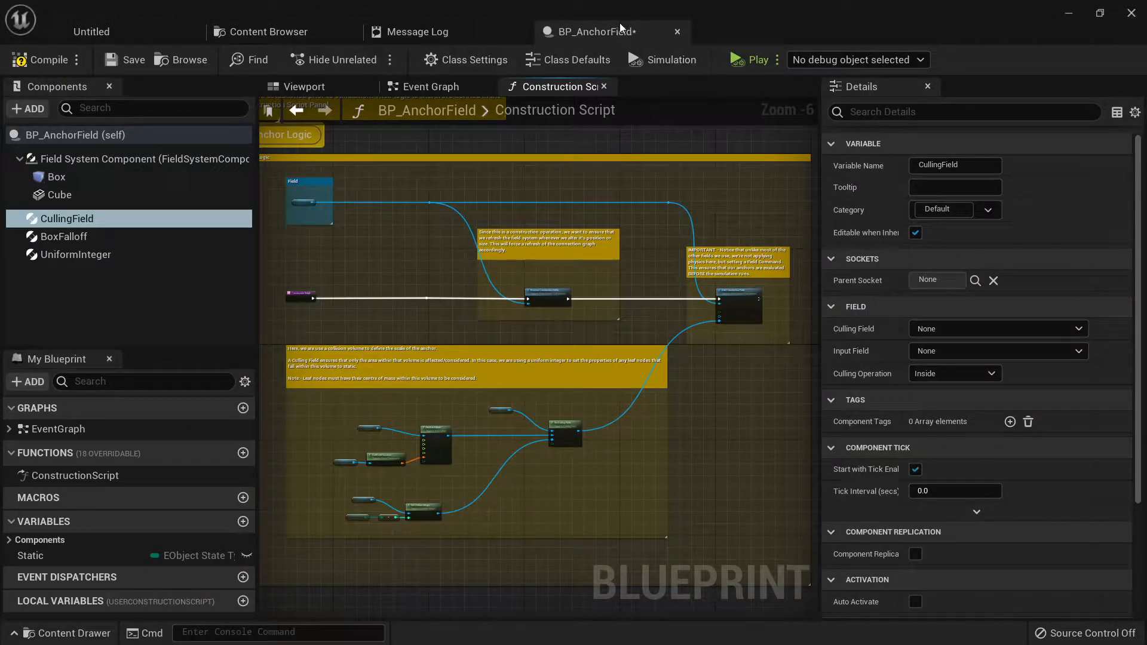
- Open BP_ClusterStrainField's Event Graph and show the Add Transient Field node's physics types
click(269, 31)
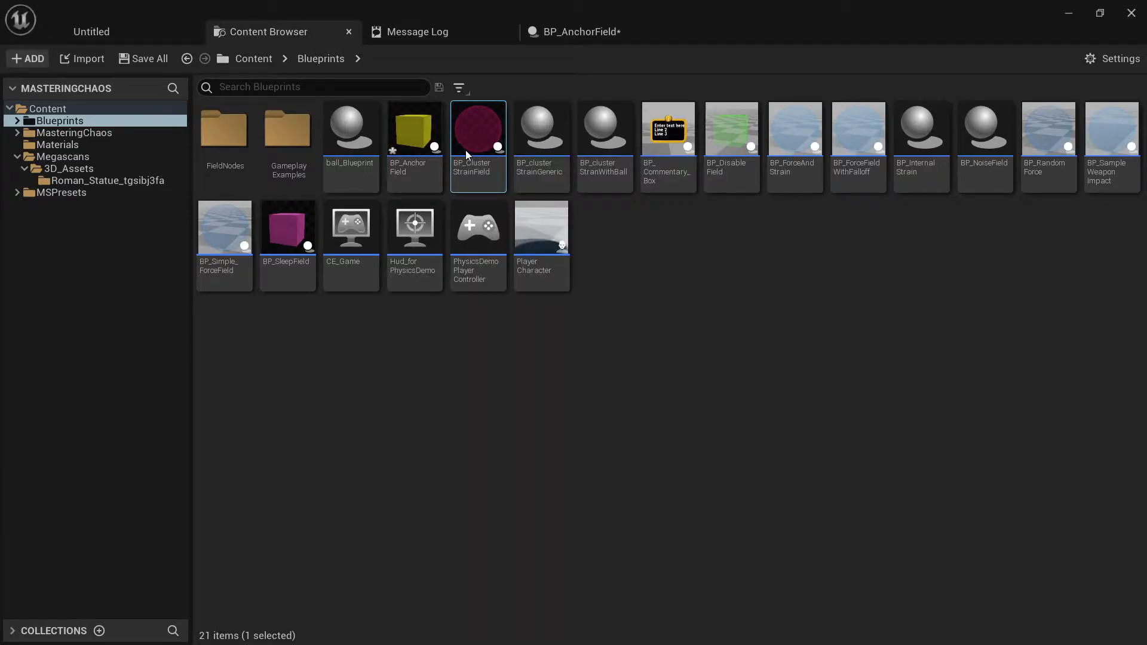
double_click(478, 130)
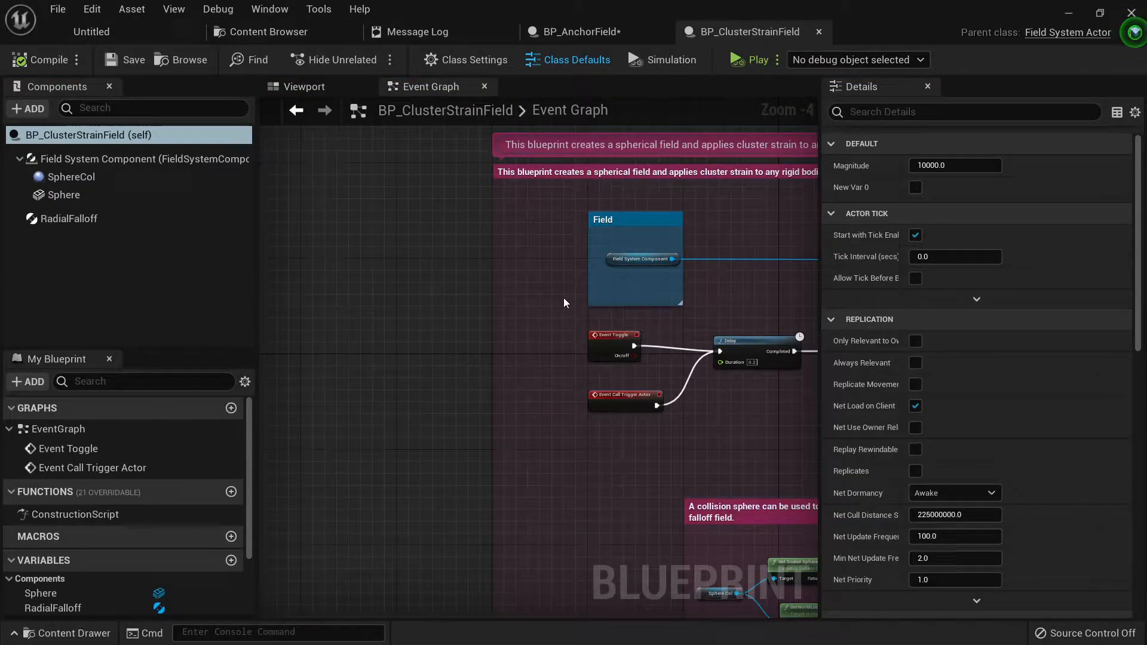
scroll(down, 3)
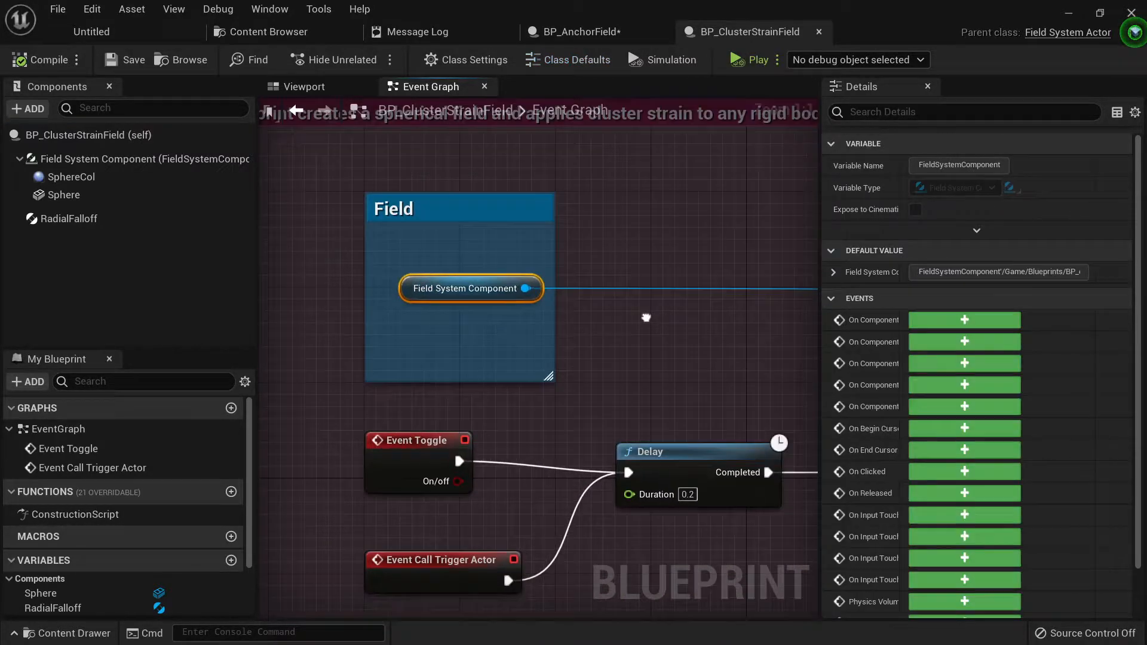
scroll(down, 3)
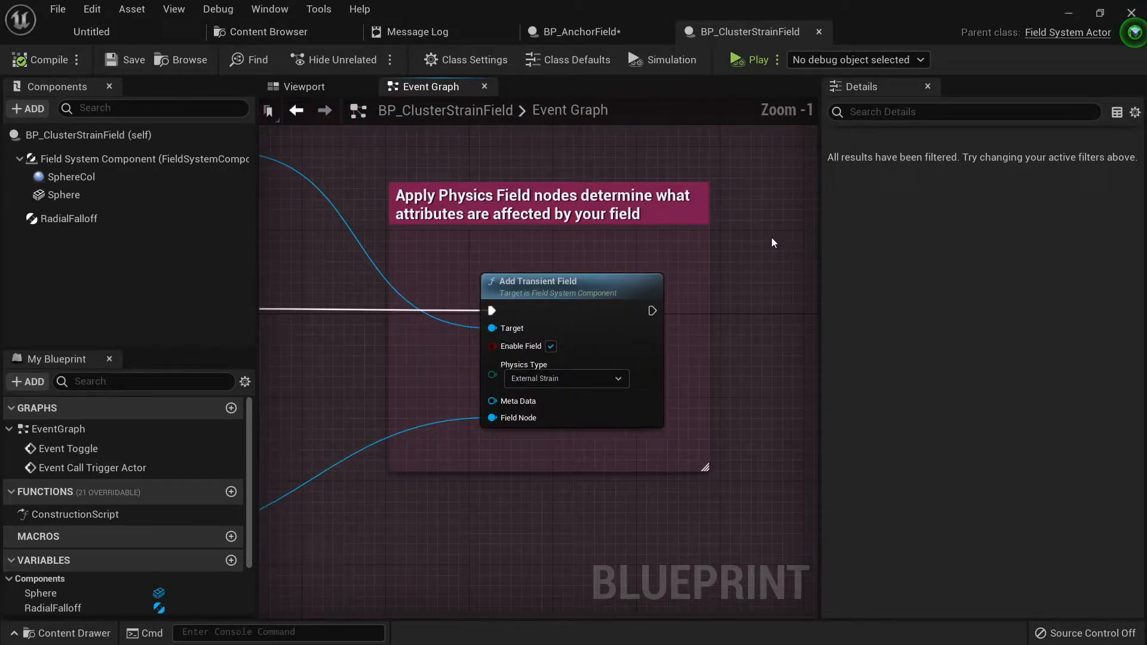
click(571, 282)
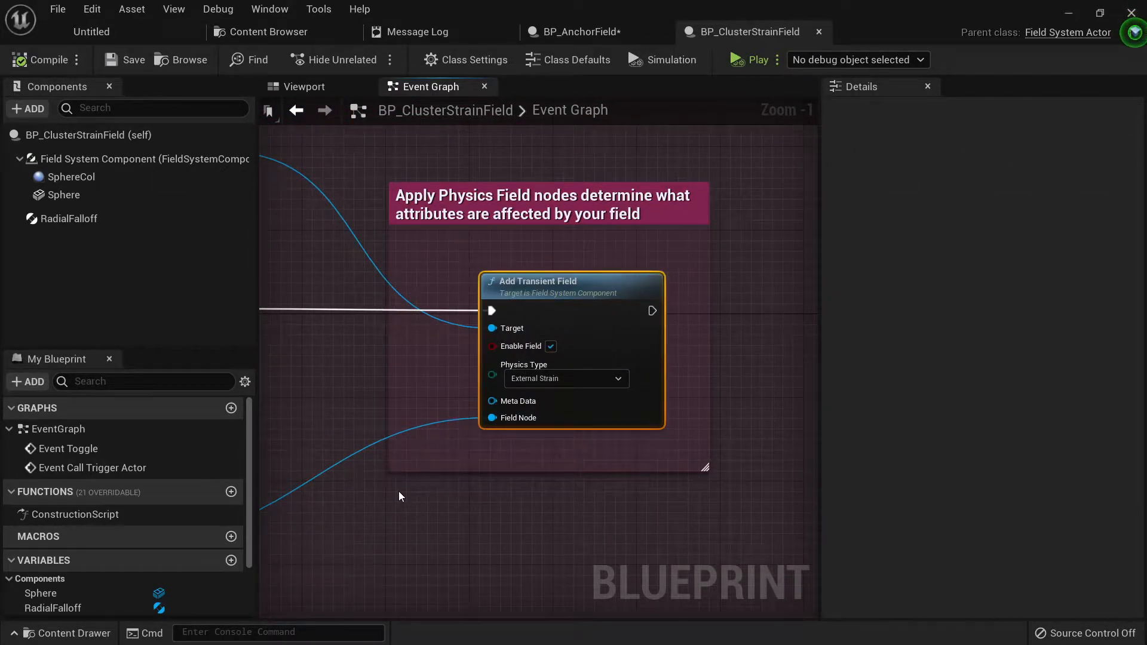
click(564, 379)
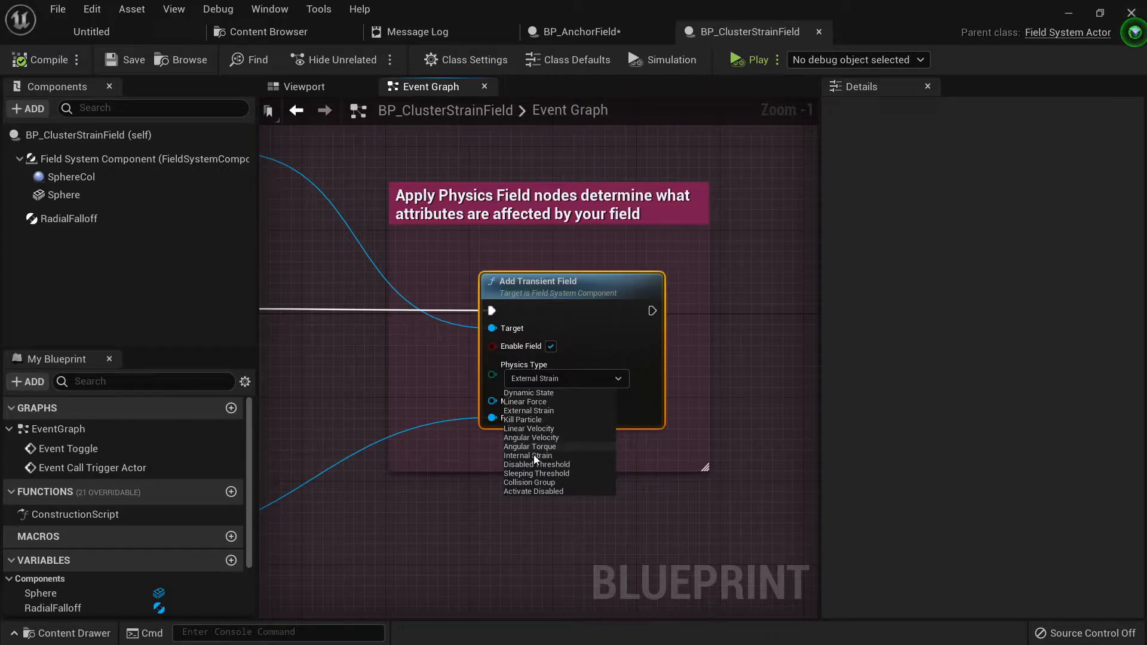
mouse_move(525, 410)
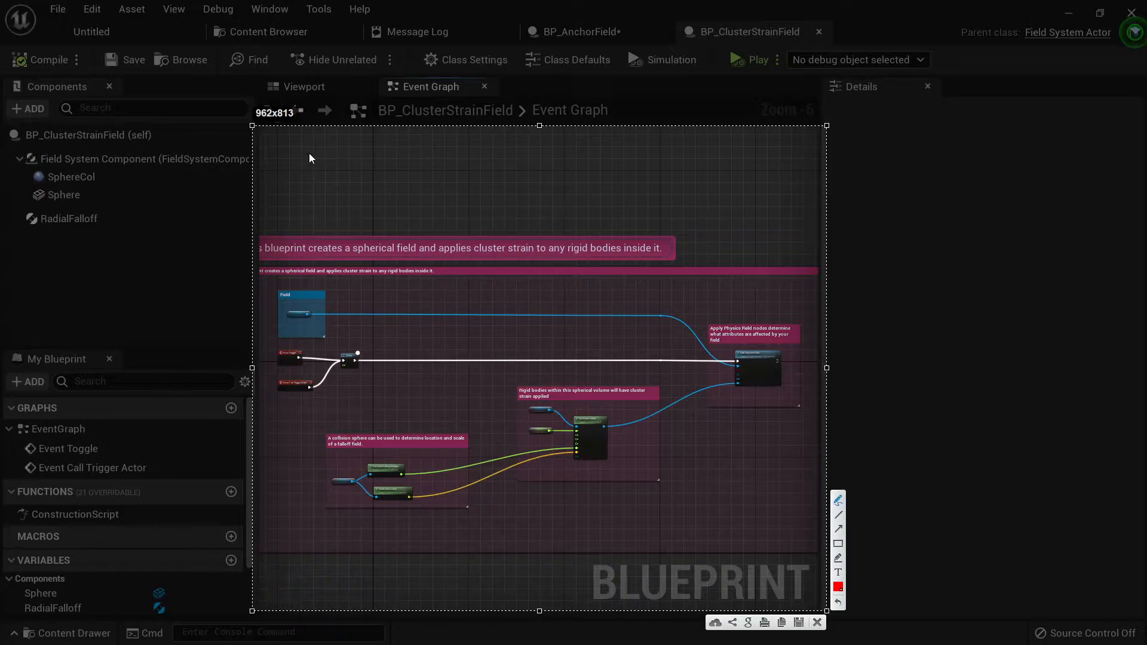
drag(325, 154, 396, 179)
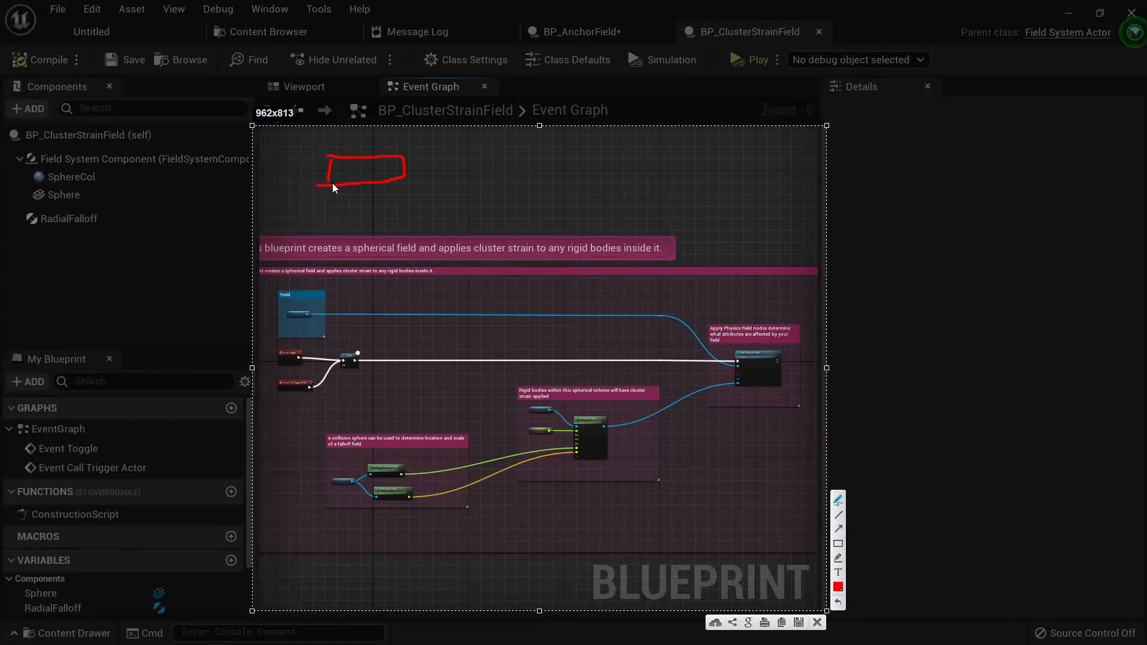
mouse_move(410, 183)
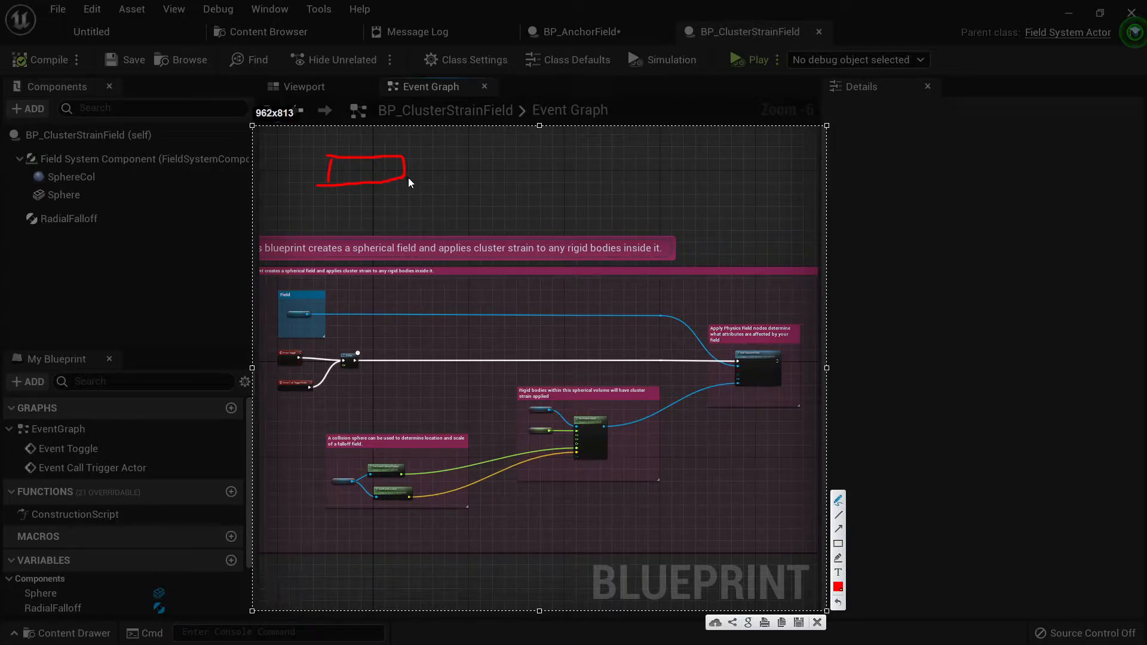
drag(406, 181, 481, 177)
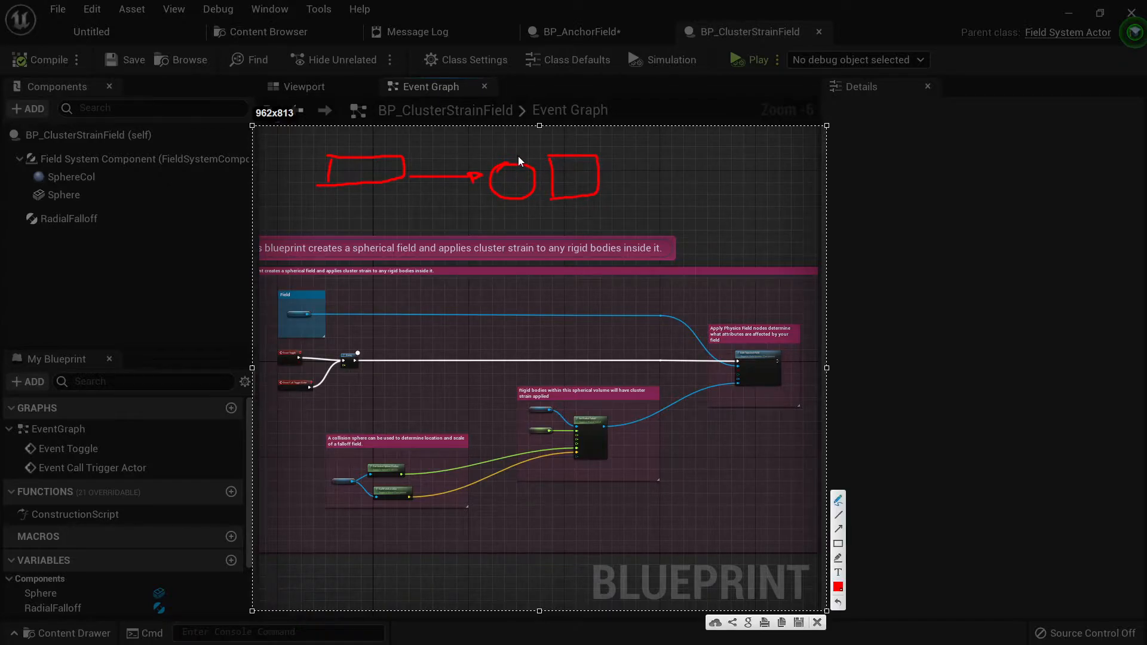
text(Area)
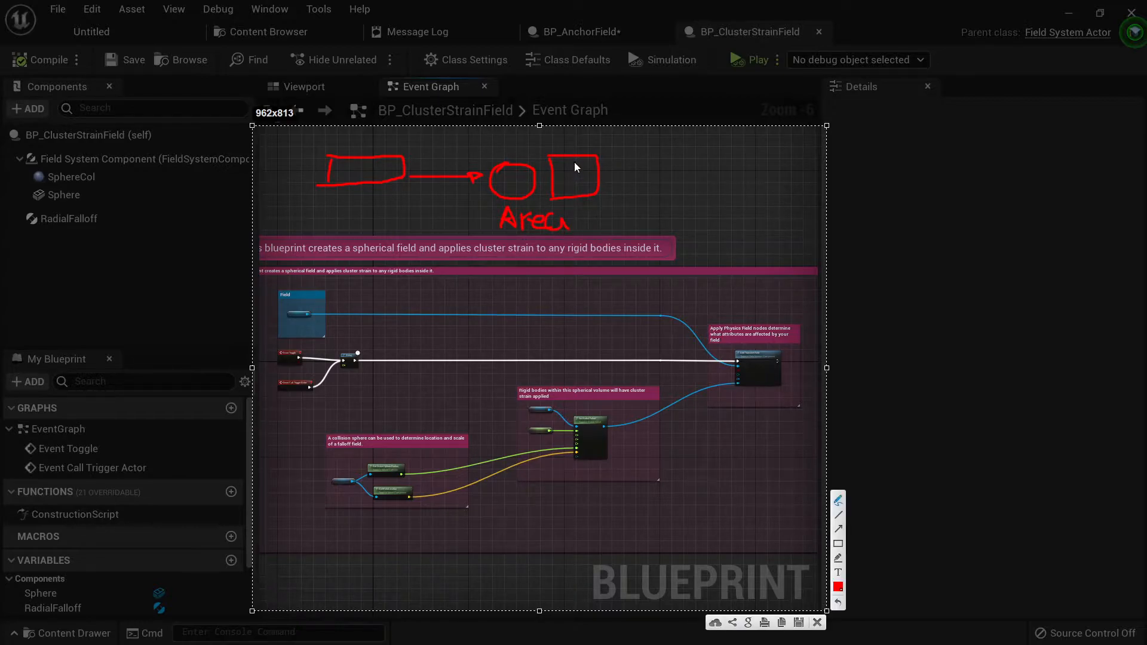
mouse_move(612, 171)
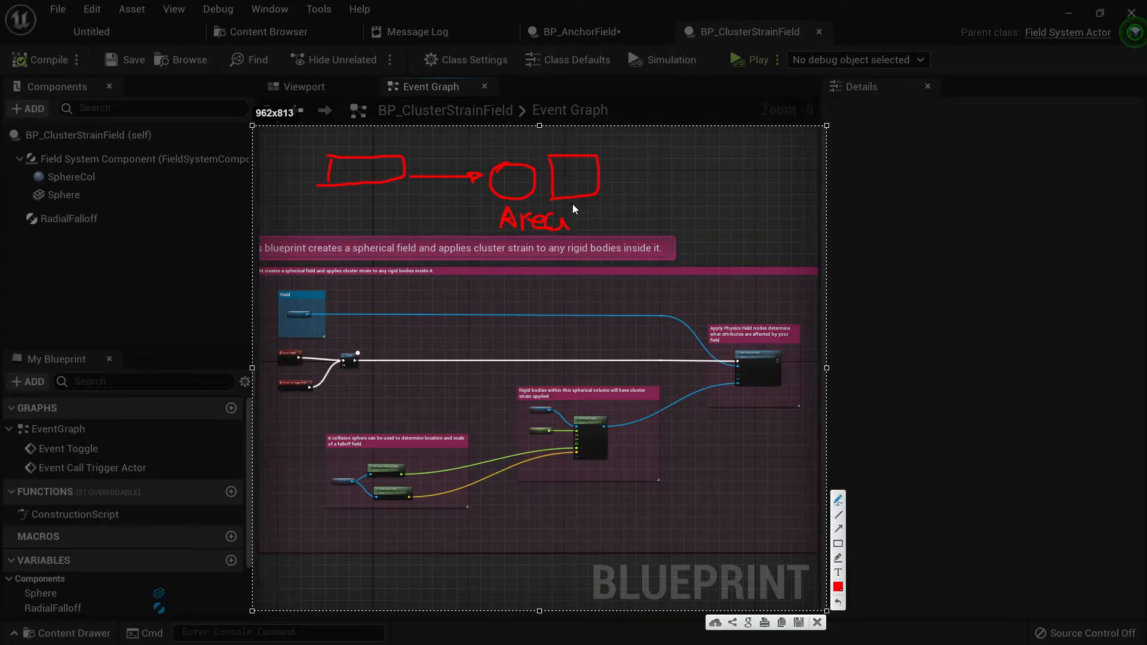
mouse_move(530, 141)
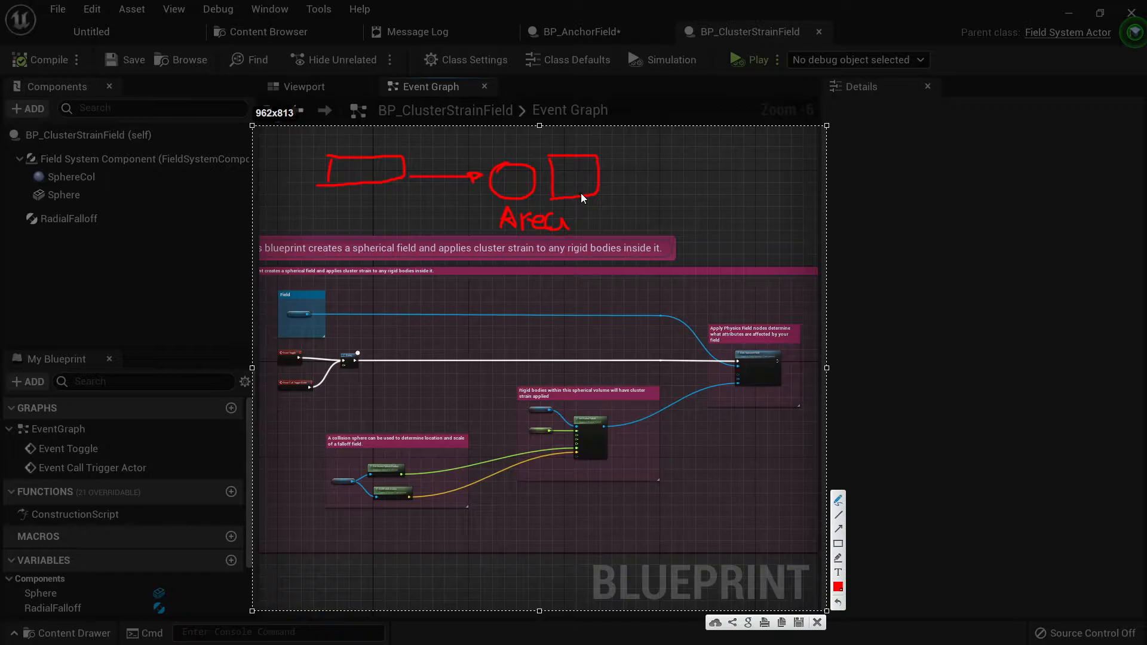
mouse_move(592, 169)
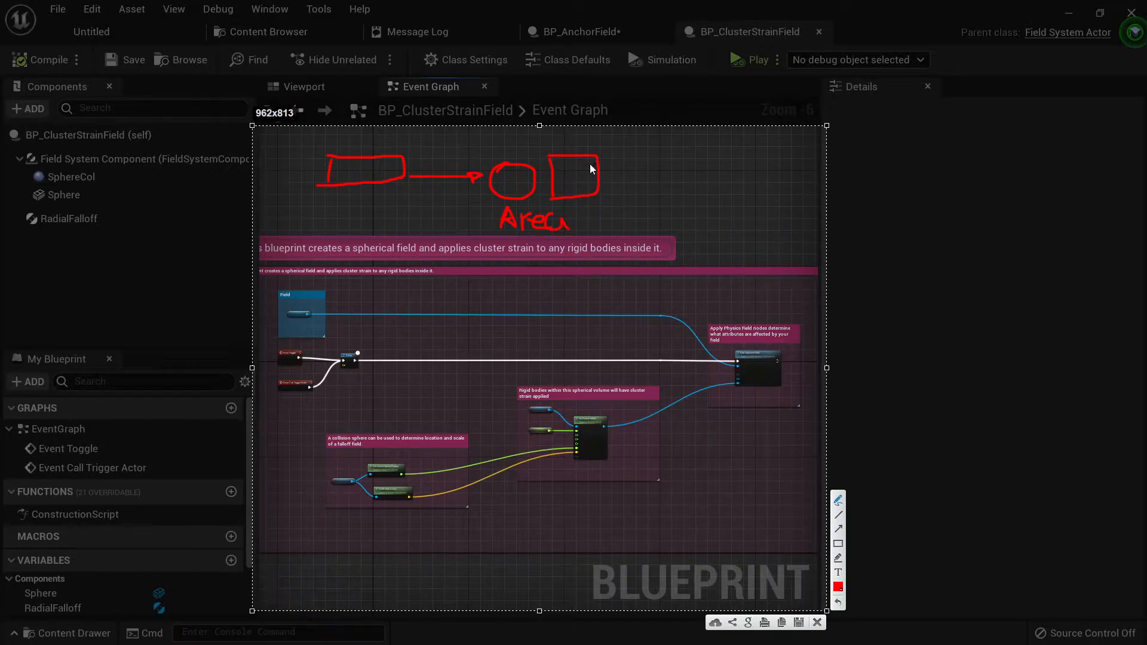
mouse_move(614, 182)
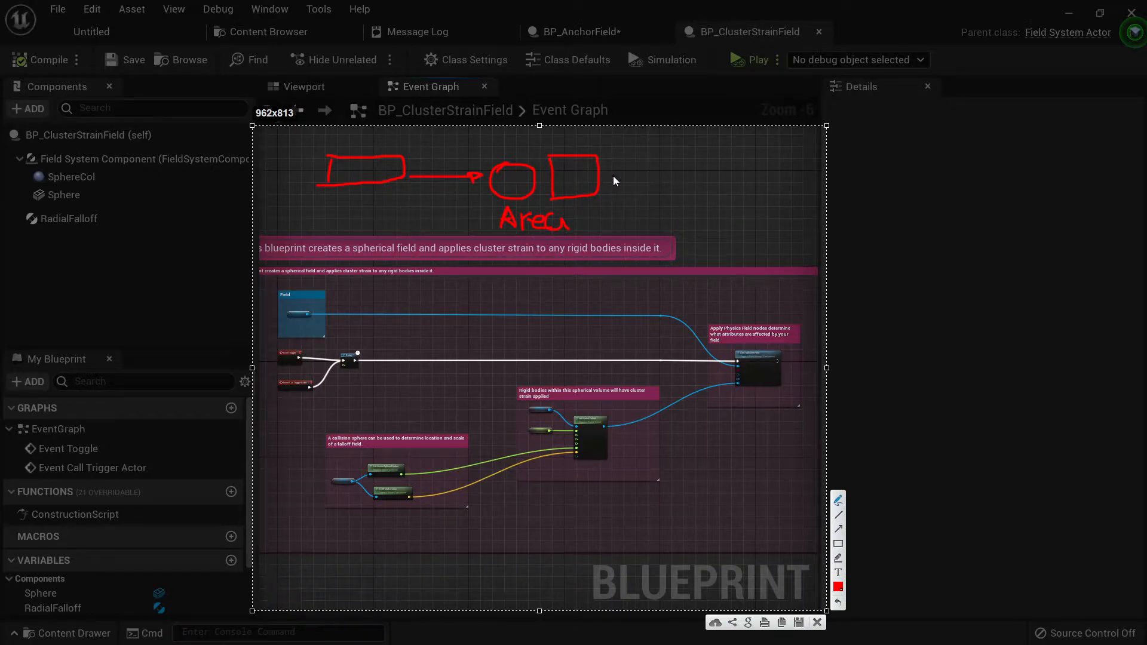
drag(600, 179, 692, 179)
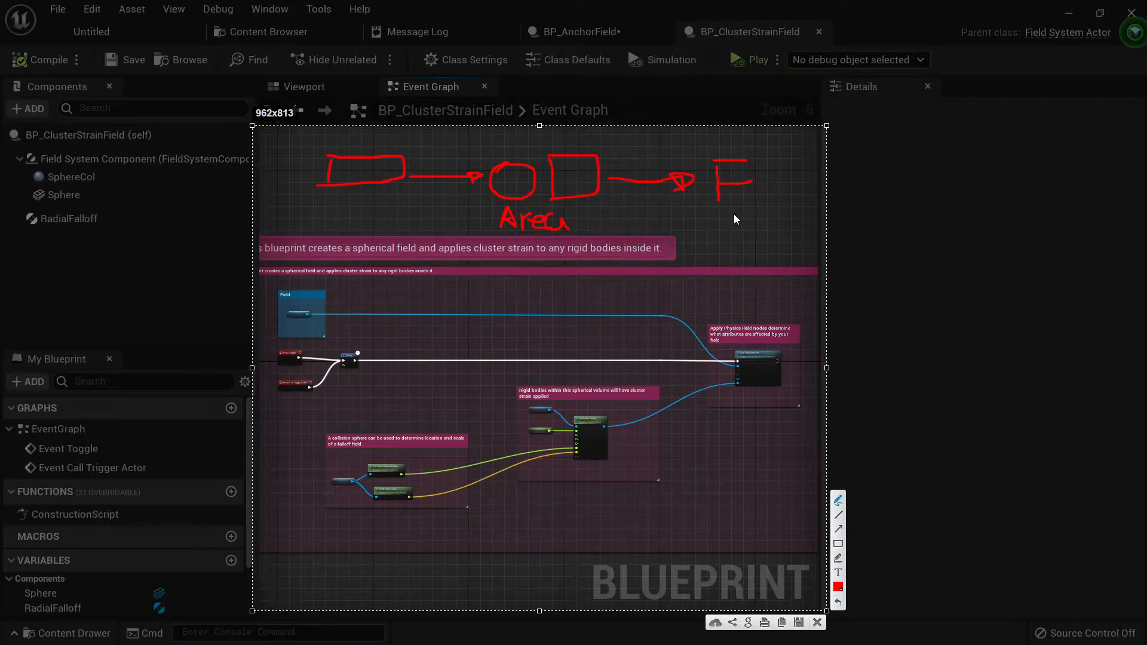
mouse_move(717, 166)
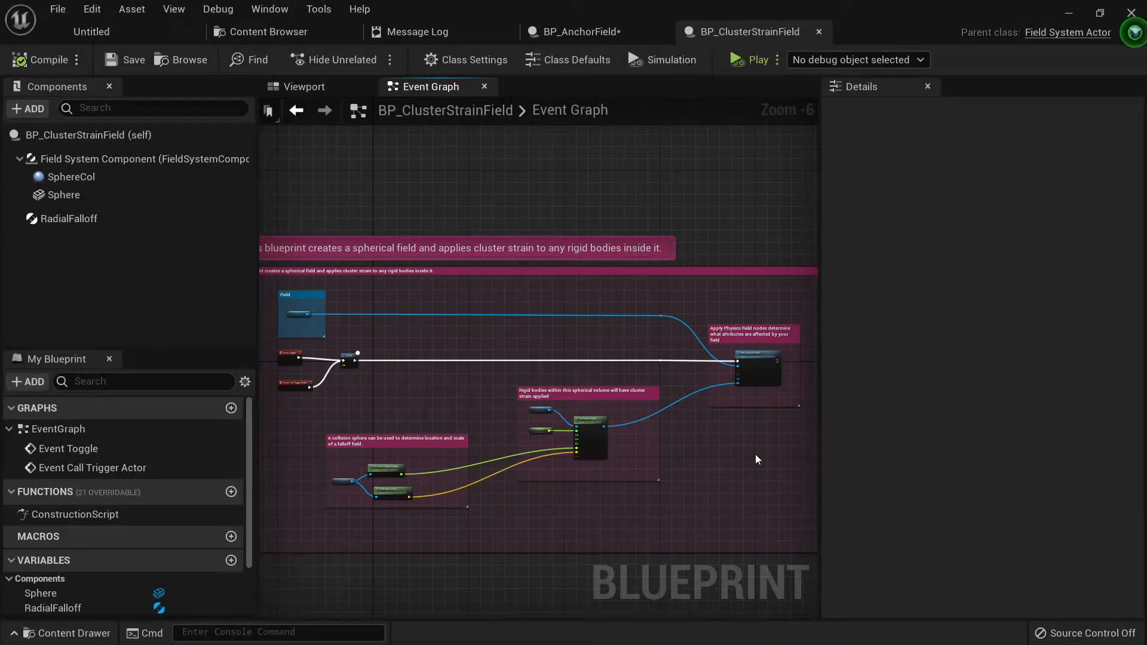
drag(758, 459, 640, 313)
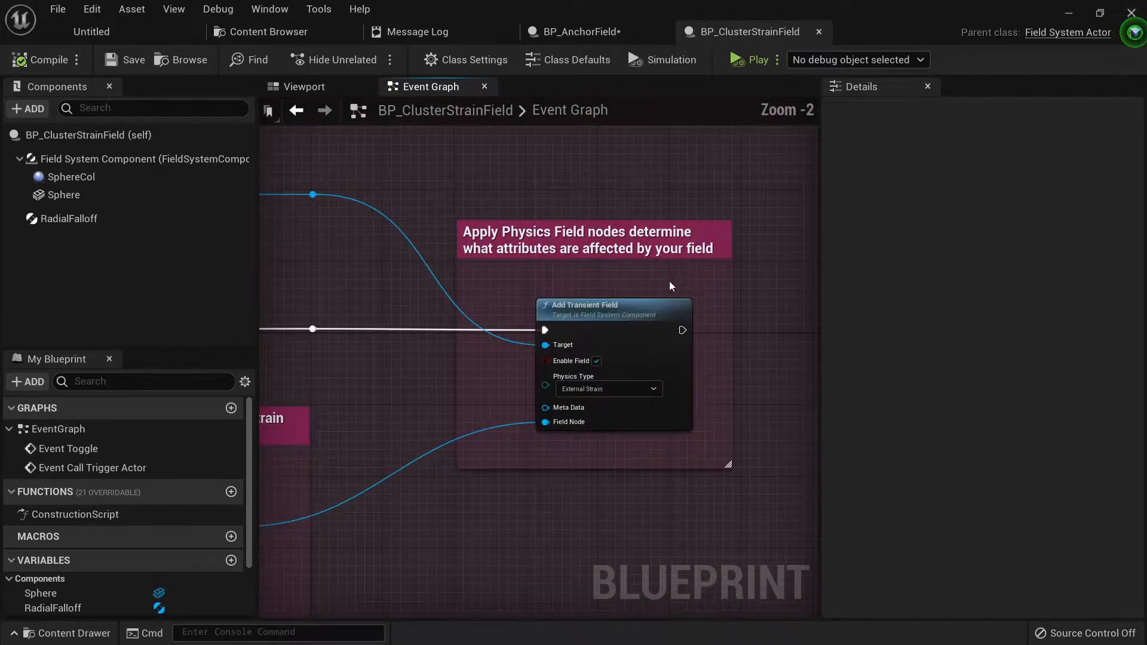
- Zoom the graph, then switch from the blueprint to the Message Log
scroll(down, 3)
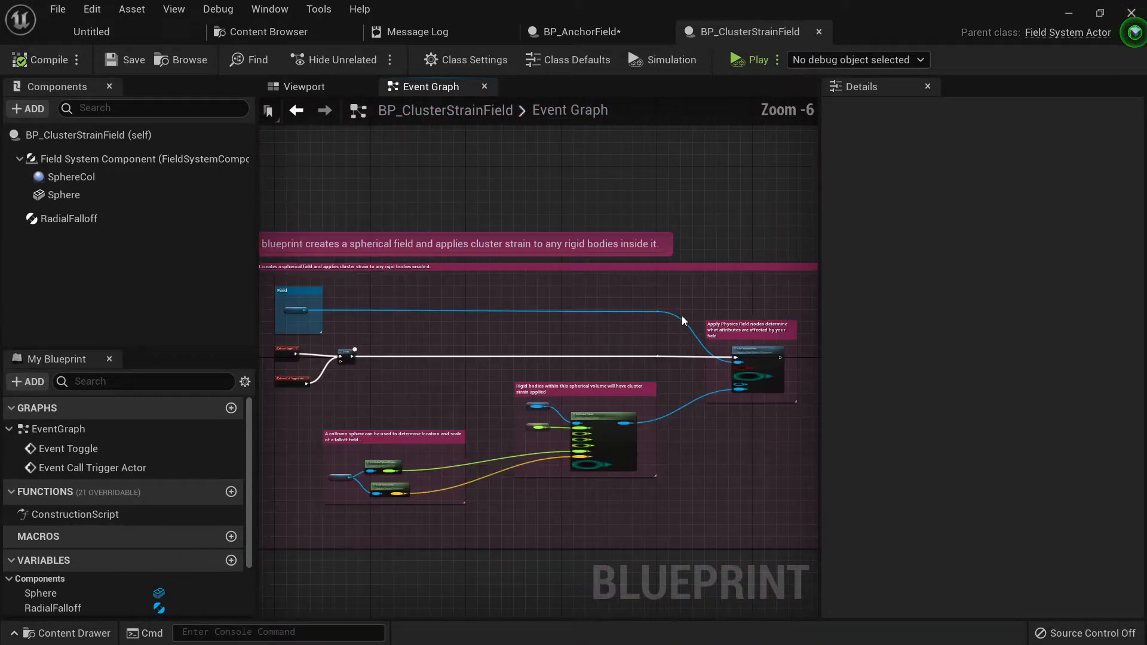
click(585, 31)
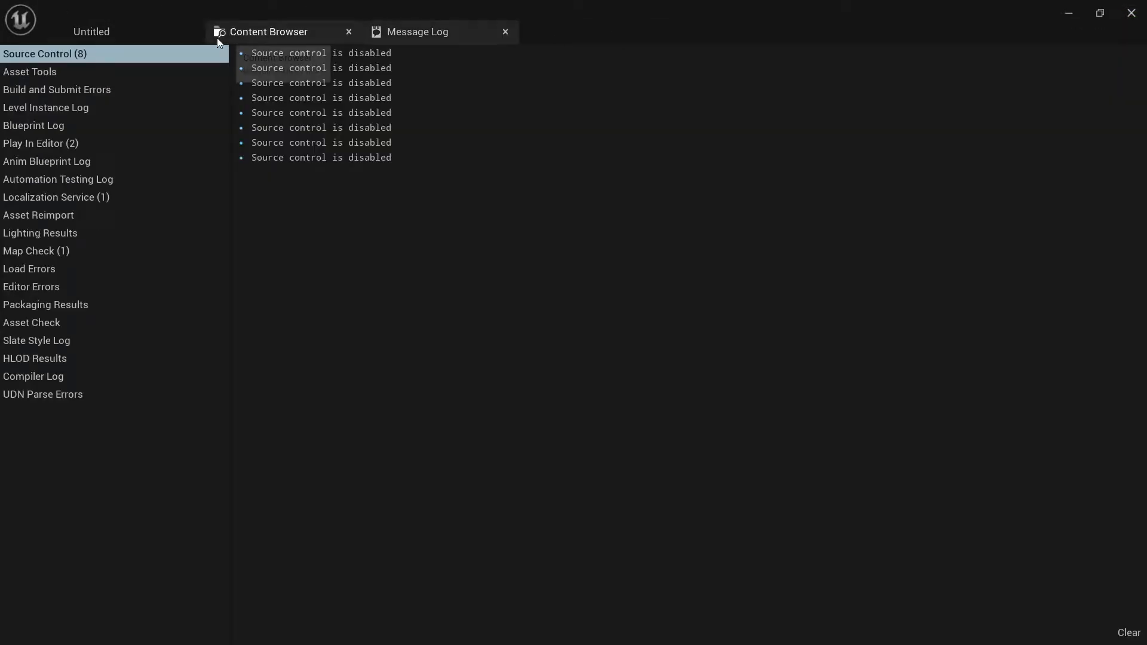
- Show the project's Blueprints folder in the Content Browser
click(269, 31)
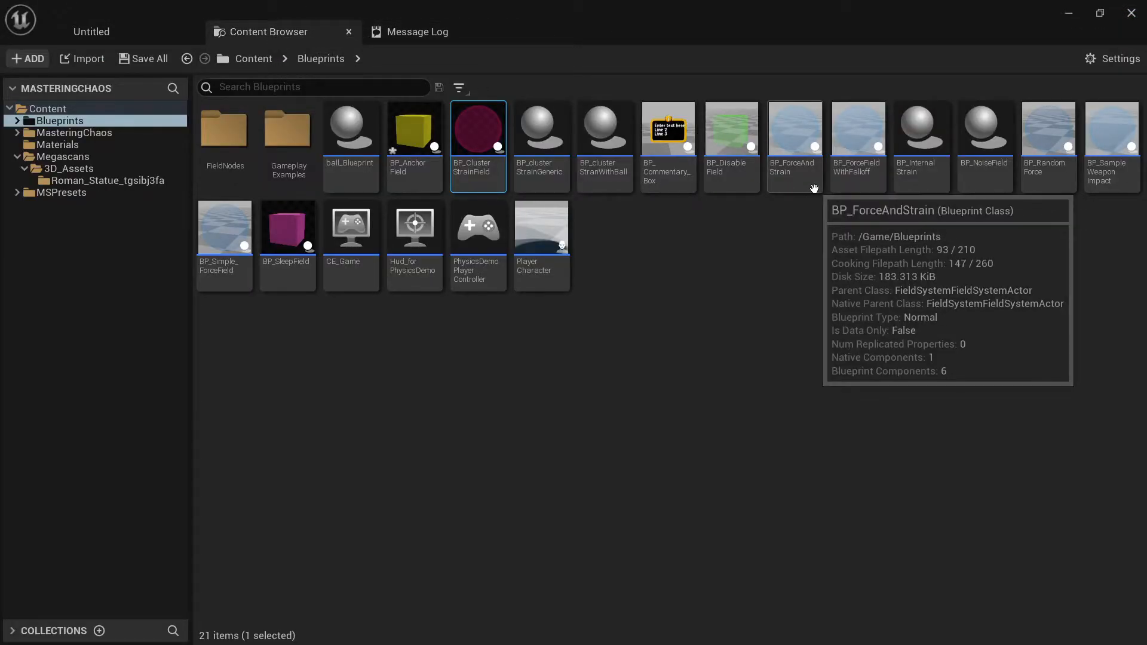
mouse_move(414, 227)
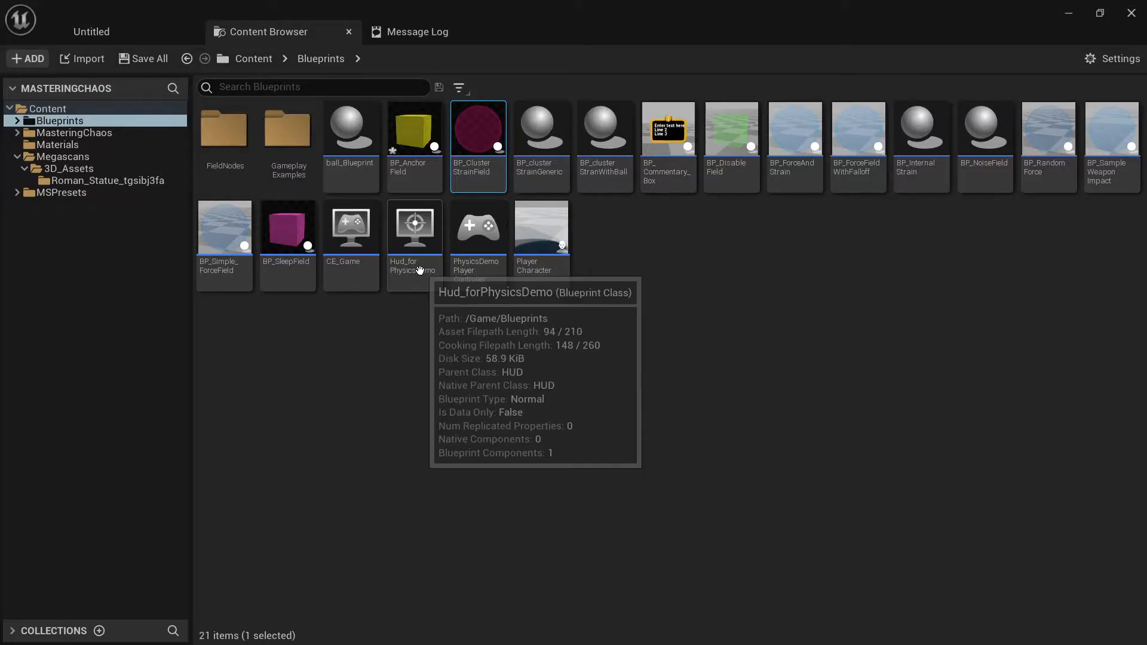
mouse_move(774, 151)
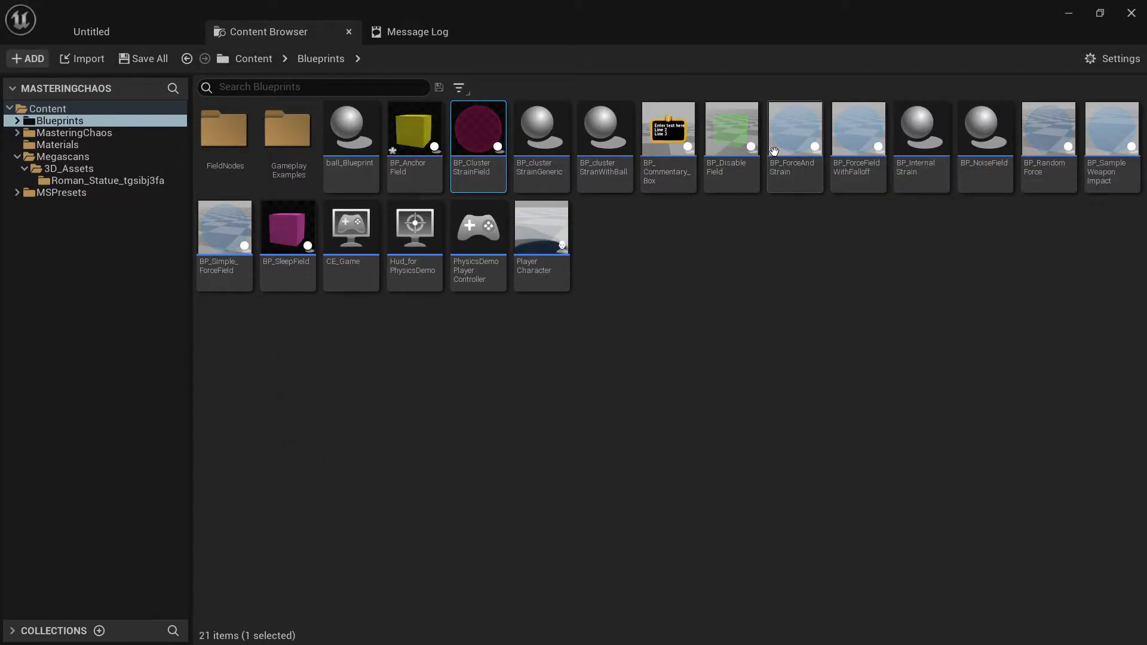
mouse_move(870, 247)
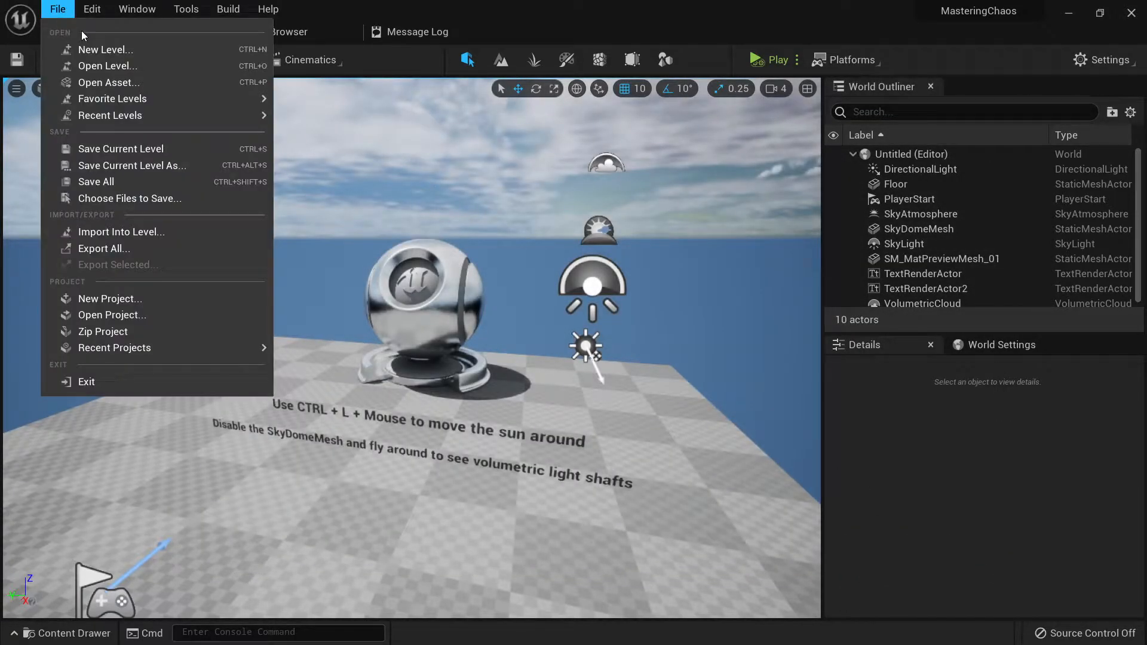
- Create a new Basic level, select its Floor and enter 6.5
click(105, 49)
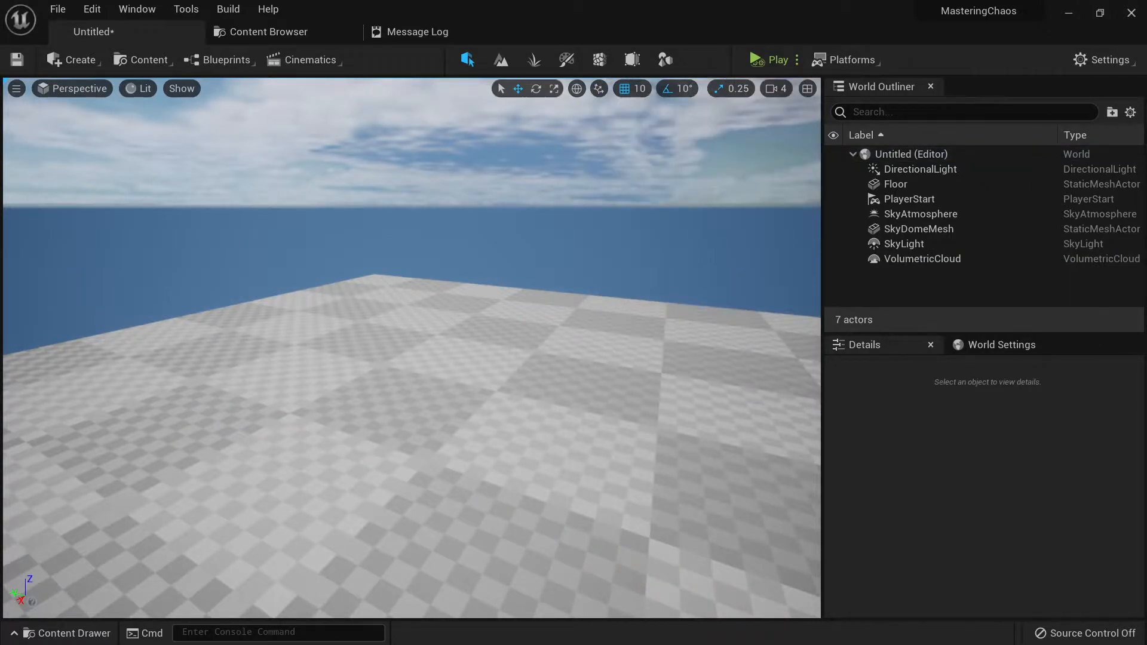
click(894, 184)
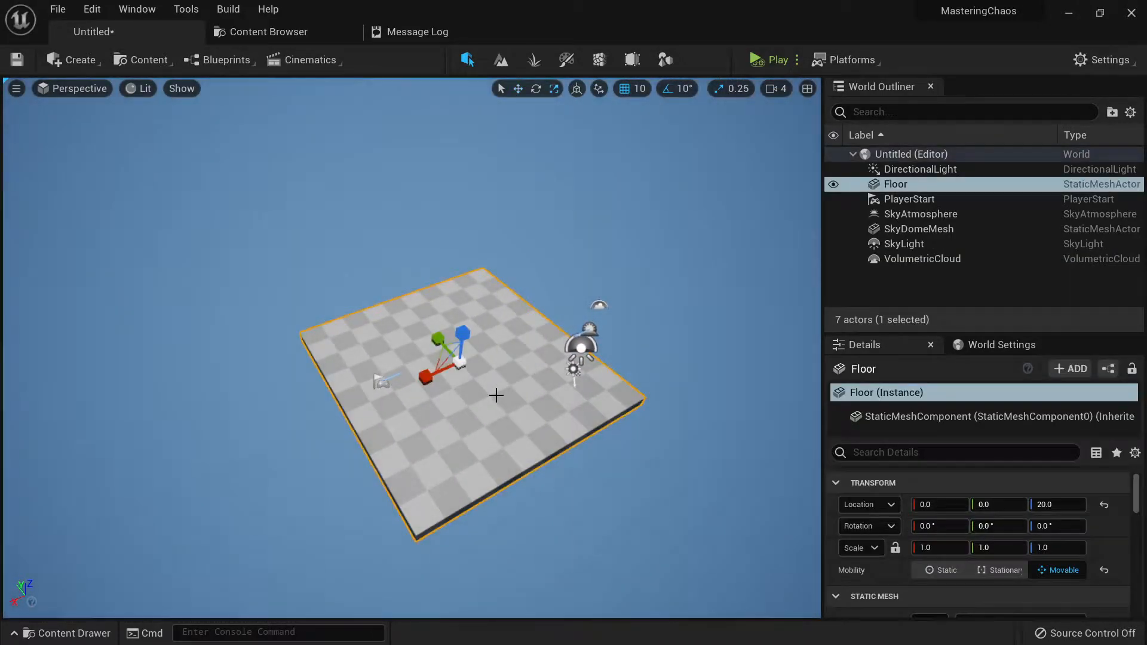
text(6.5)
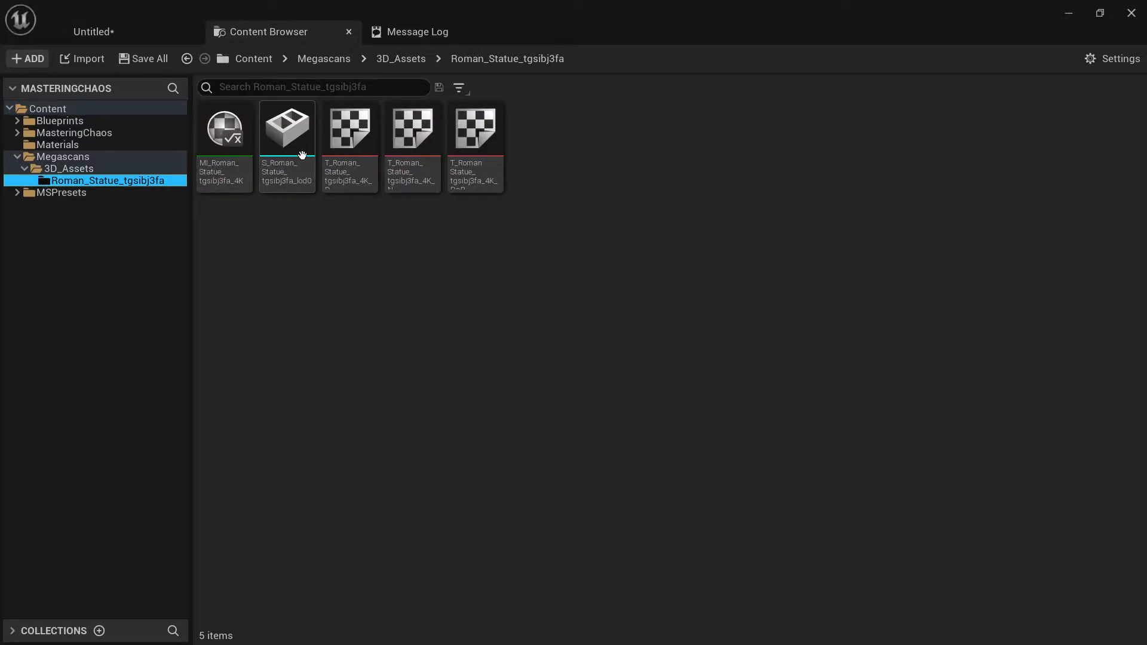
mouse_move(287, 128)
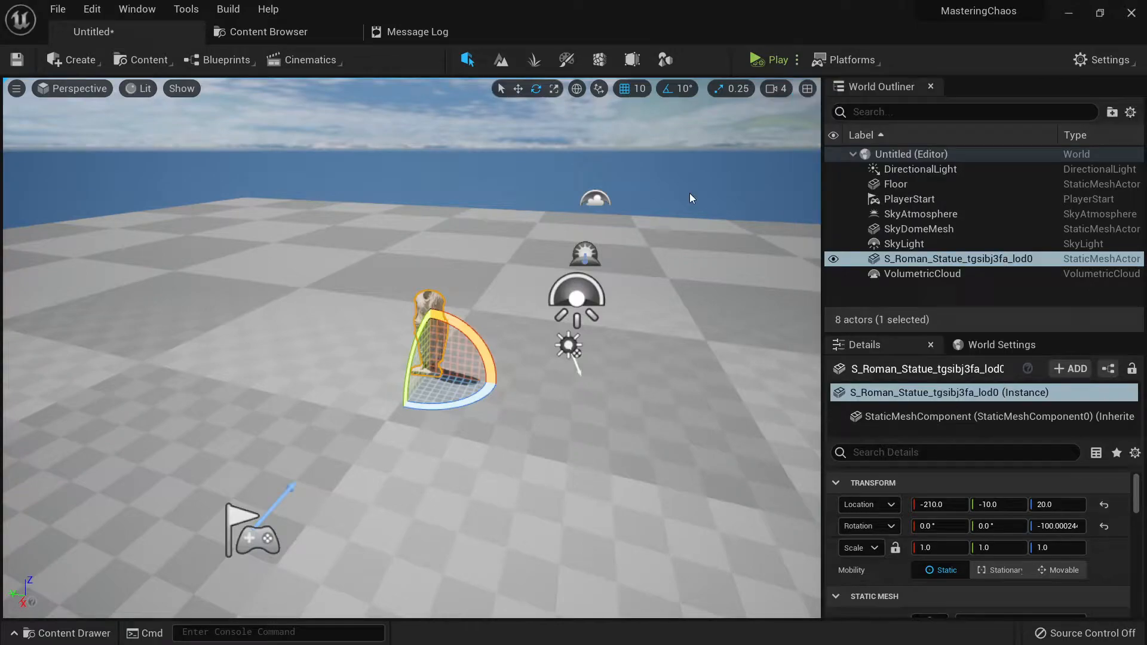
- Play-test the statue, enlarge its scale, and play-test it again
click(770, 60)
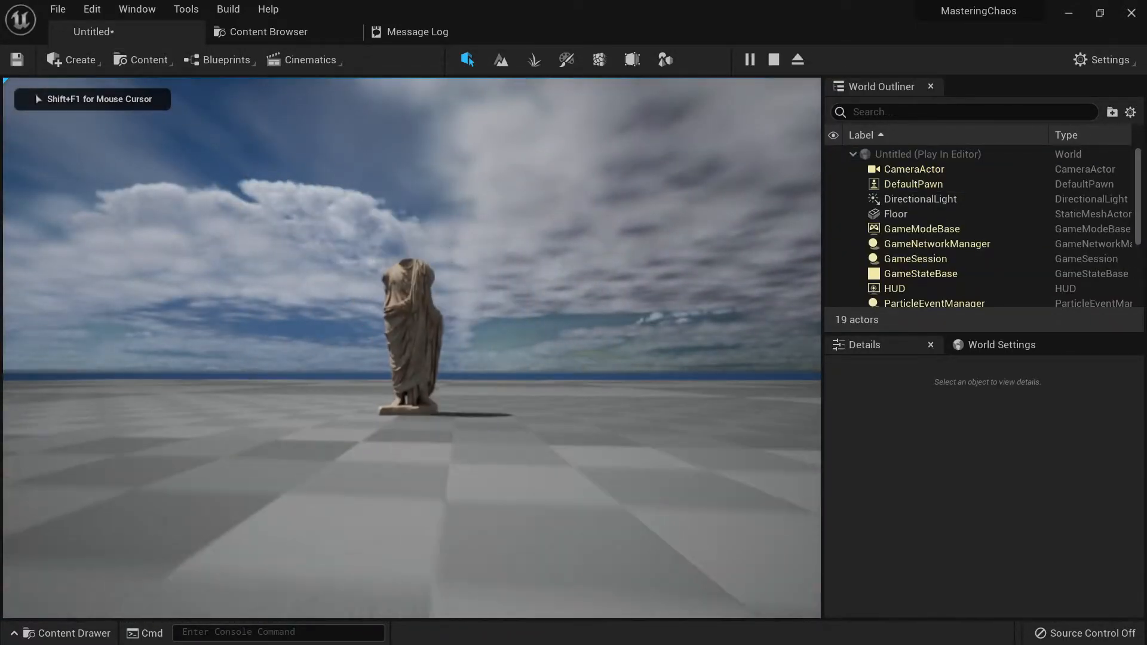
click(773, 60)
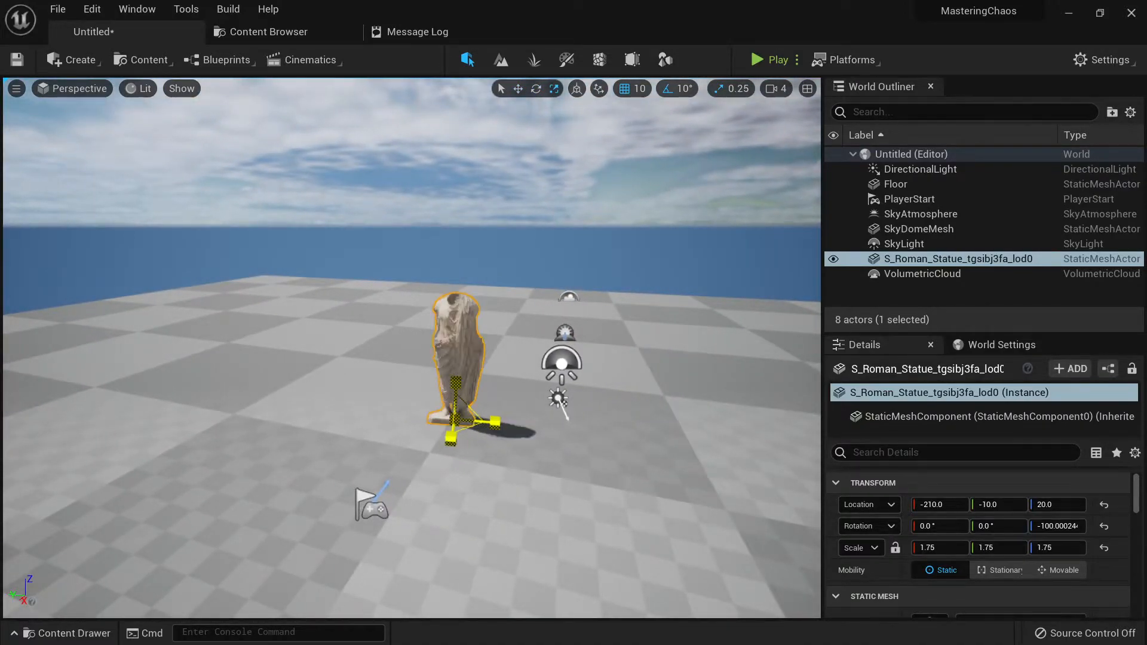
text(4.0)
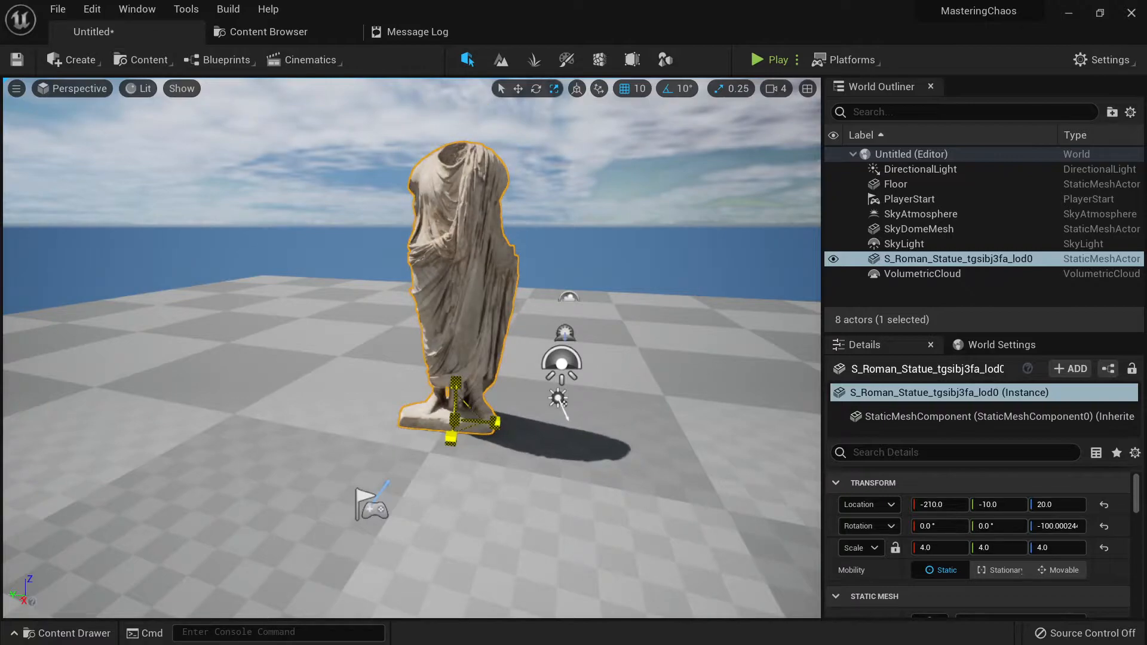
click(772, 60)
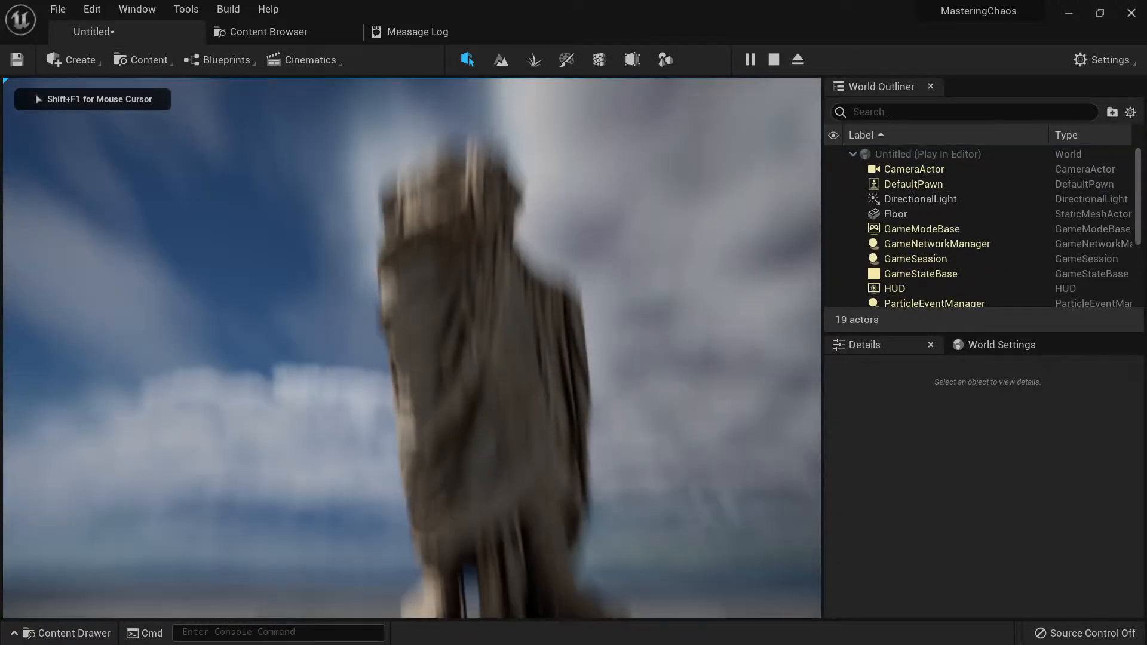
click(772, 60)
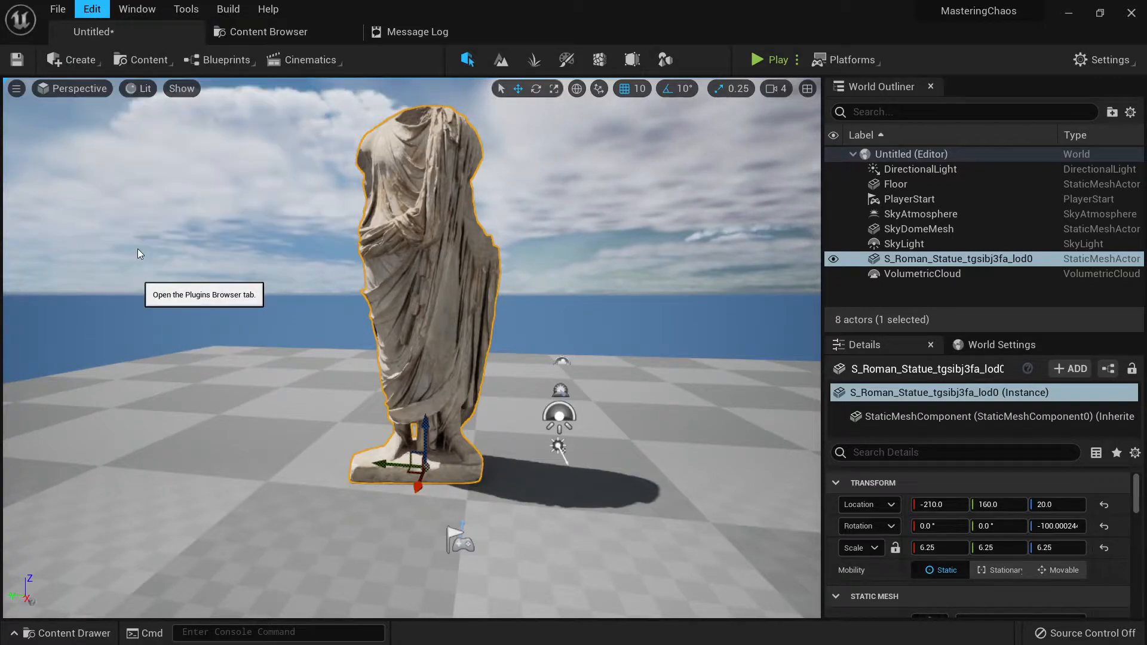
text(modeling)
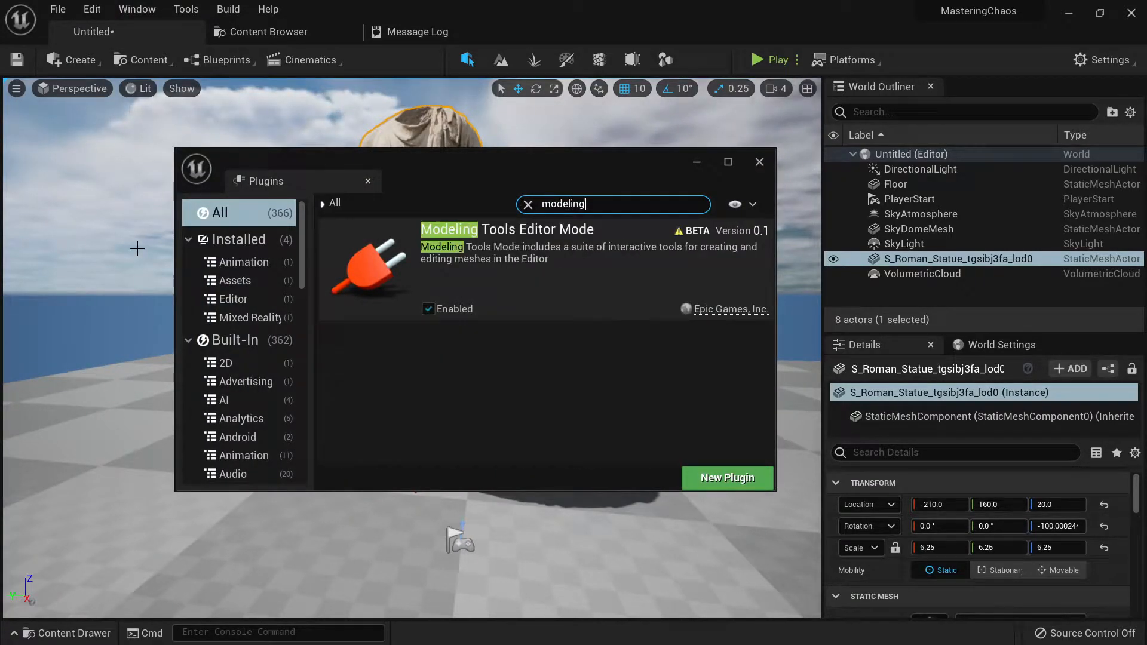
mouse_move(479, 247)
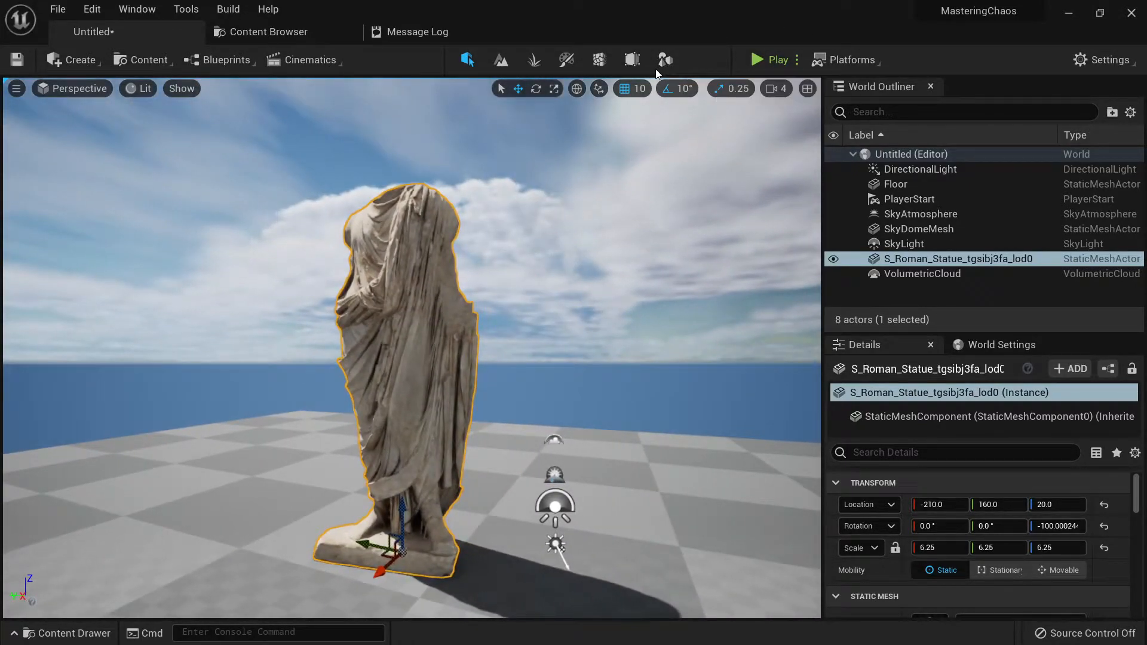
mouse_move(664, 60)
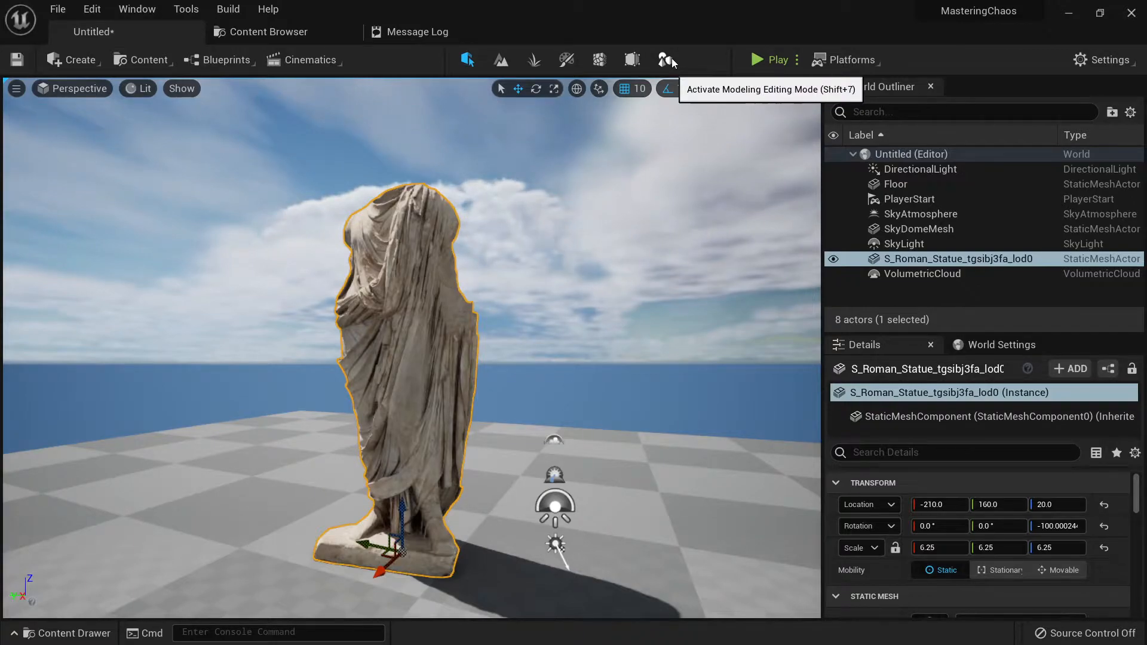
- In Modeling mode run BakeRS on the statue and accept the baked transform
click(666, 59)
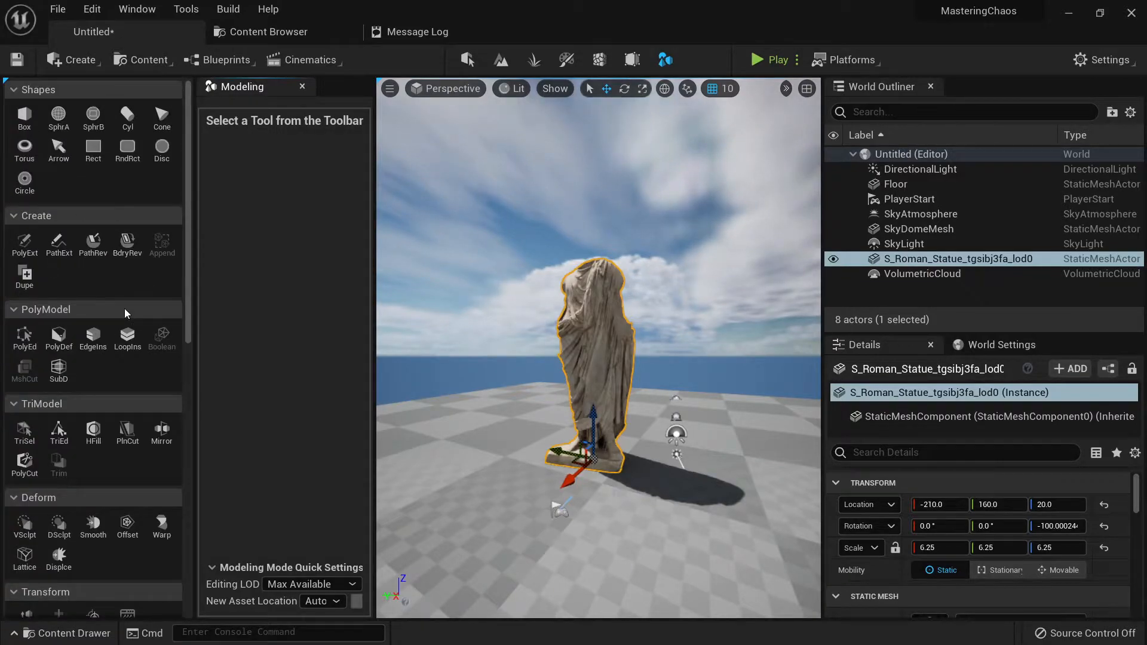
scroll(down, 3)
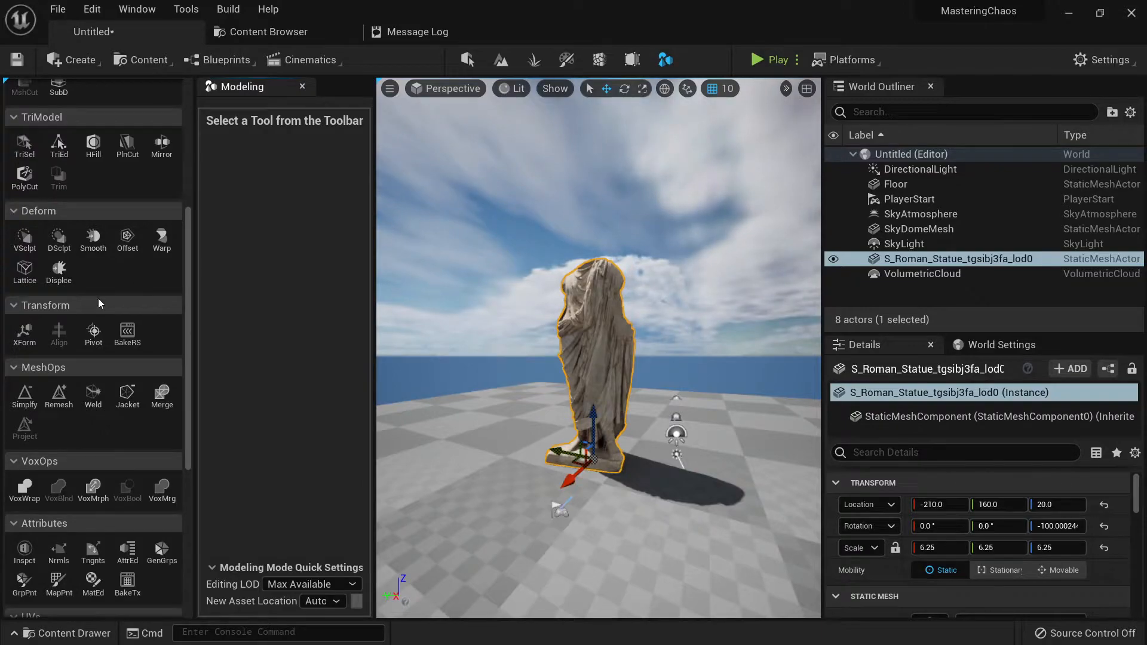
mouse_move(126, 330)
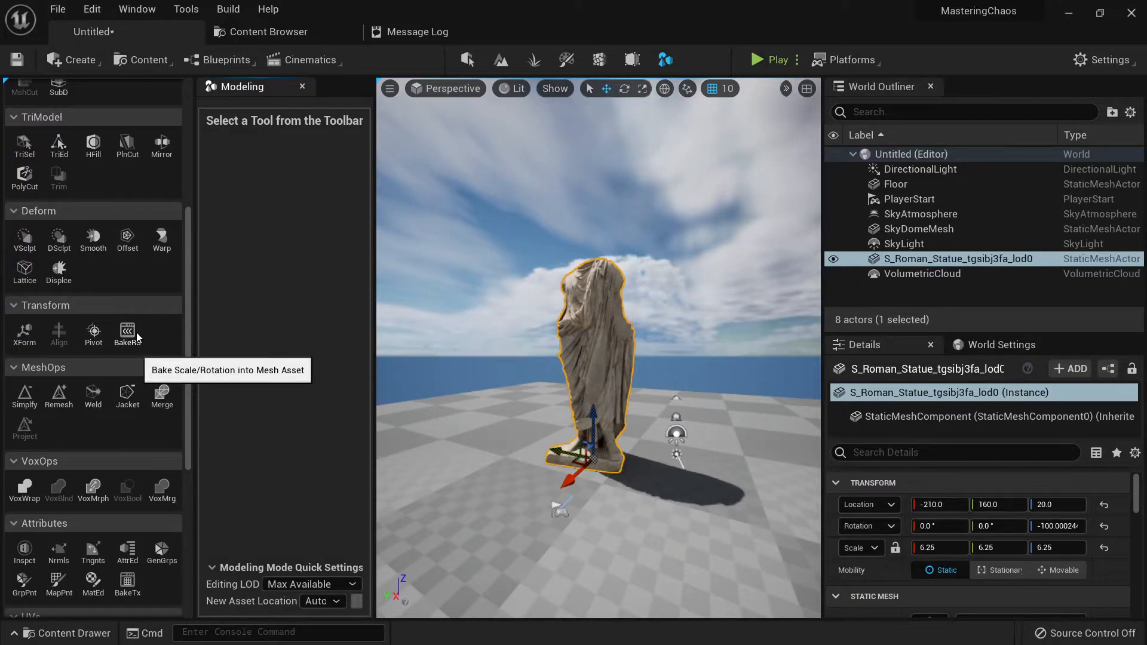
click(127, 332)
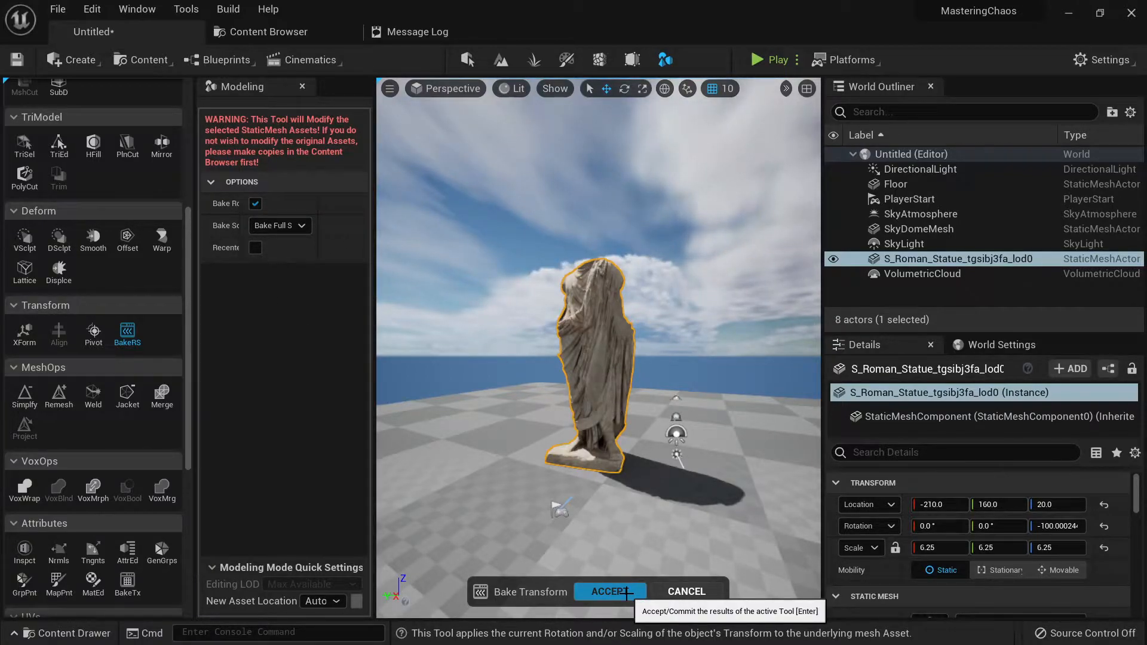
click(609, 591)
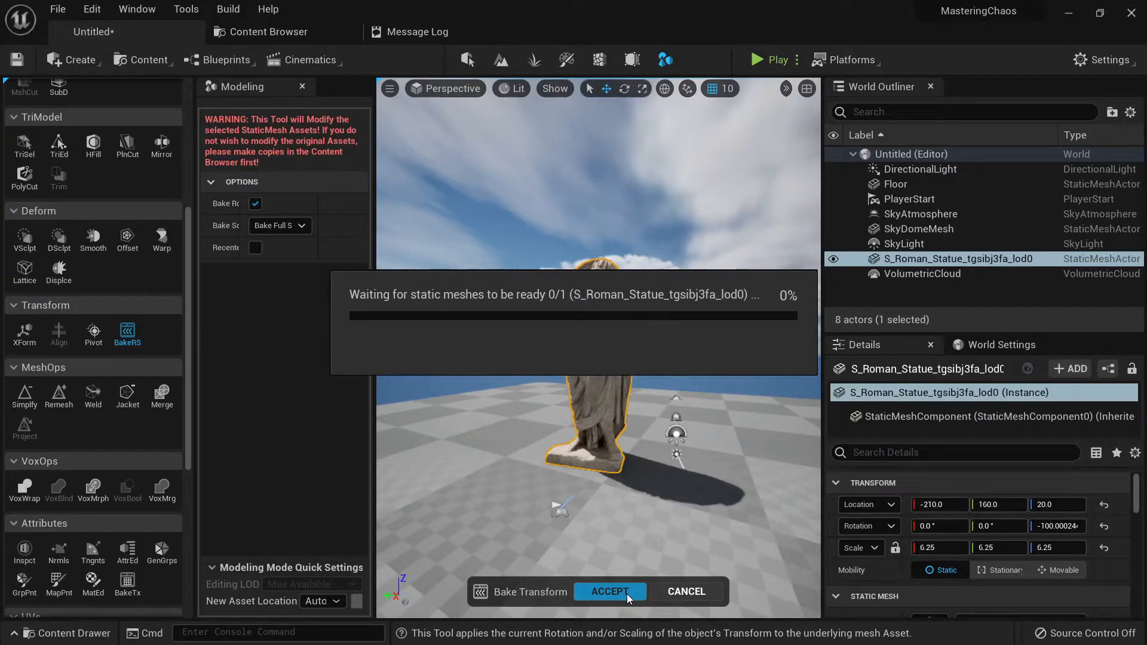
click(611, 592)
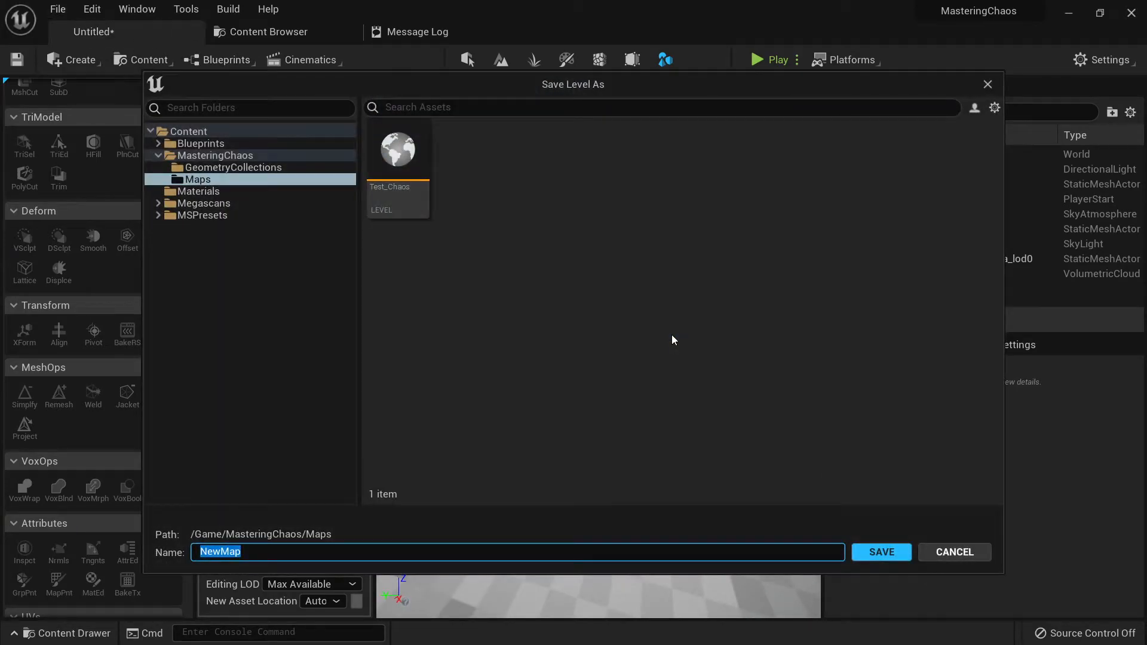
- Save the level as Level_Chaos_Statue, then select the statue actor
text(GY)
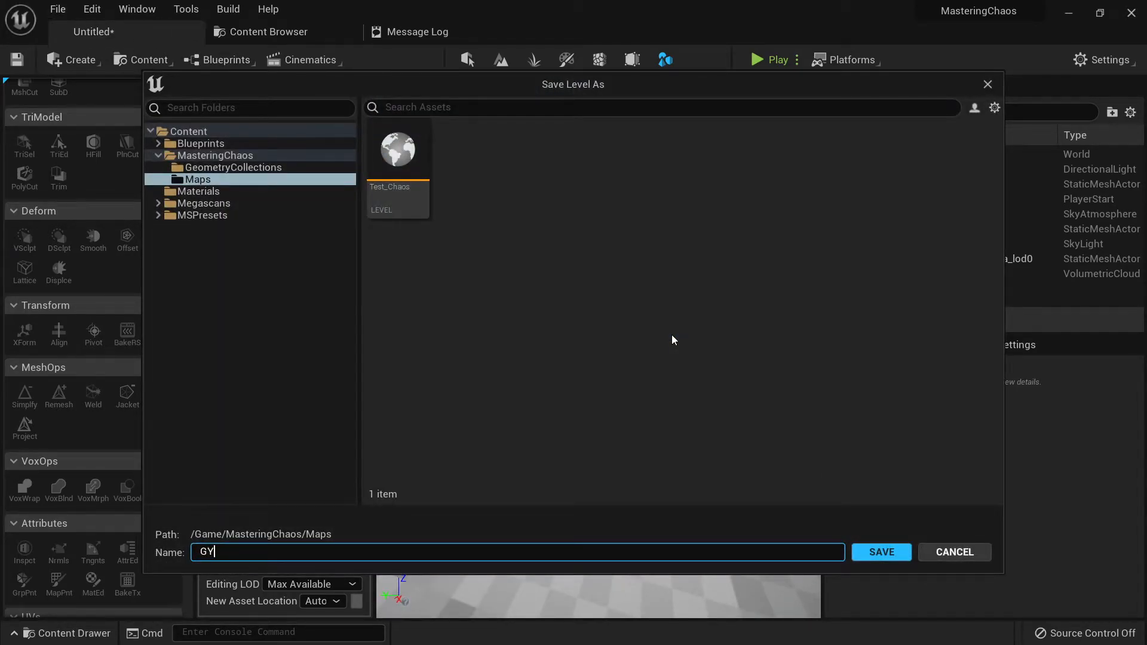
text(M_Chao)
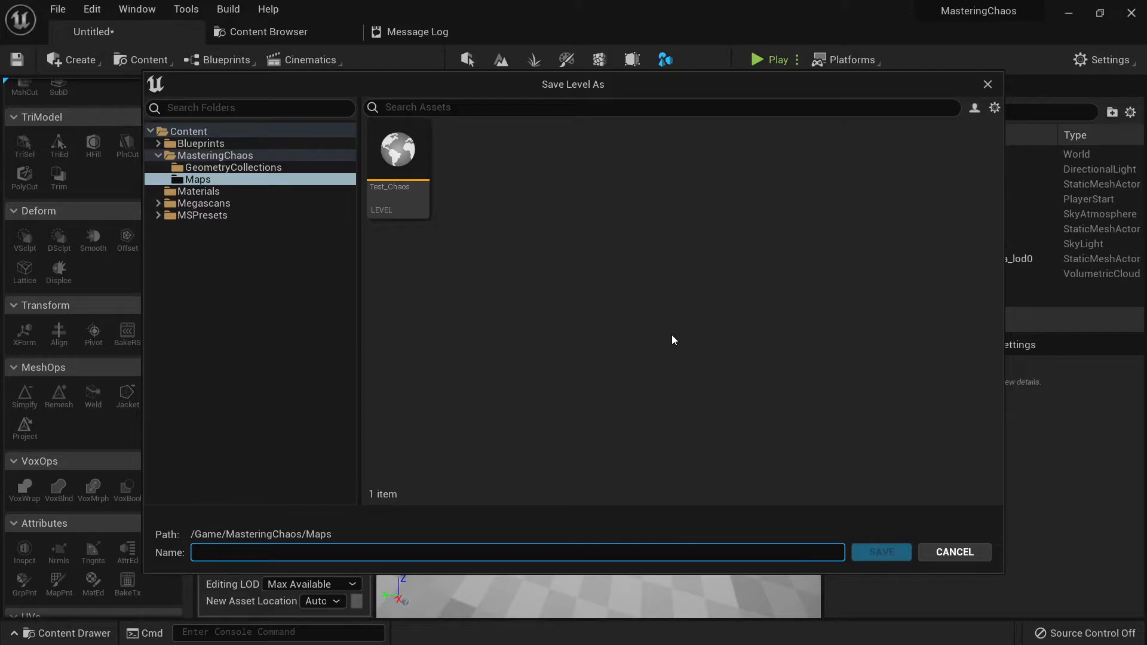
text(Level_Chaos_Sta)
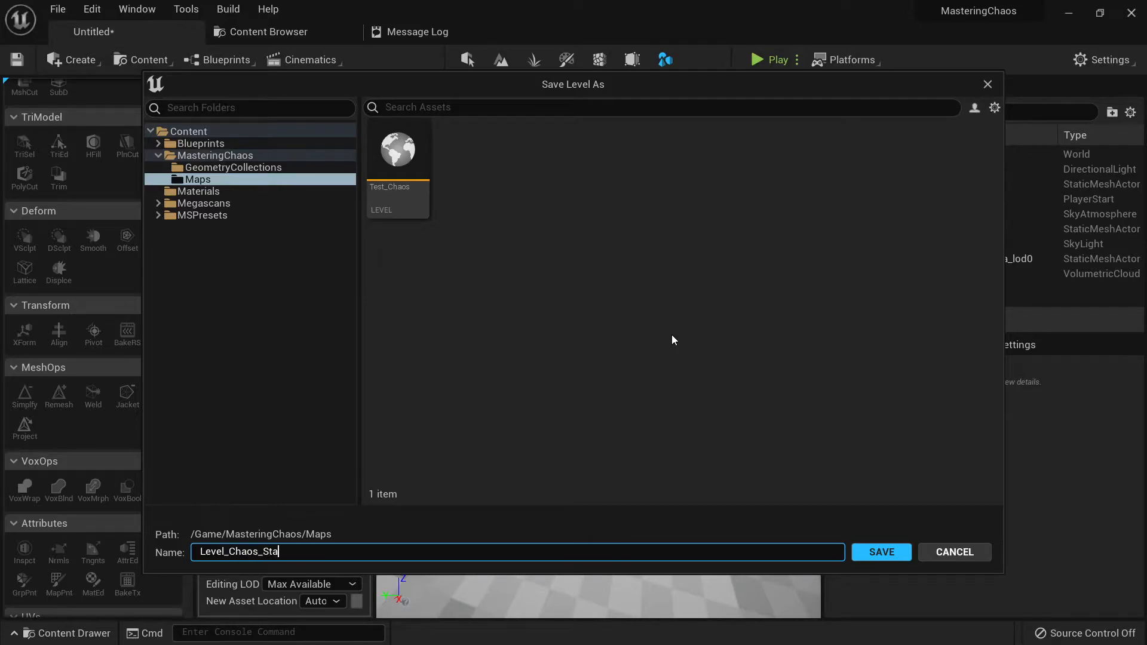
click(881, 552)
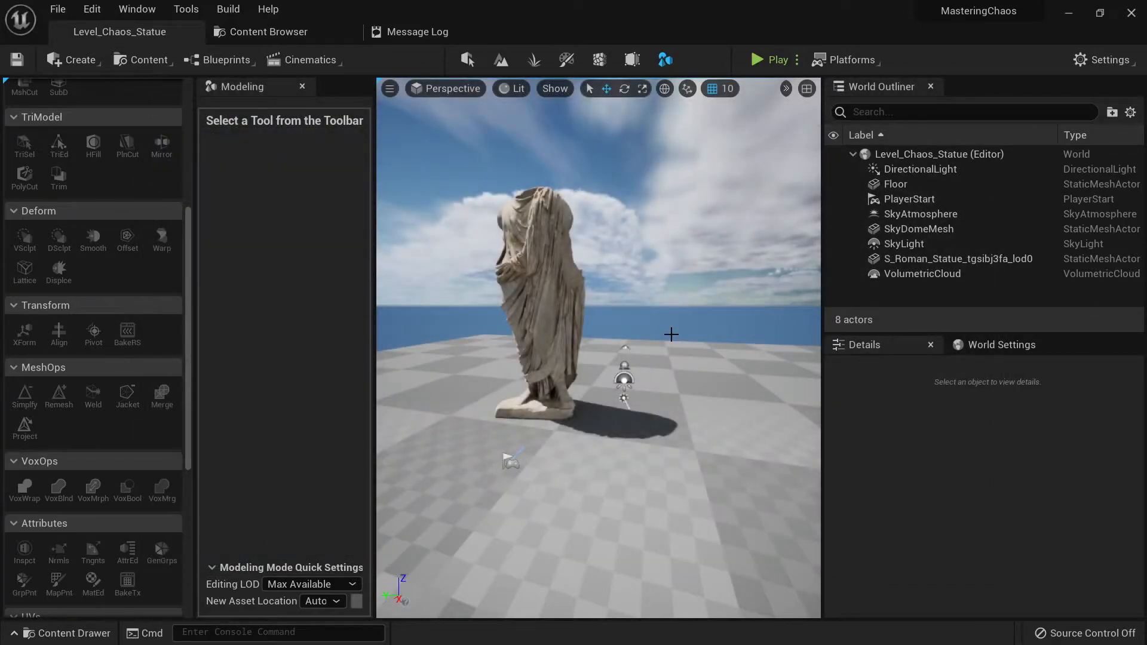
click(466, 60)
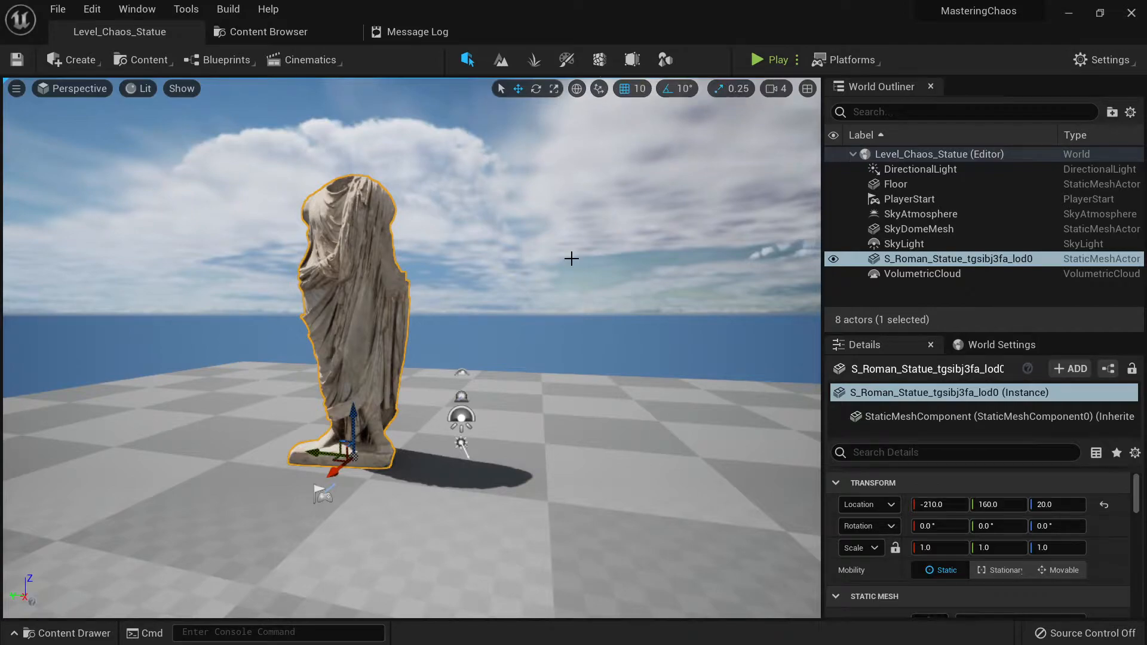
mouse_move(599, 59)
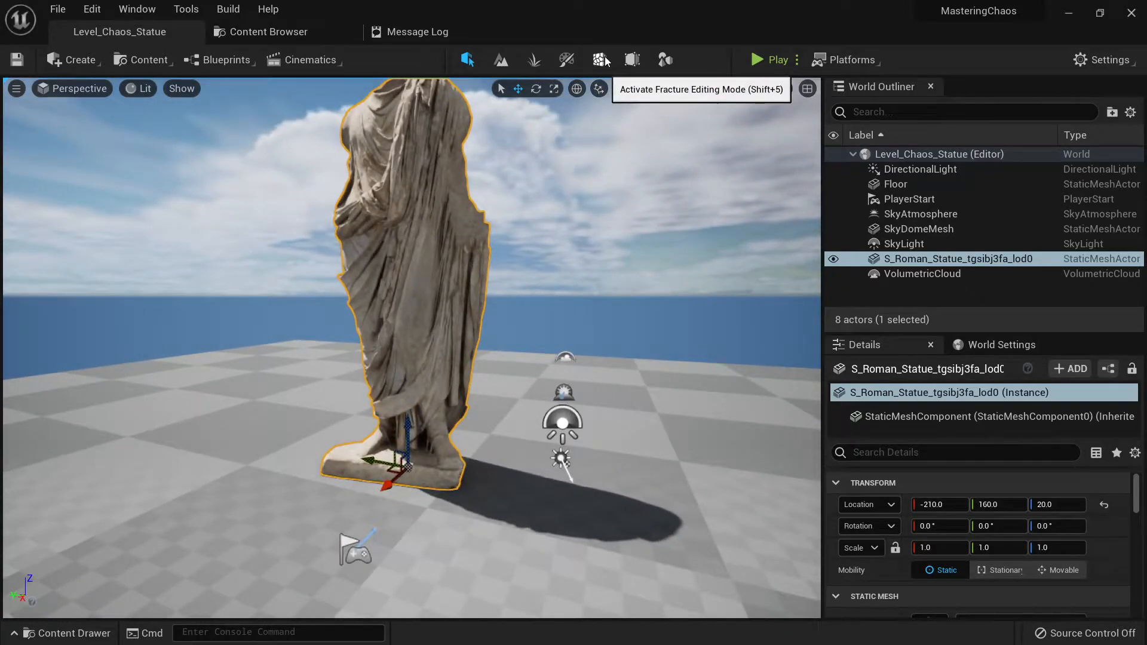
- In Fracture mode with Uniform chosen, create a new Geometry Collection in the GeometryCollections folder
click(600, 60)
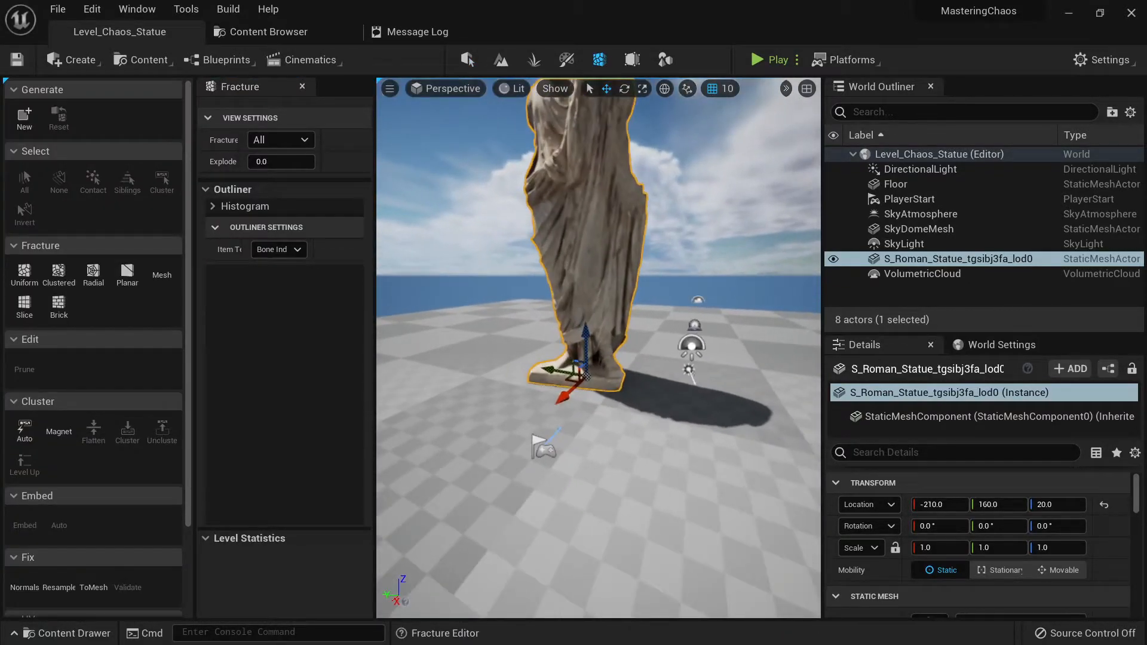
click(24, 275)
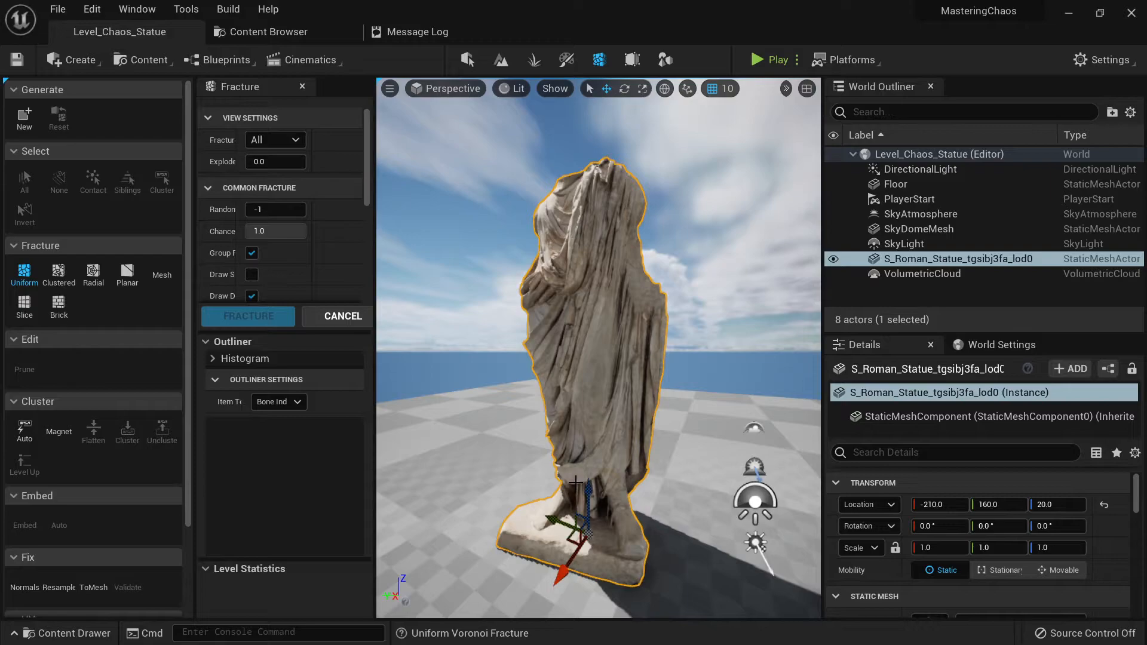
mouse_move(24, 117)
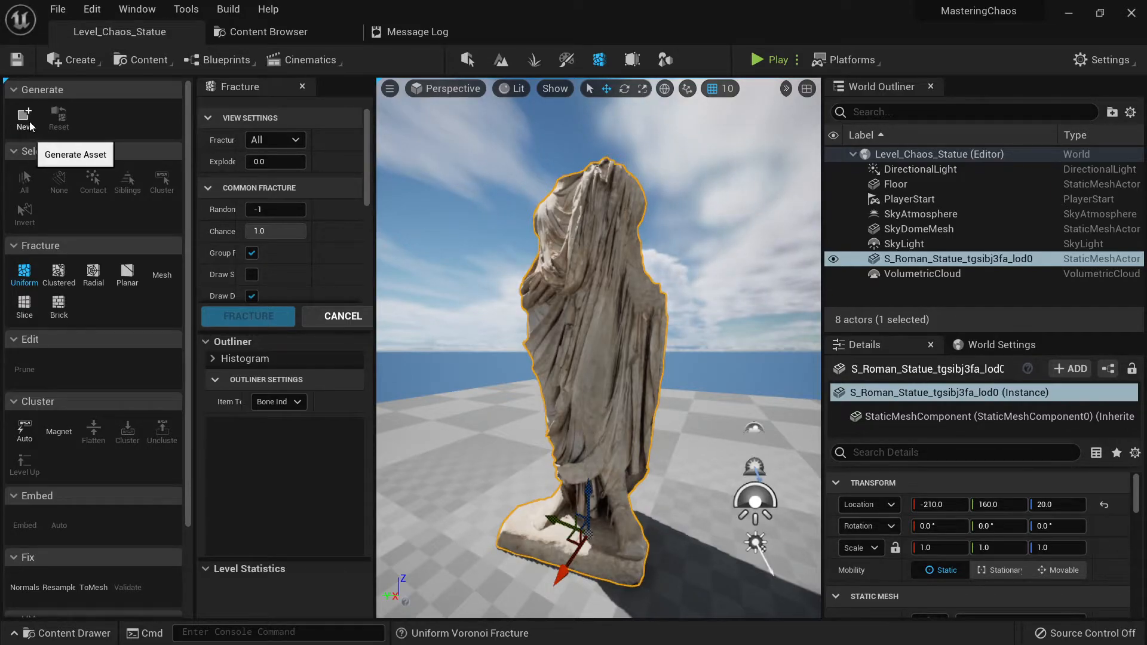
click(24, 118)
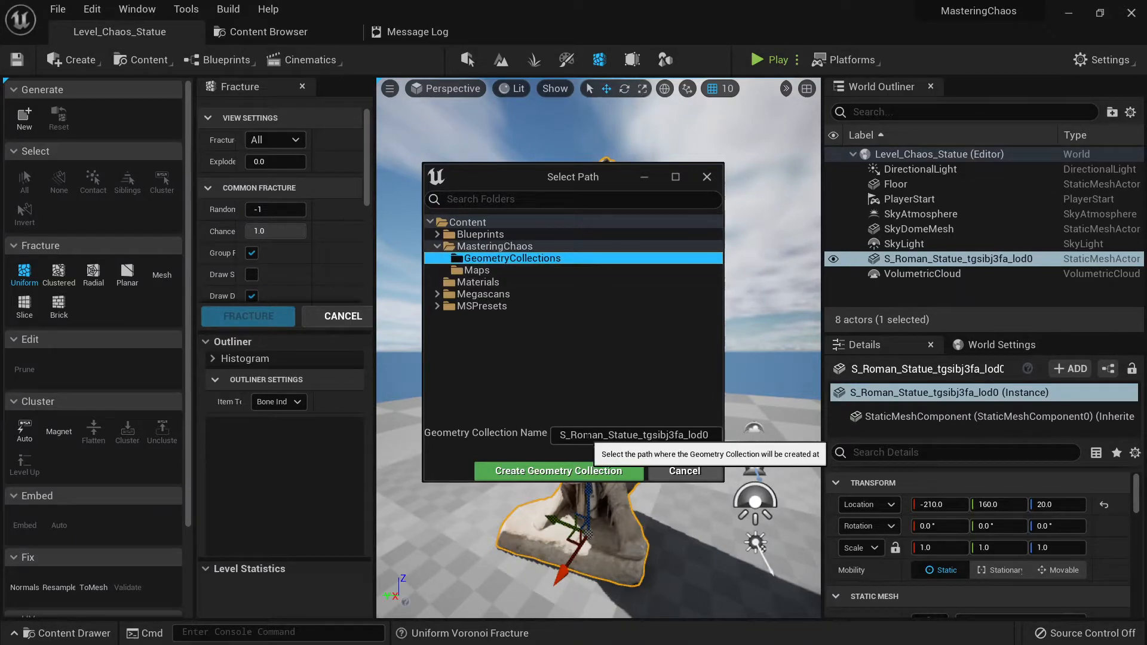
click(633, 435)
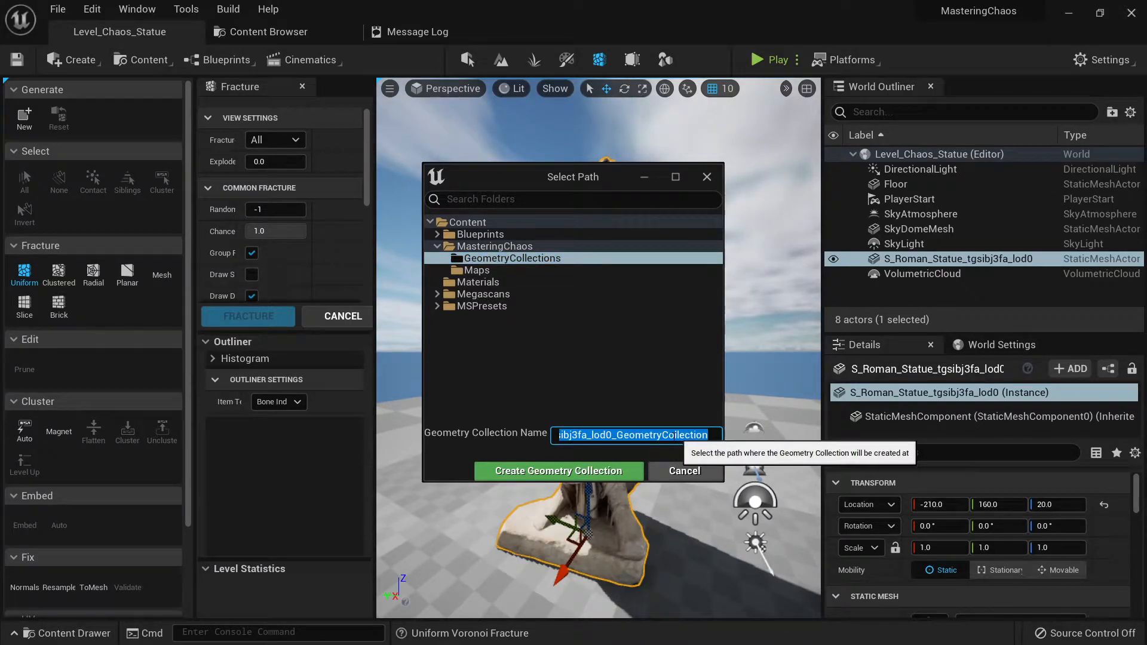
click(558, 470)
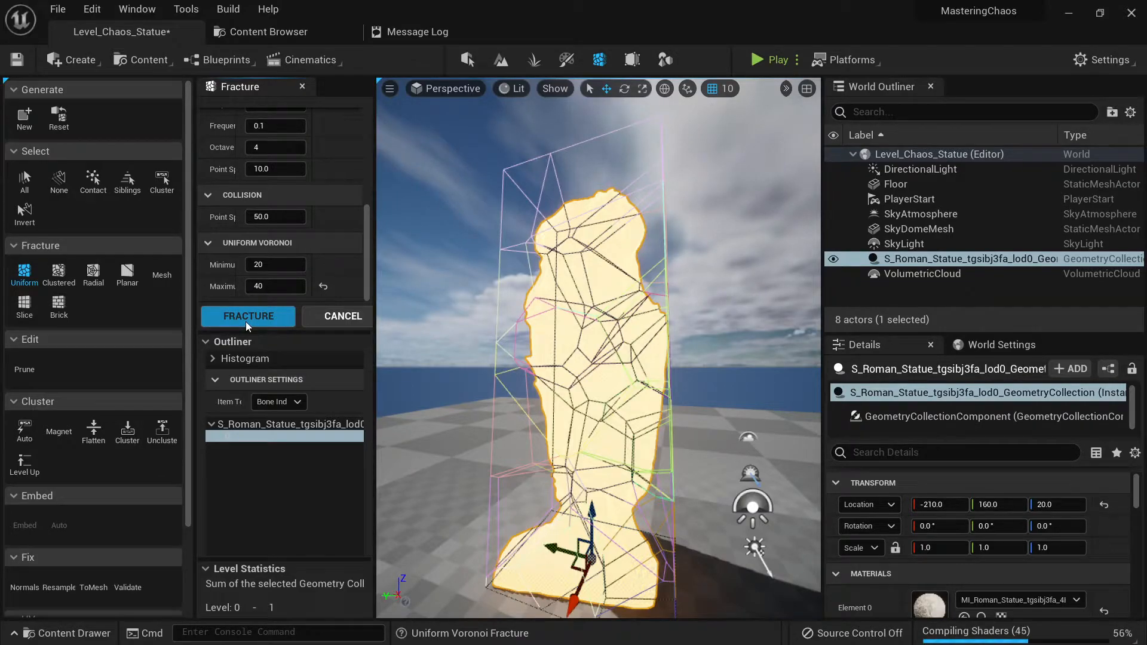
- Fracture the statue into Voronoi chunks, then sub-fracture one chunk with Maximum 30 sites
click(249, 316)
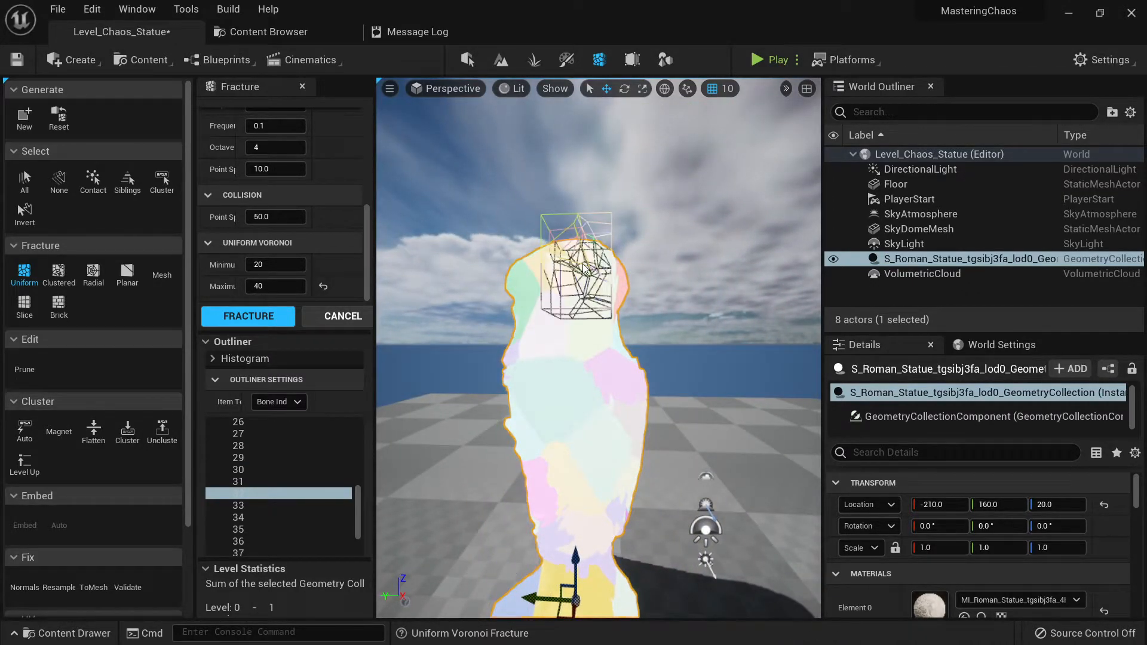
mouse_move(92, 180)
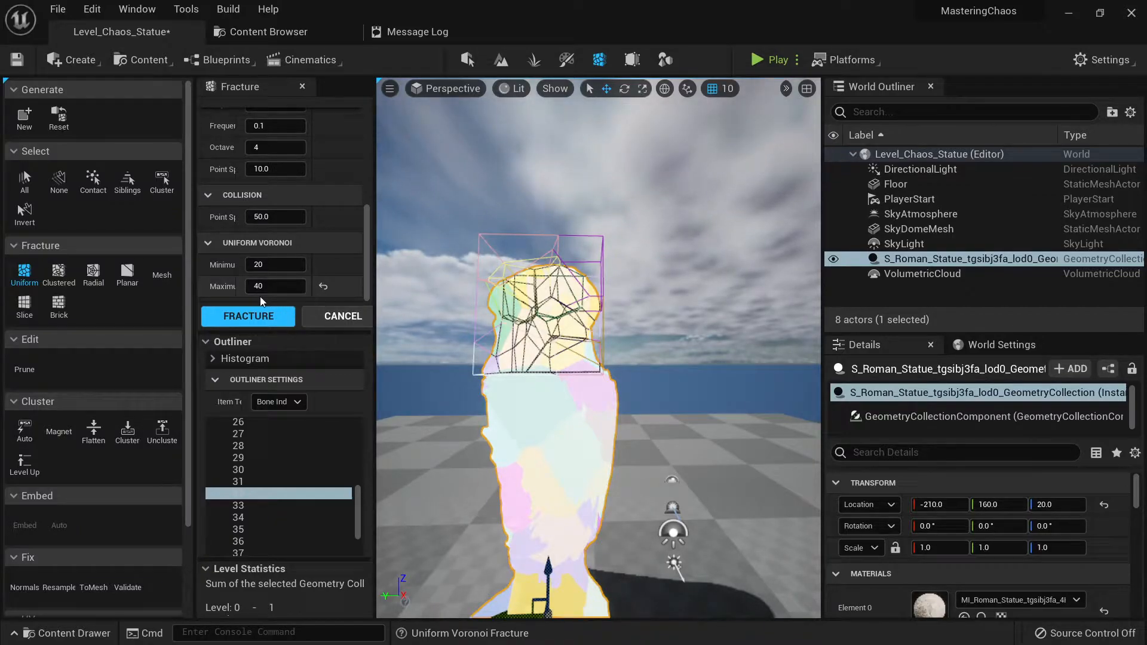
click(276, 286)
text(30)
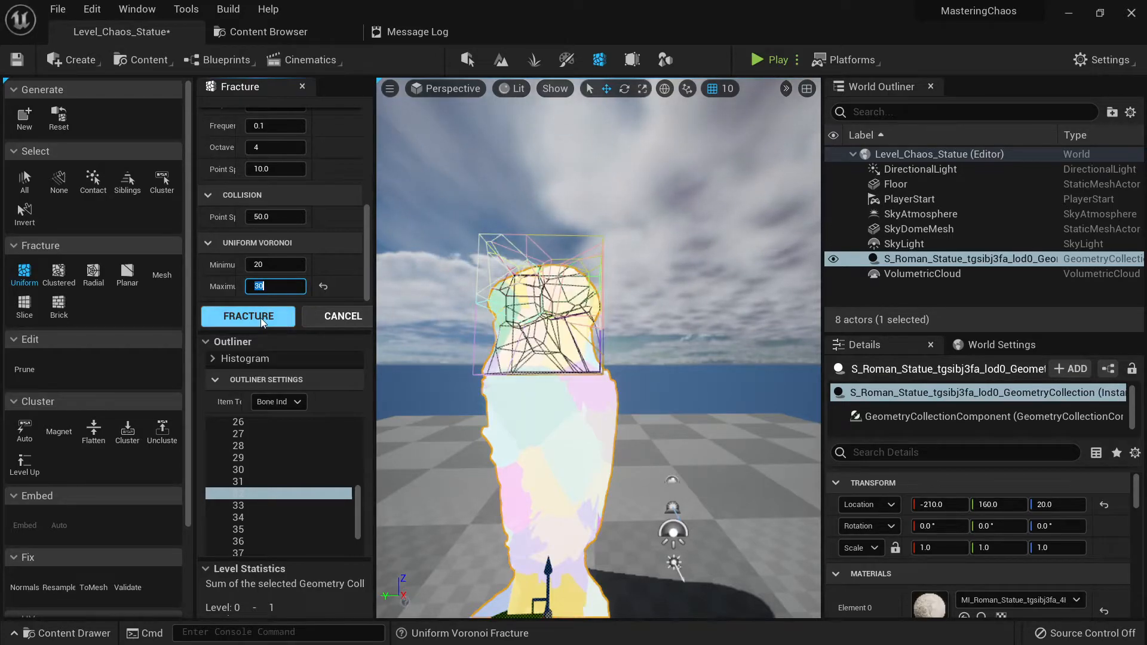
click(248, 315)
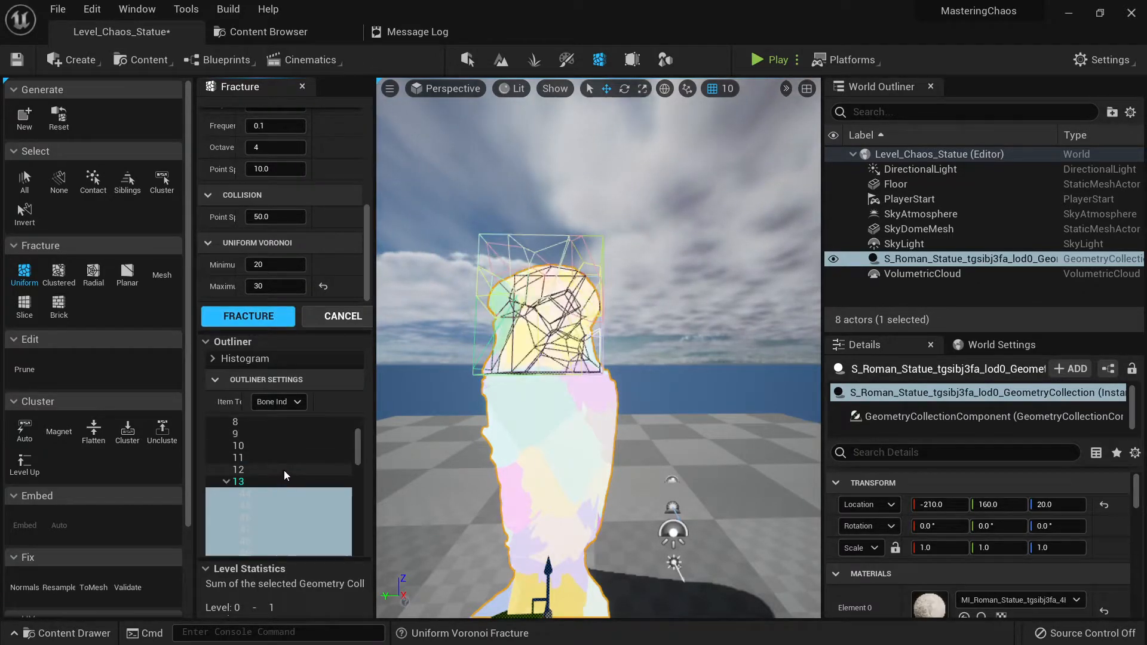
scroll(down, 3)
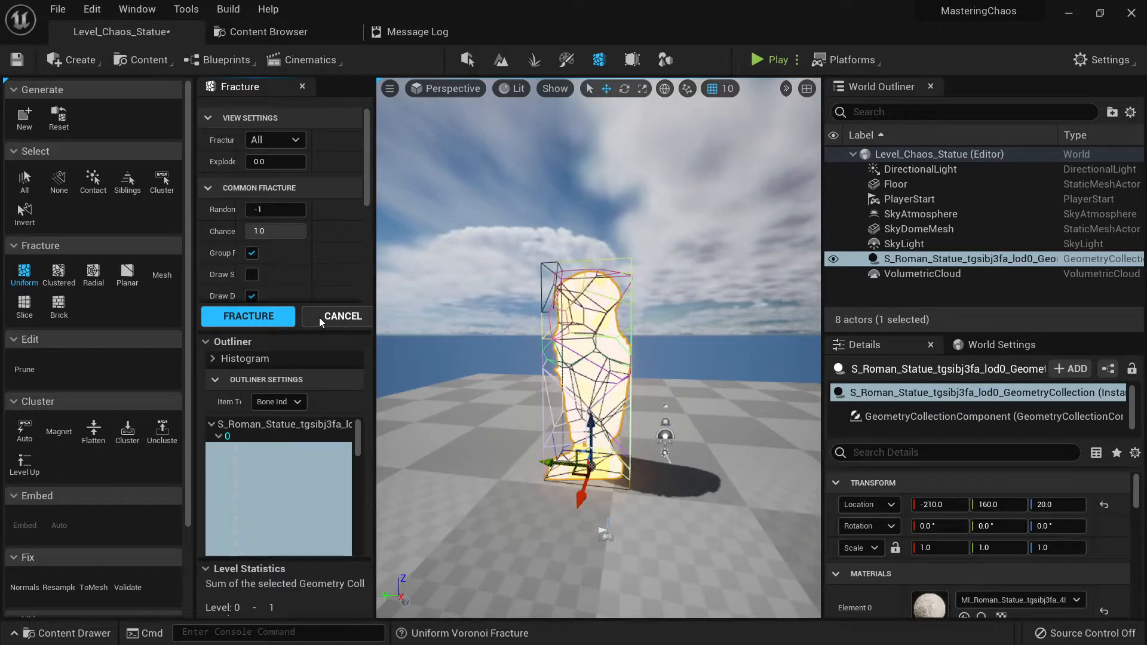
- Leave the fracture settings and review fracture level 2 on its own
click(247, 316)
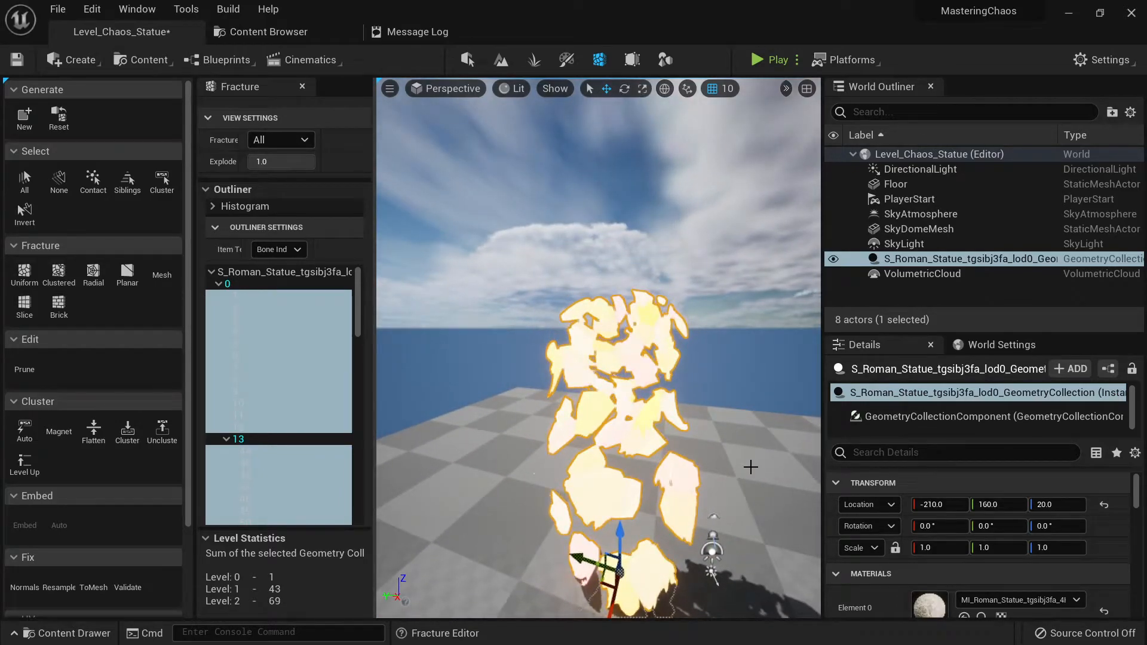
click(280, 140)
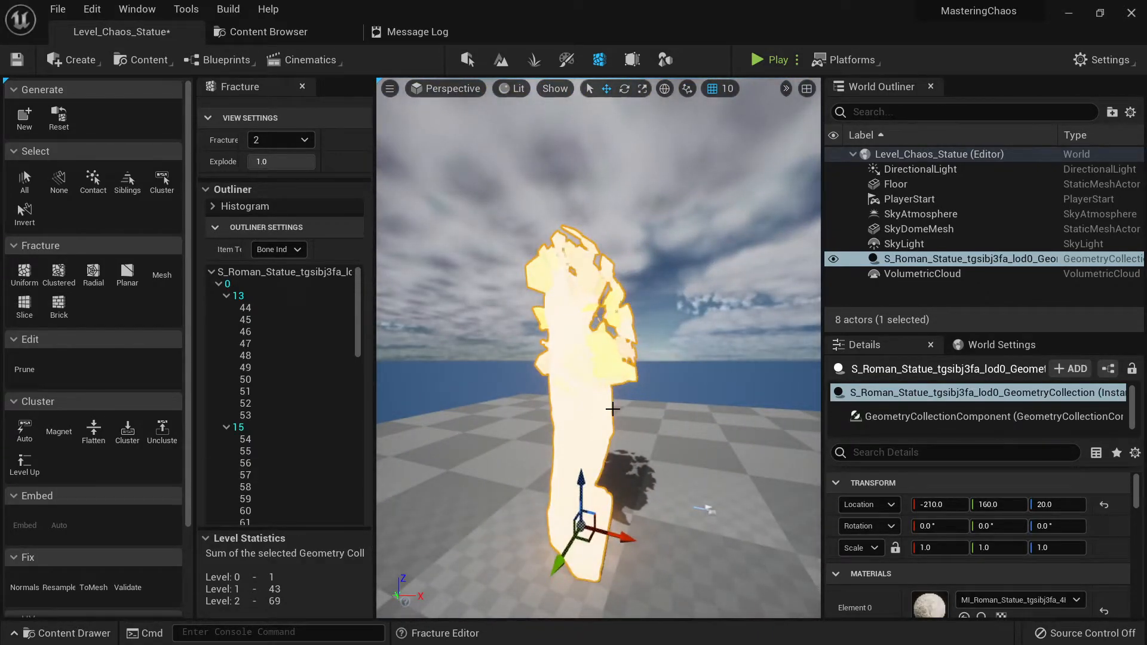
click(280, 140)
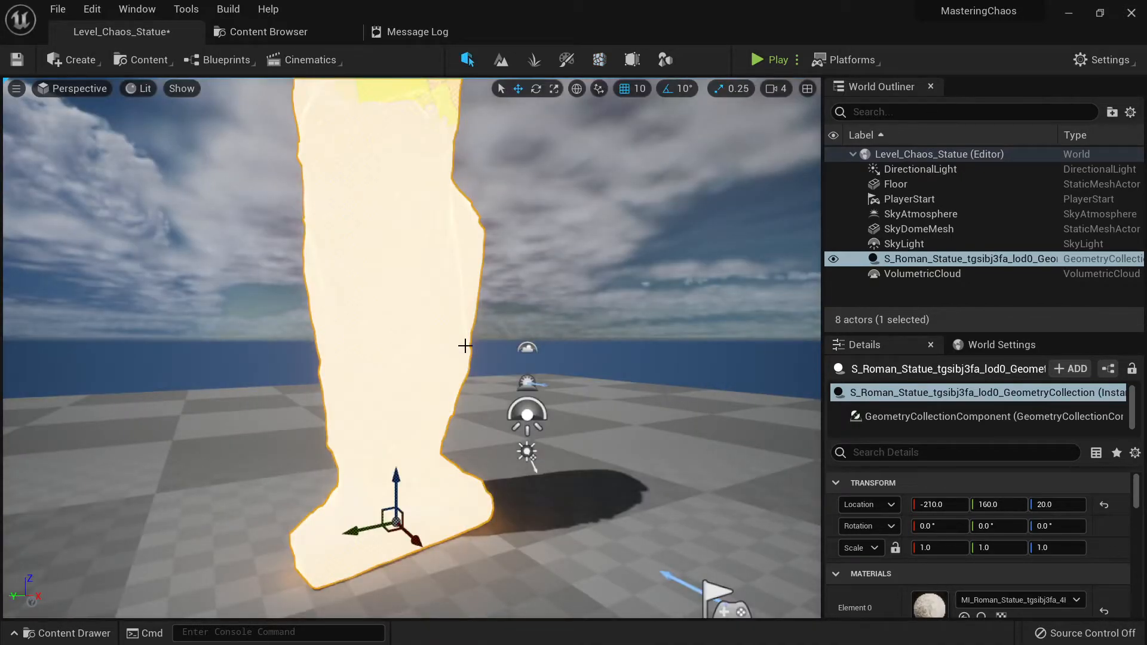
mouse_move(599, 59)
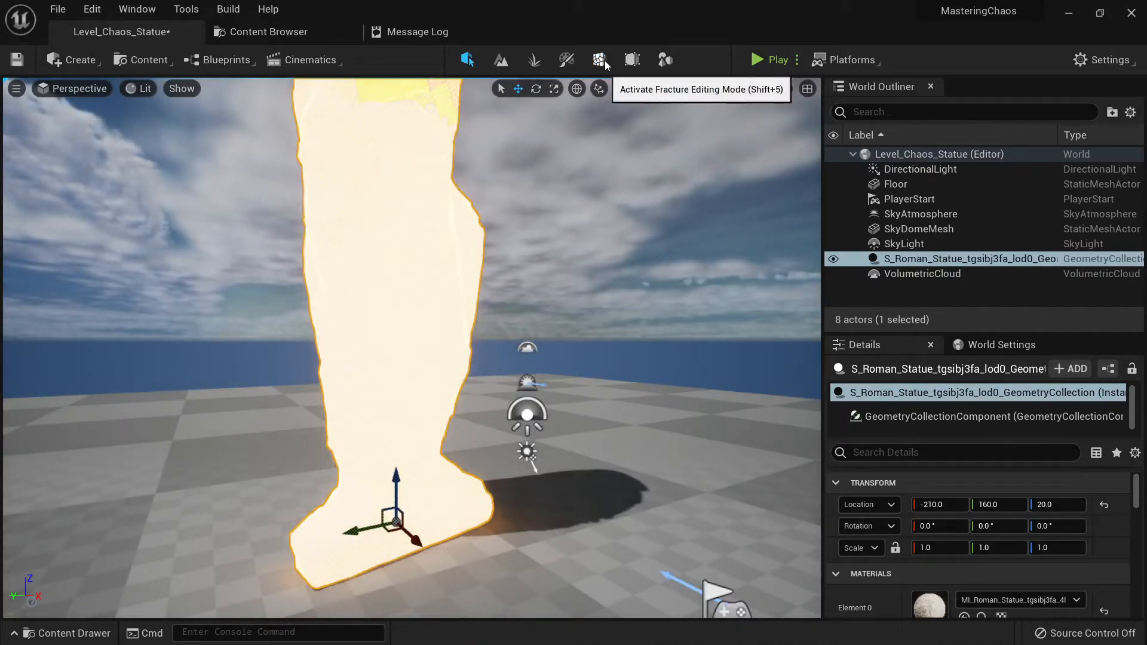
- Raise the statue actor to Location Z 640 and bring up its Geometry Collection asset editor
click(599, 59)
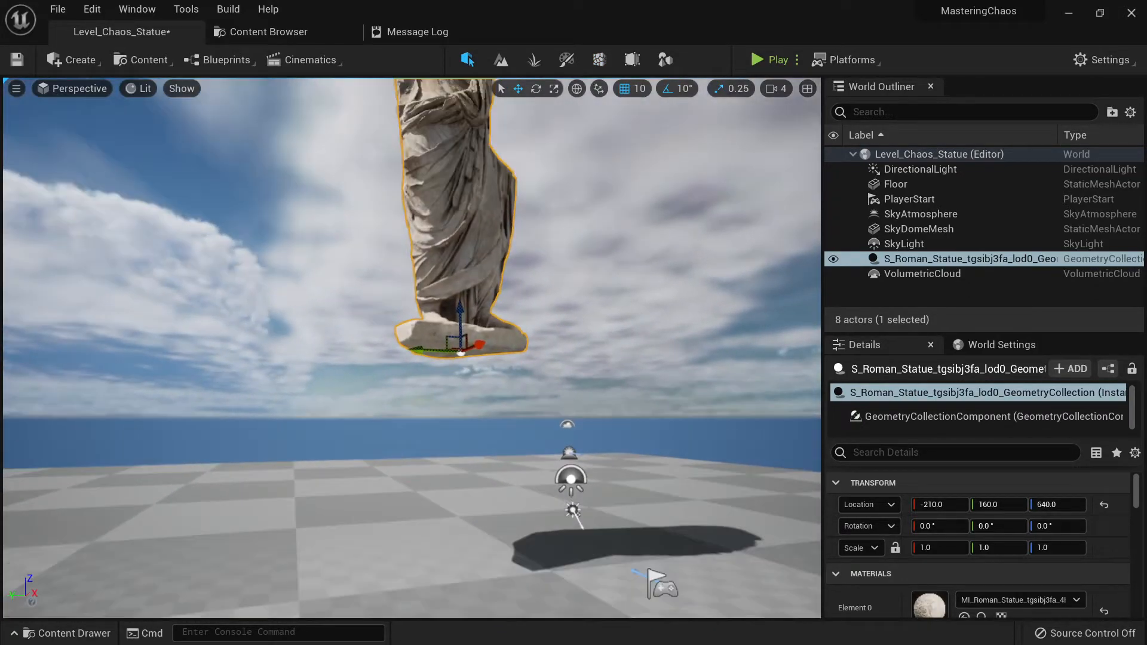
click(770, 60)
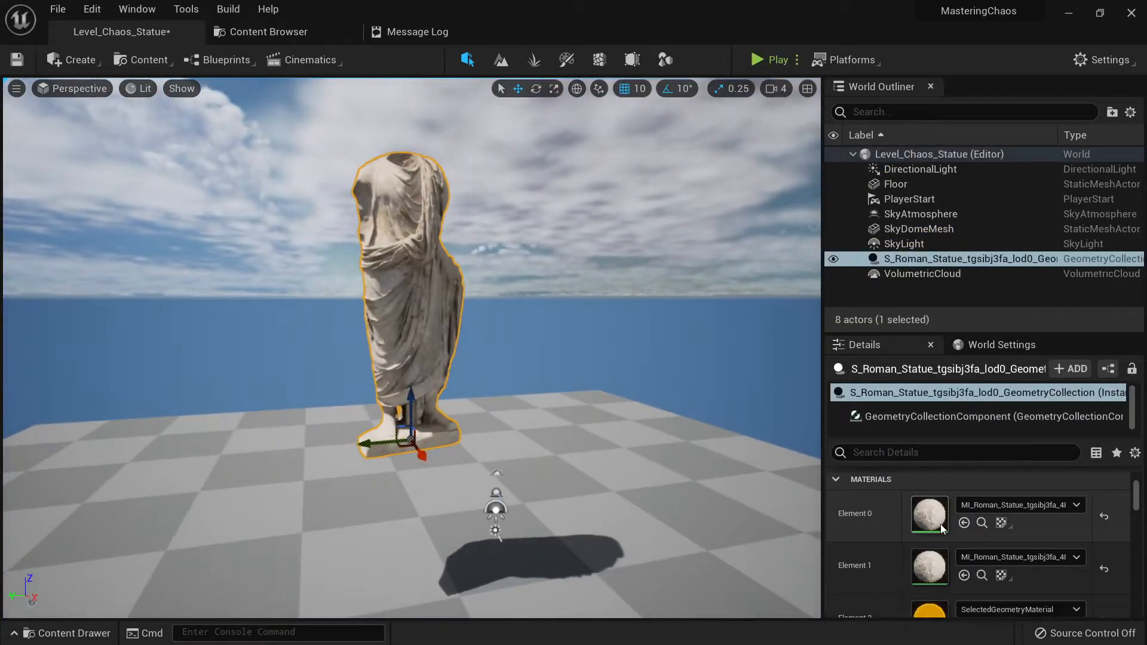
scroll(down, 3)
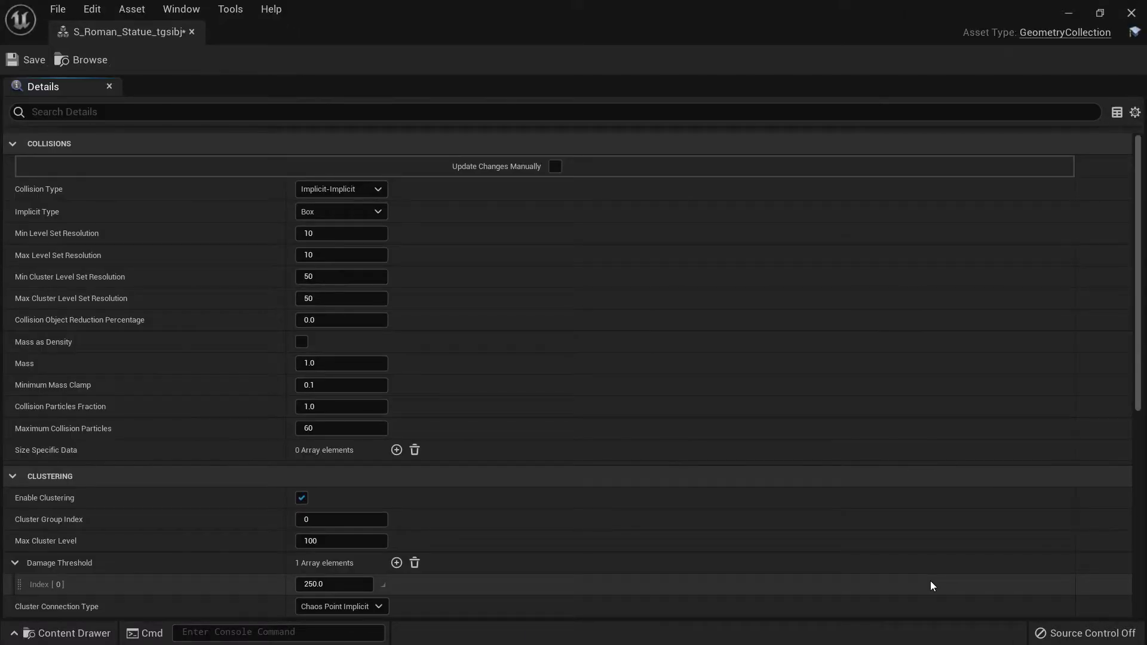
- Set Implicit Type to Level Set and Mass as Density at 2300, then return to the level
click(341, 189)
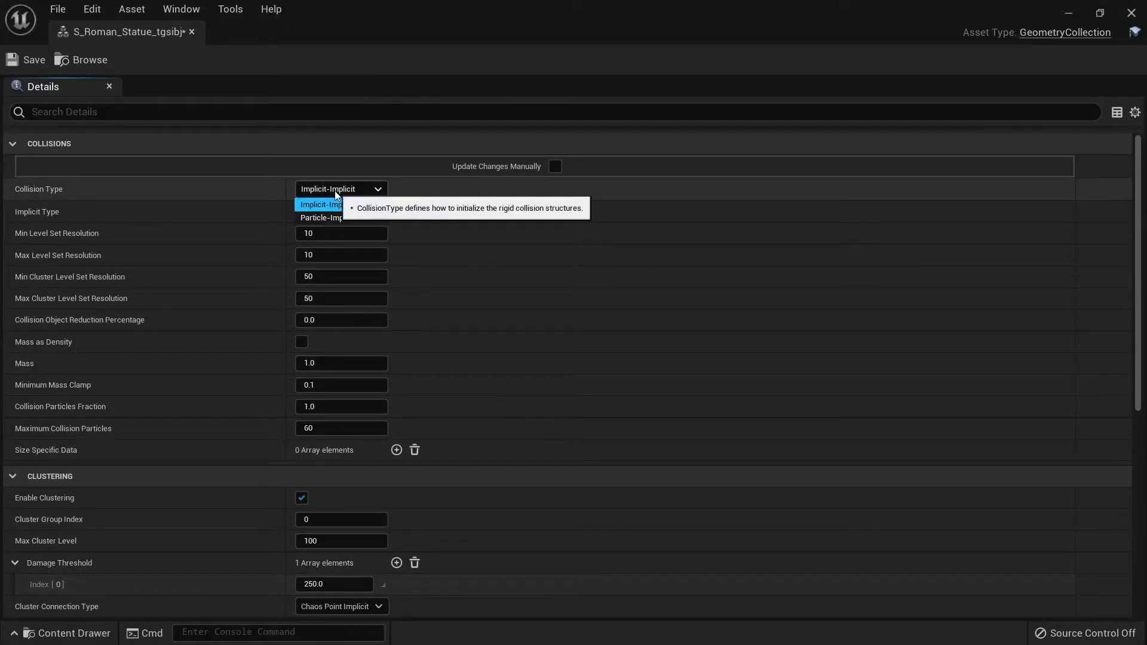
click(341, 212)
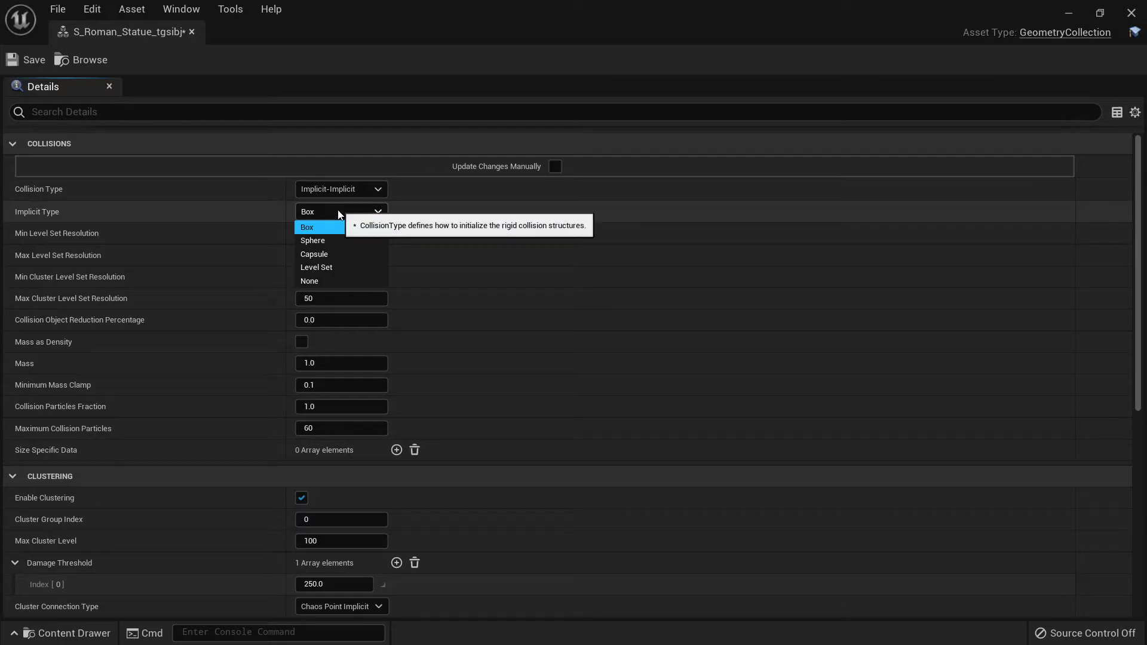
click(316, 267)
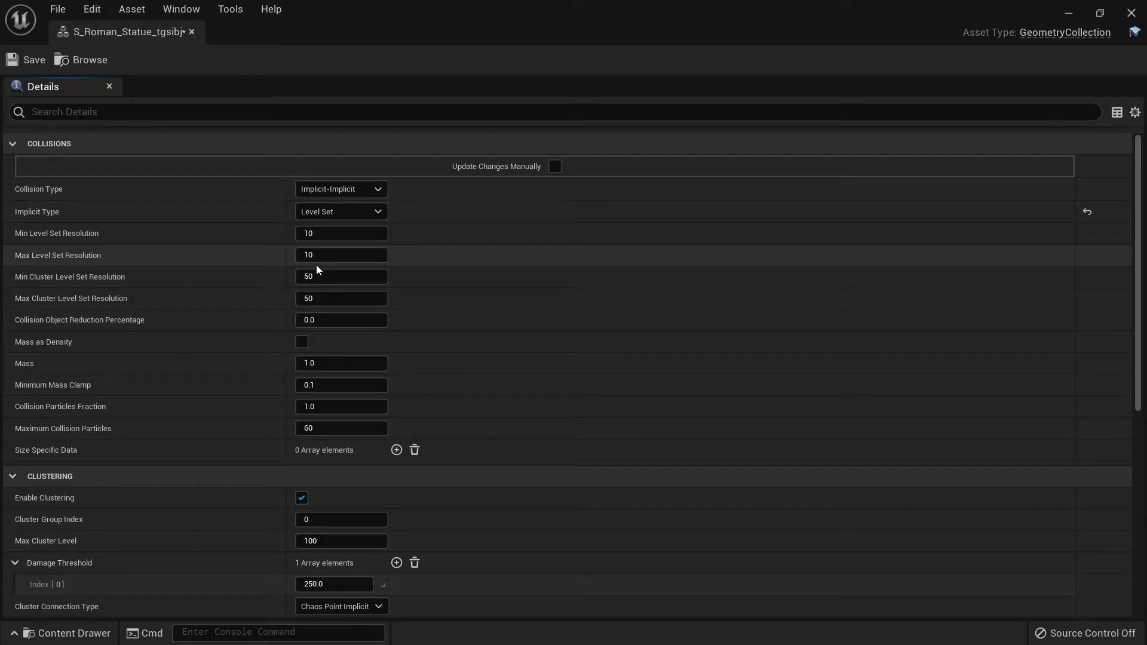
mouse_move(330, 216)
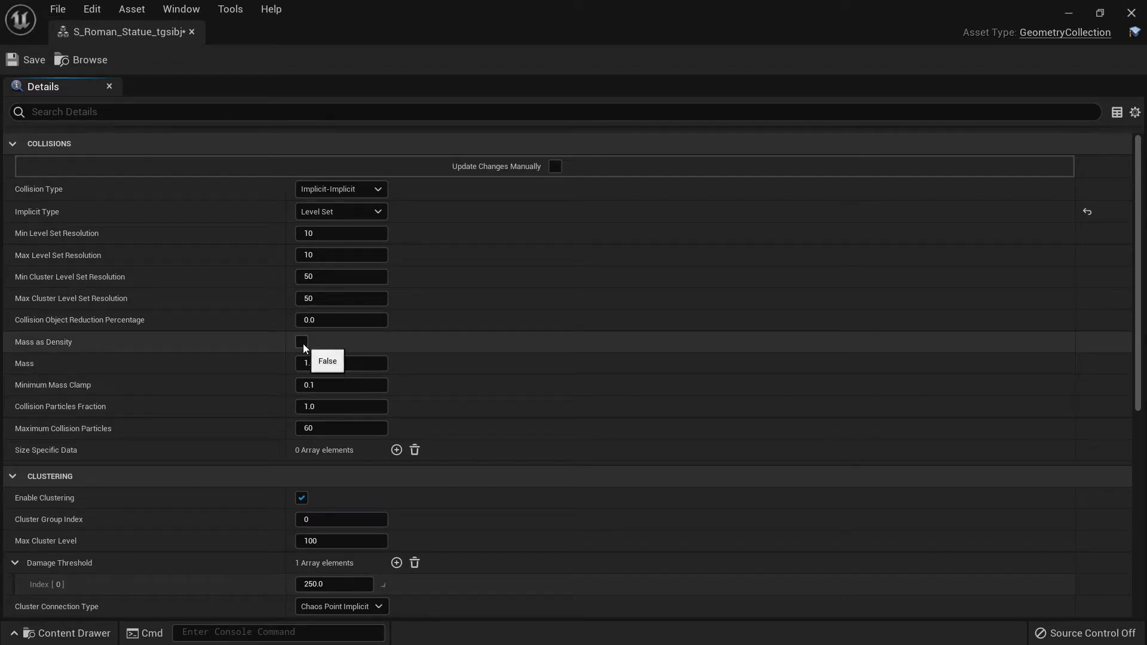
click(302, 342)
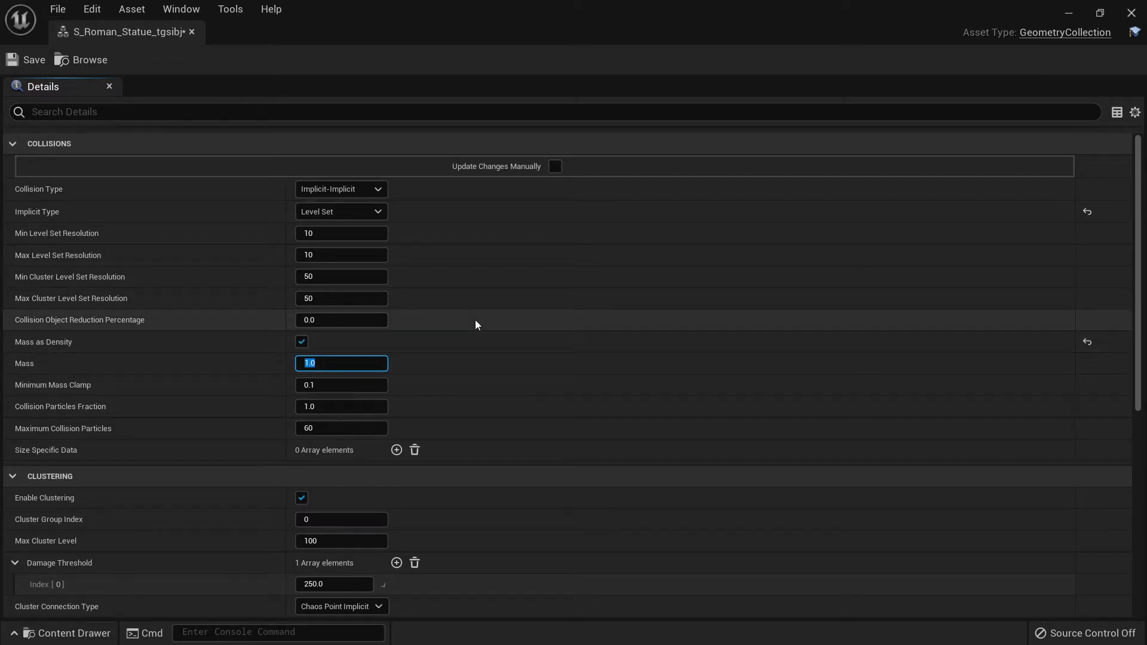
text(2300.0)
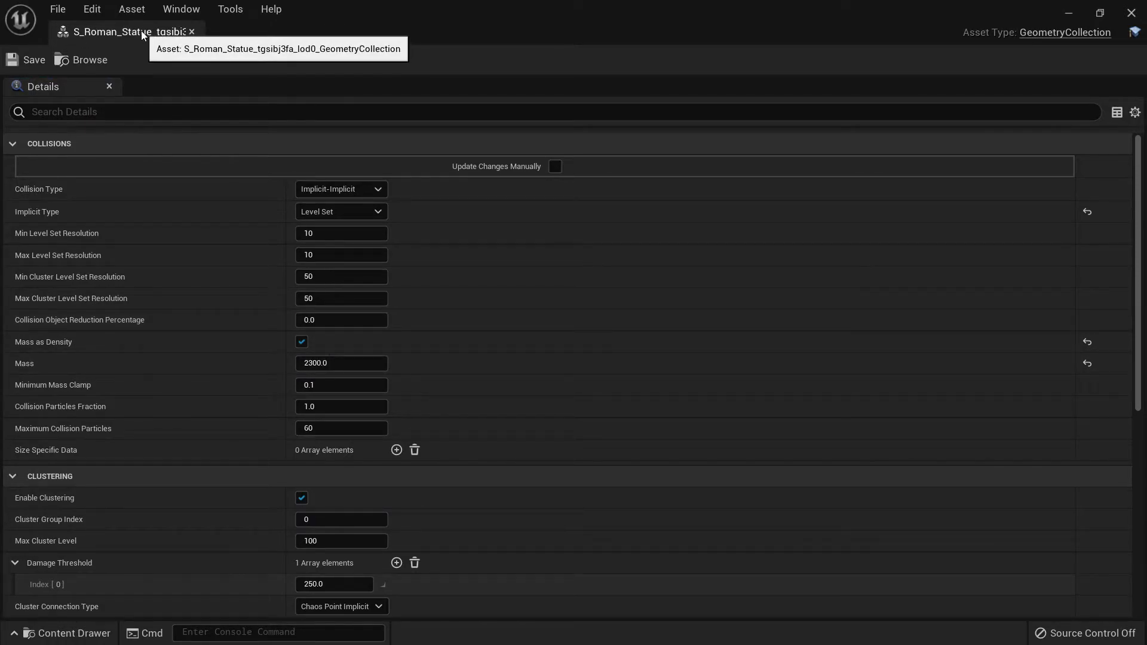
scroll(down, 3)
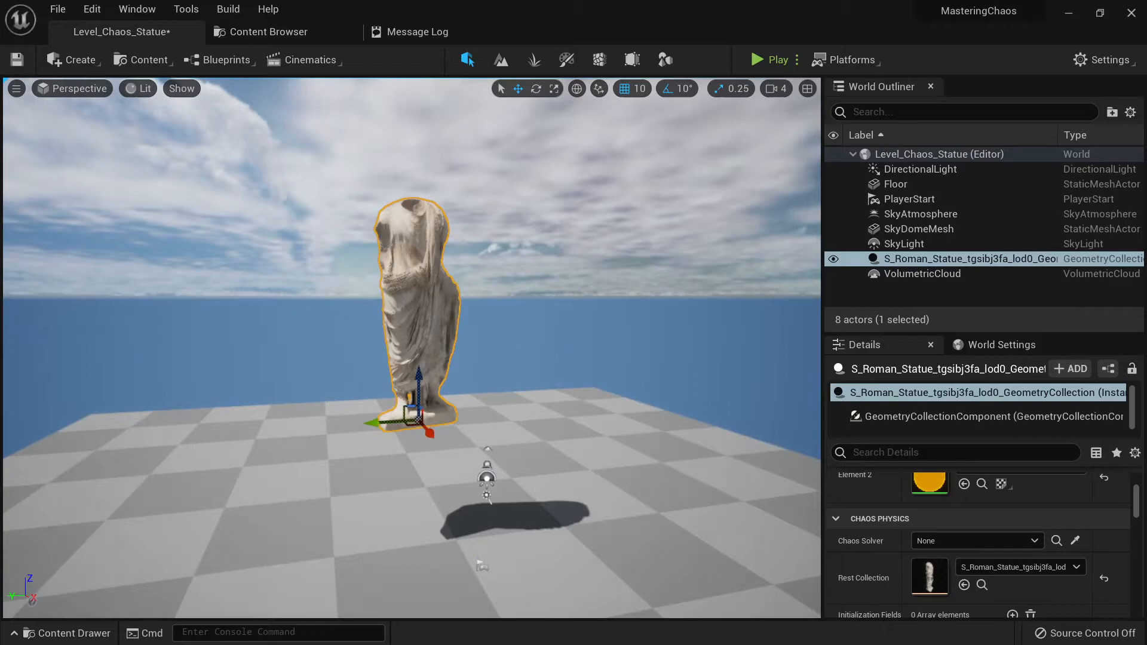
click(771, 60)
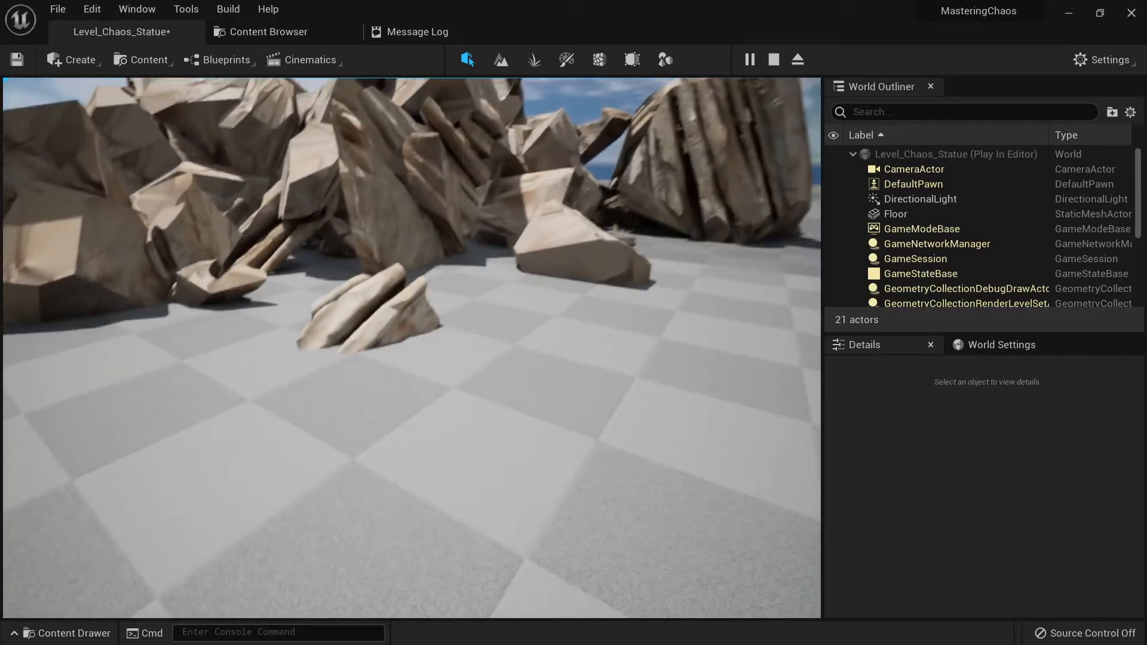
click(772, 60)
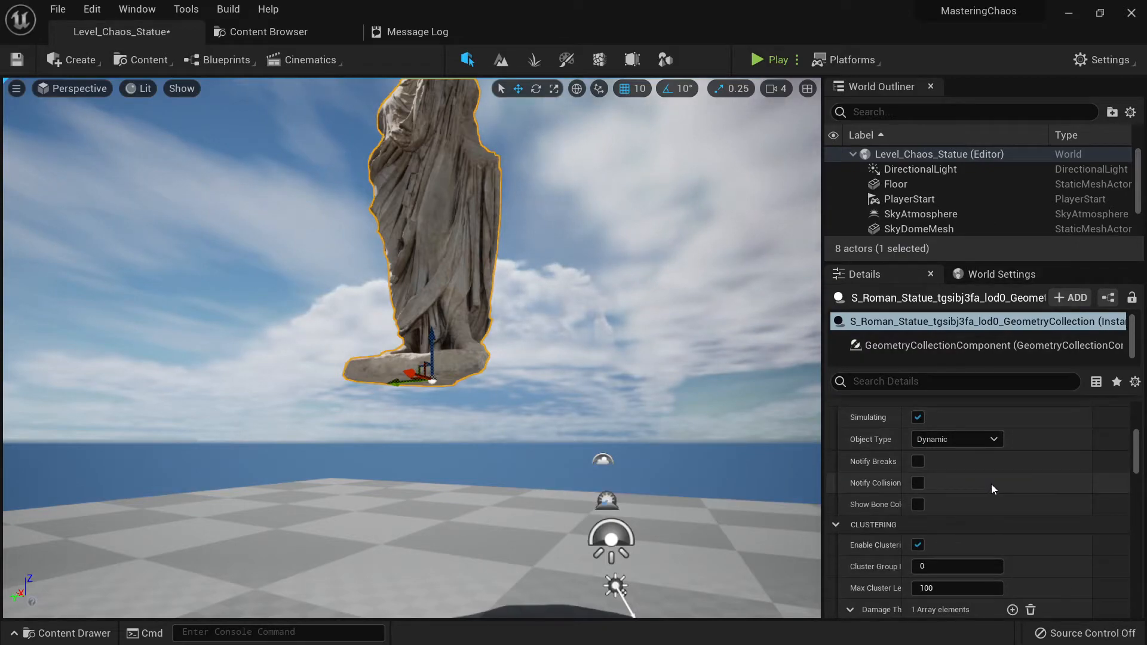
- Add a second Damage Threshold entry and set the first level's threshold to 750000
scroll(down, 3)
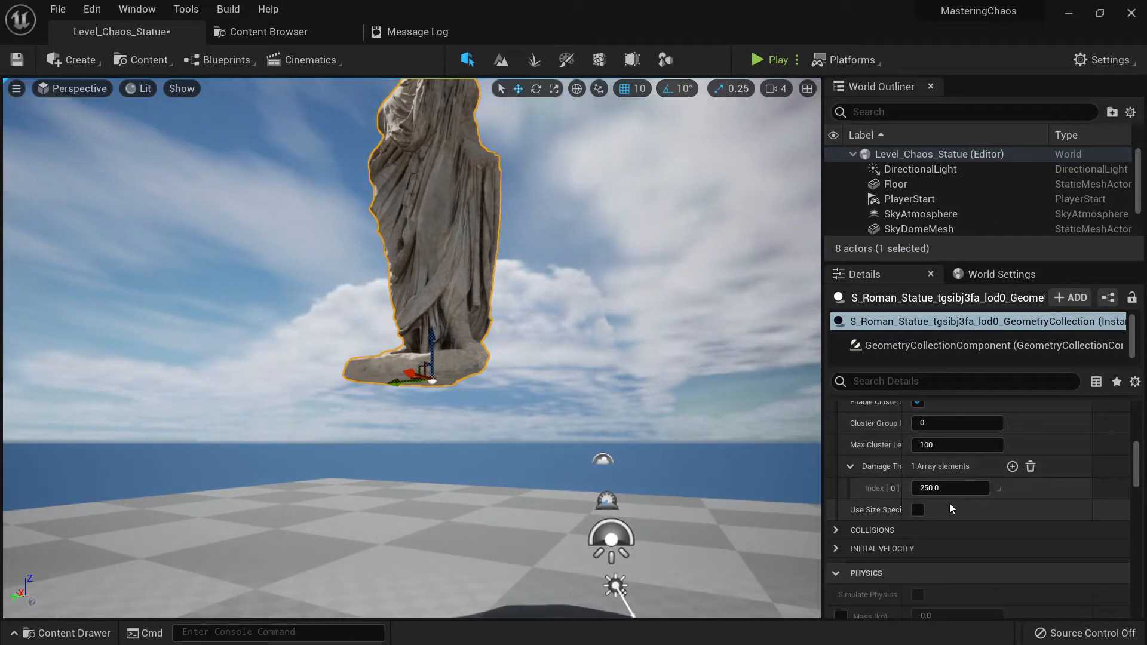
click(1012, 467)
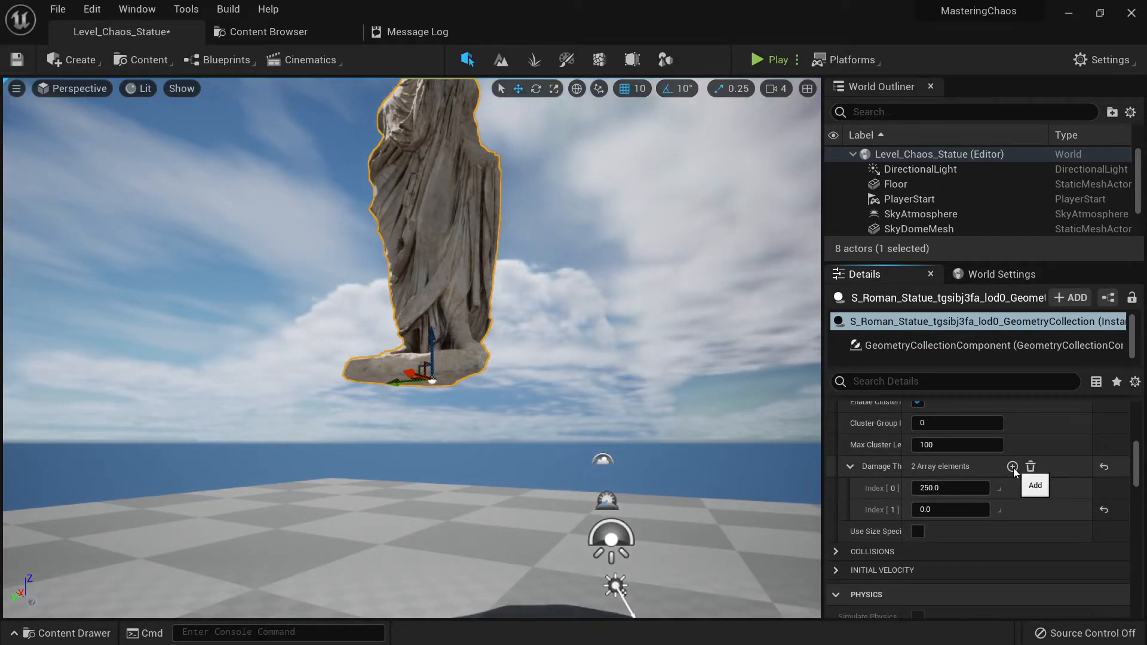
click(950, 509)
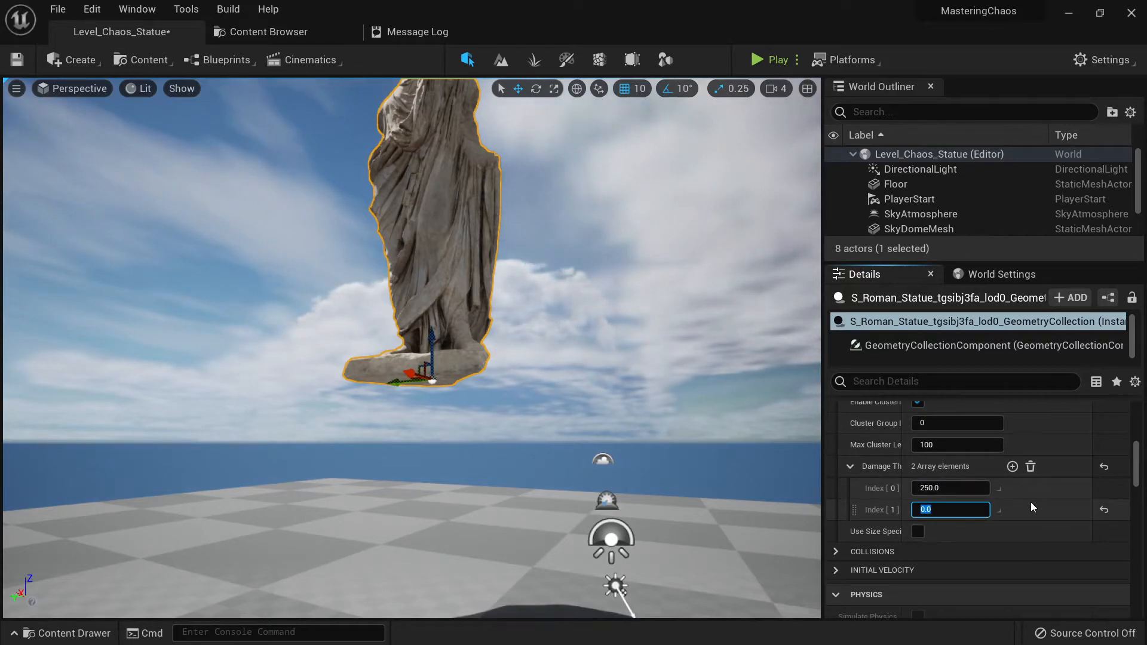
click(951, 488)
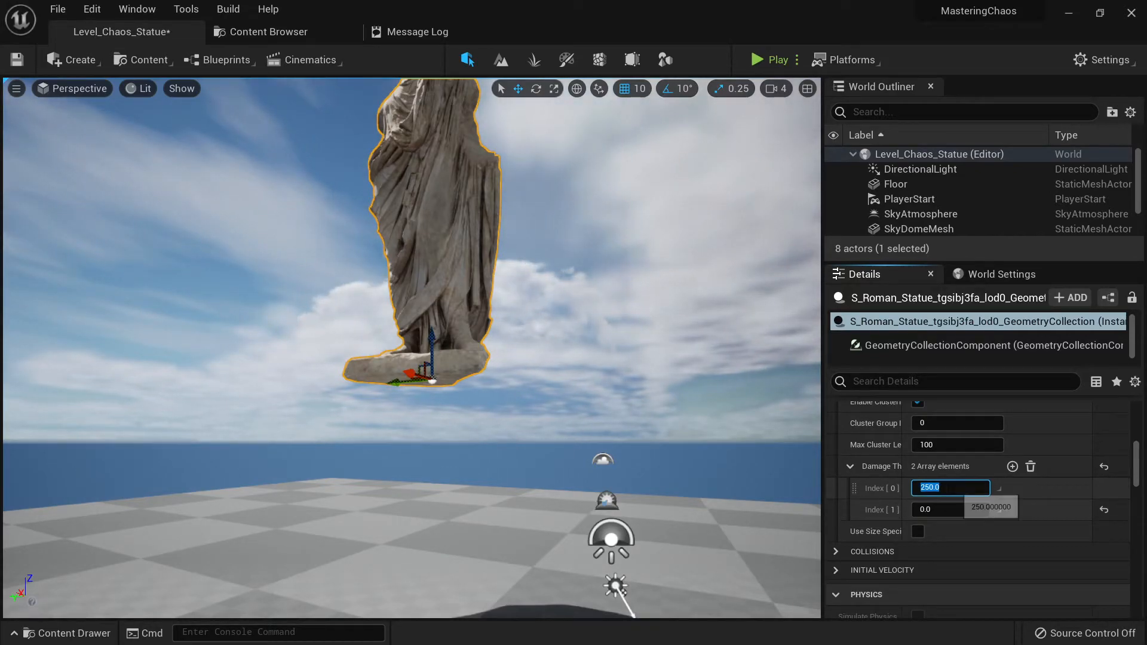
text(50000)
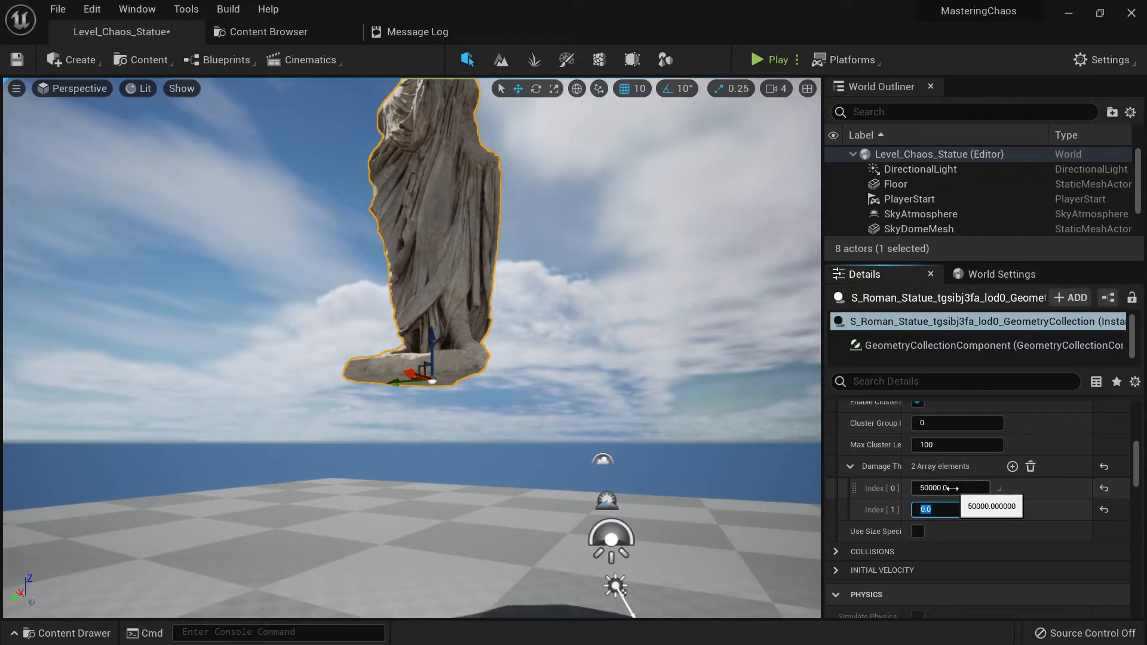
text(10000)
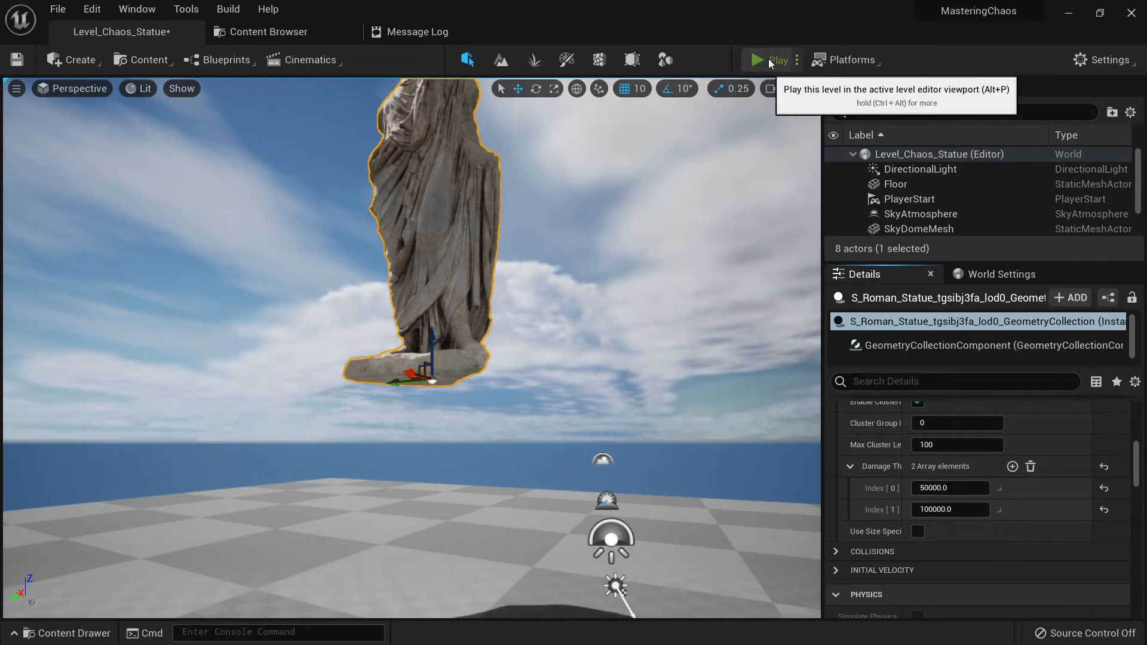
click(769, 59)
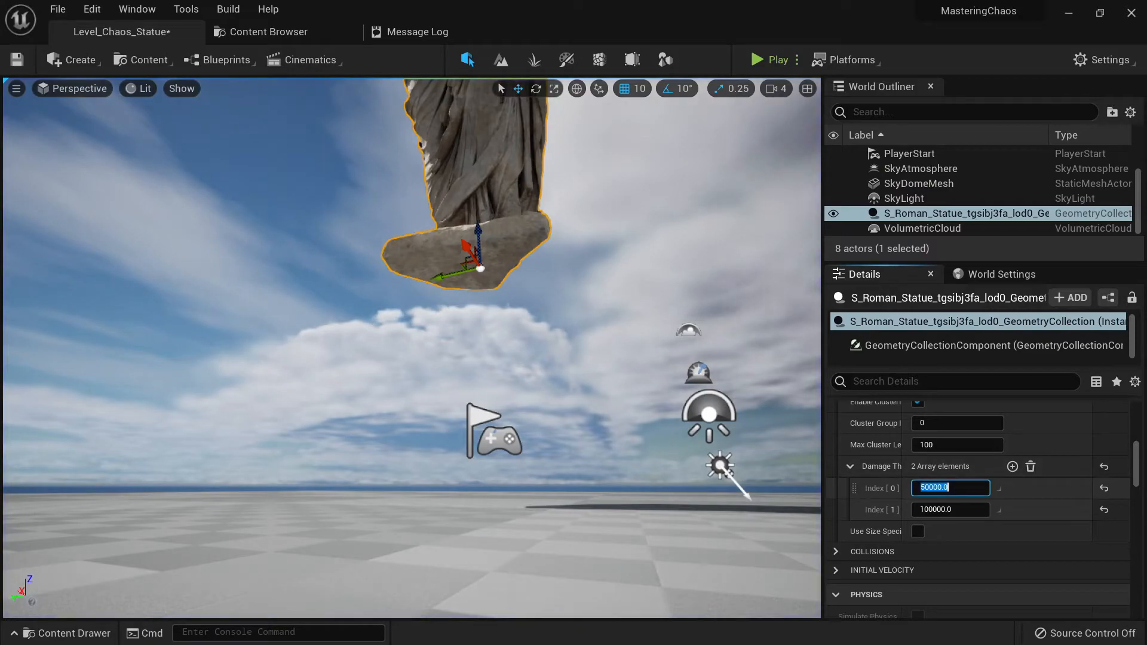
text(150)
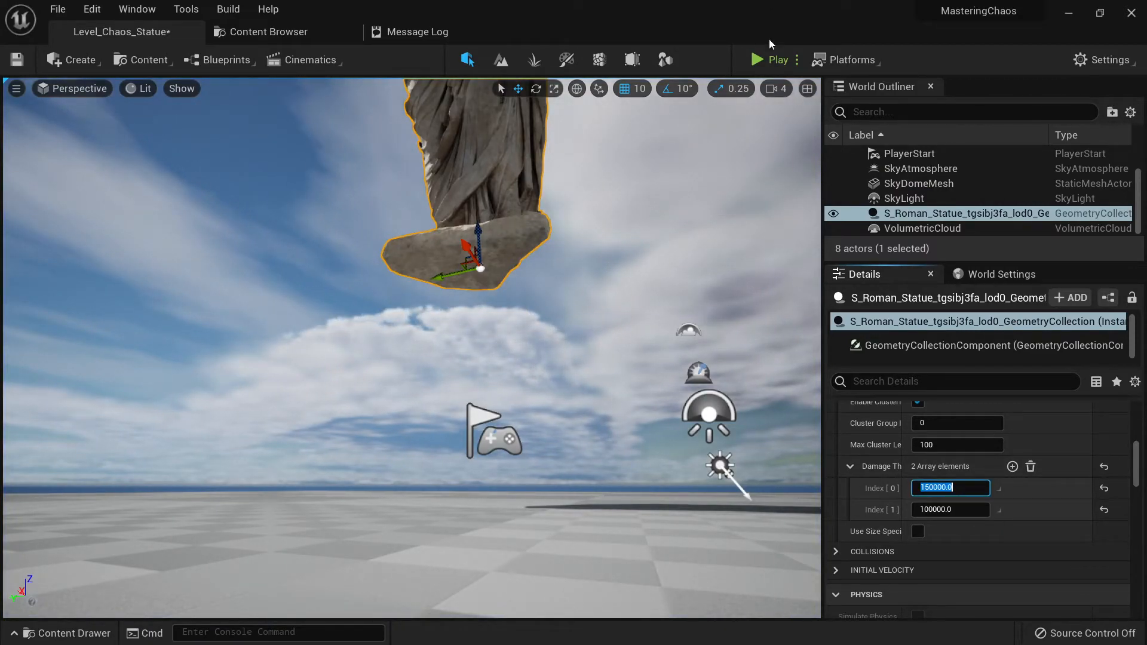
click(771, 60)
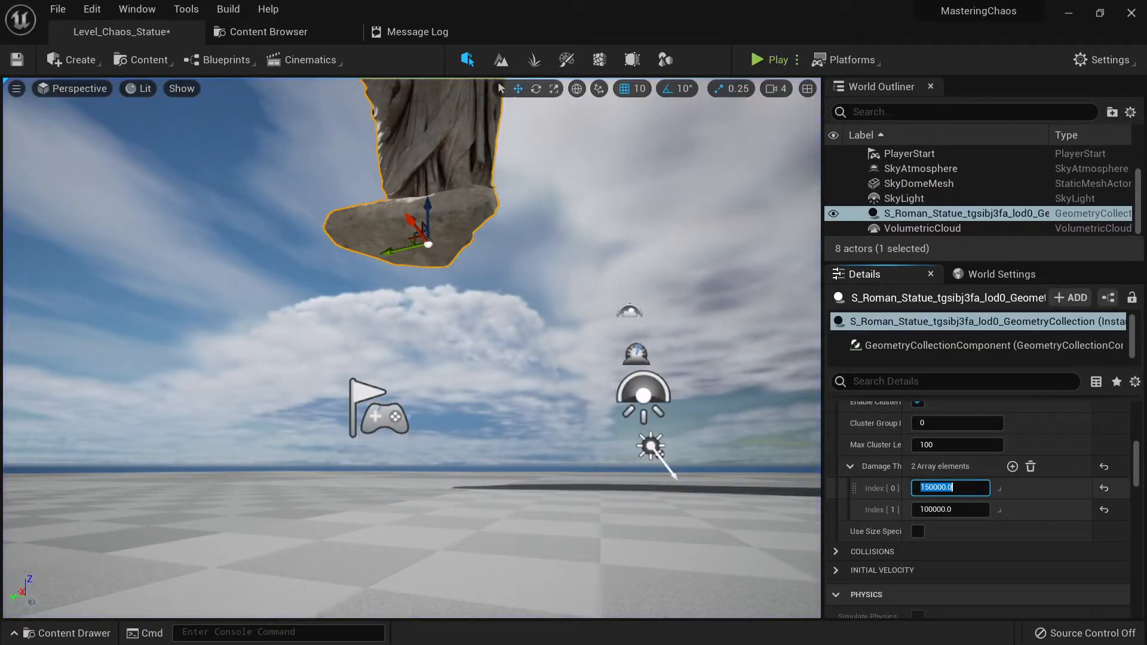
text(150000)
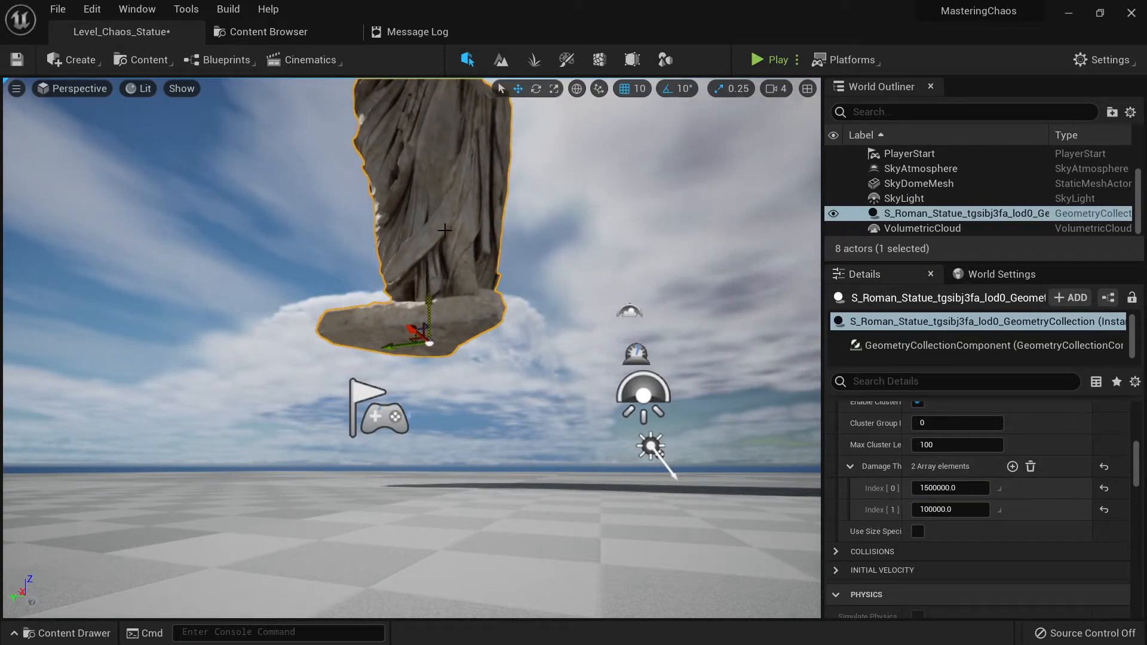
click(769, 60)
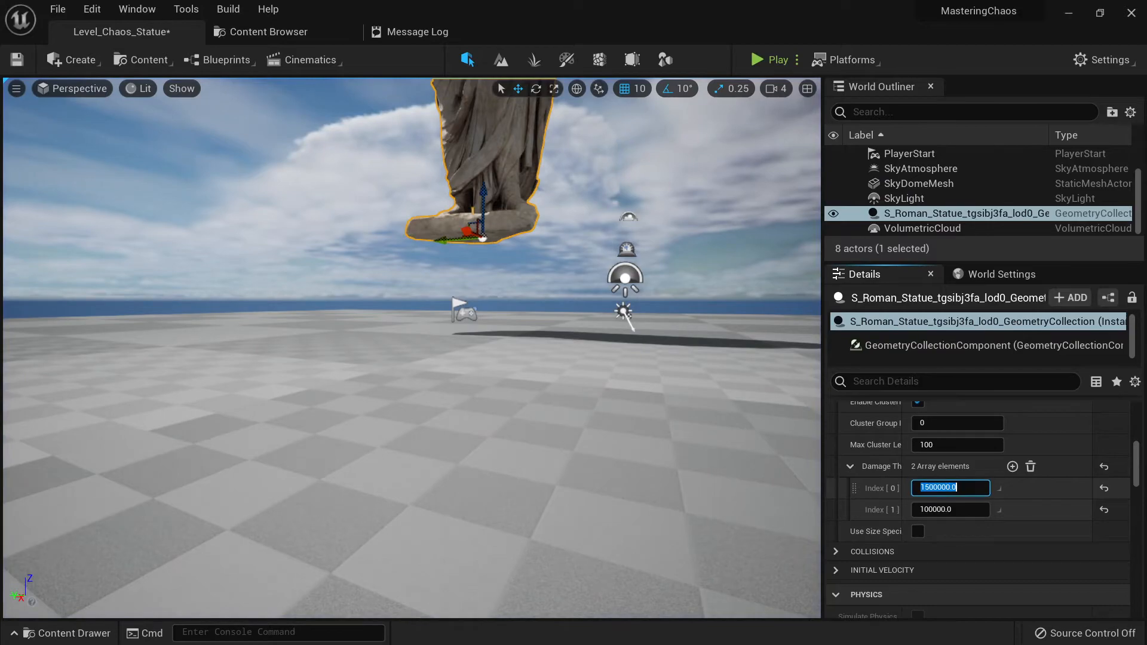
text(750000.0)
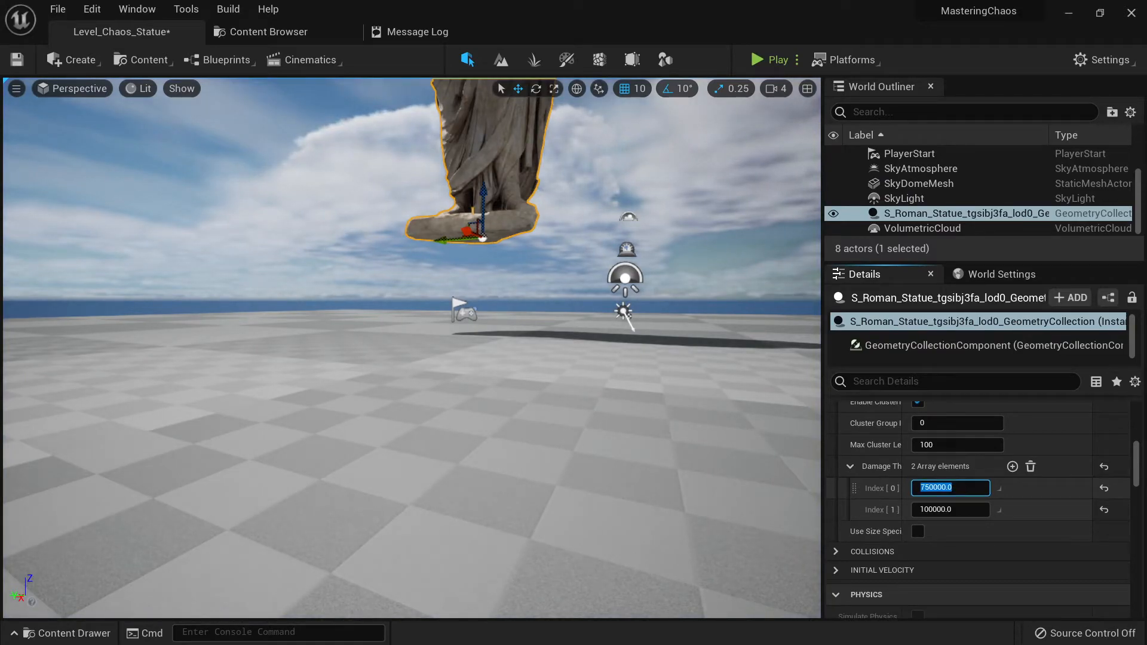
- Set the second cluster level's damage threshold to 150000
click(769, 60)
text(25)
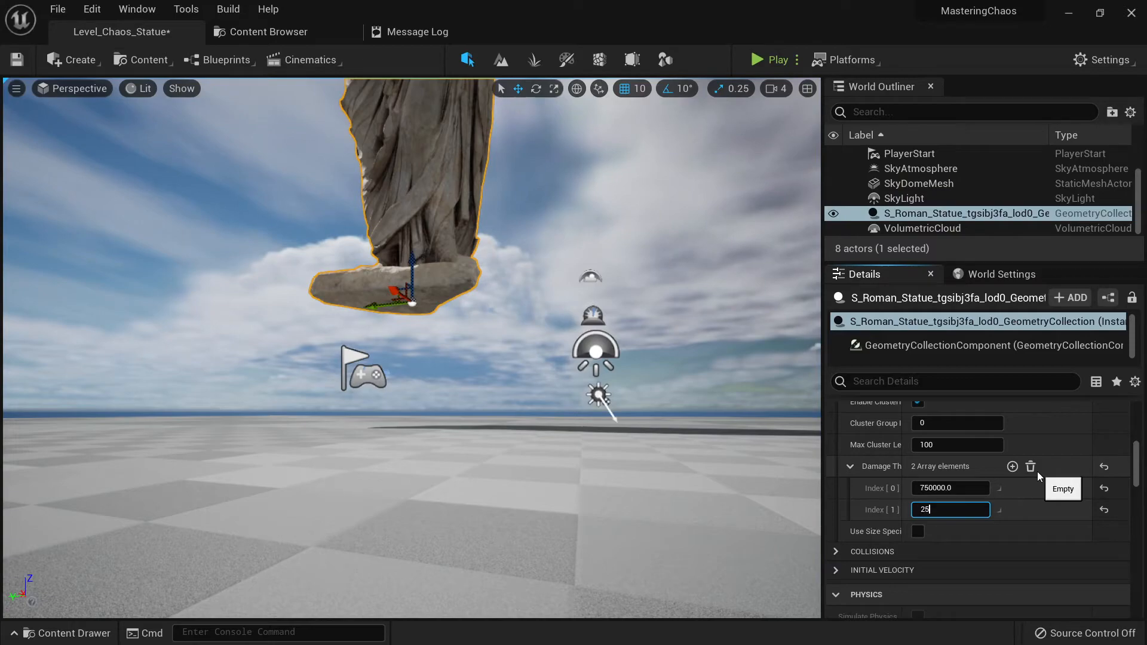
click(770, 59)
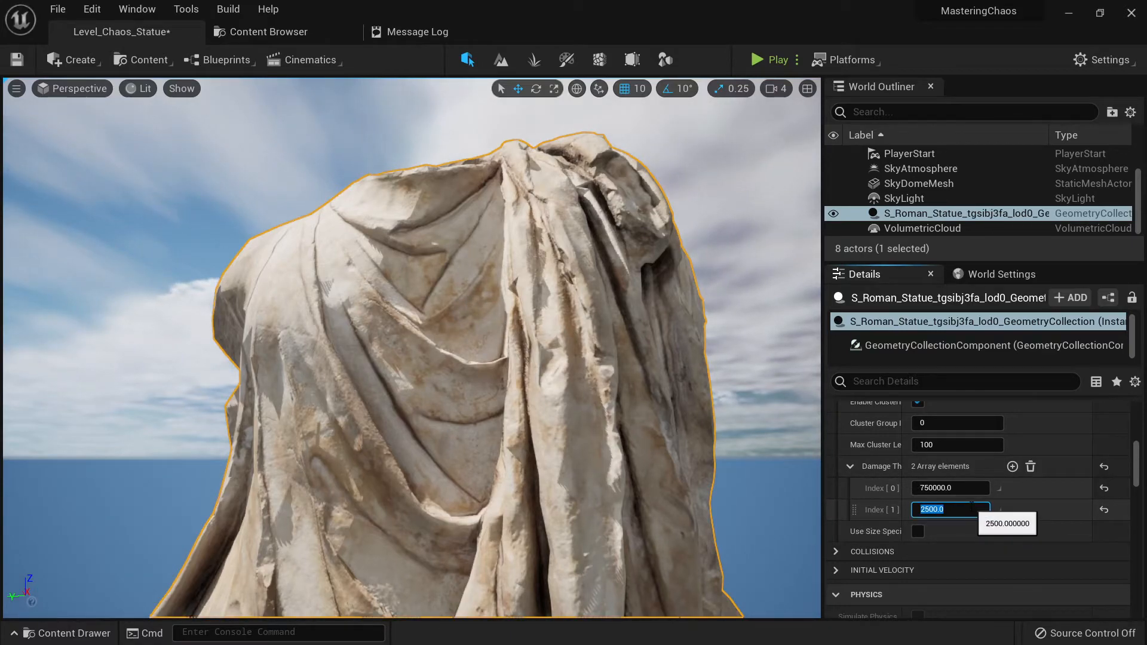
text(15)
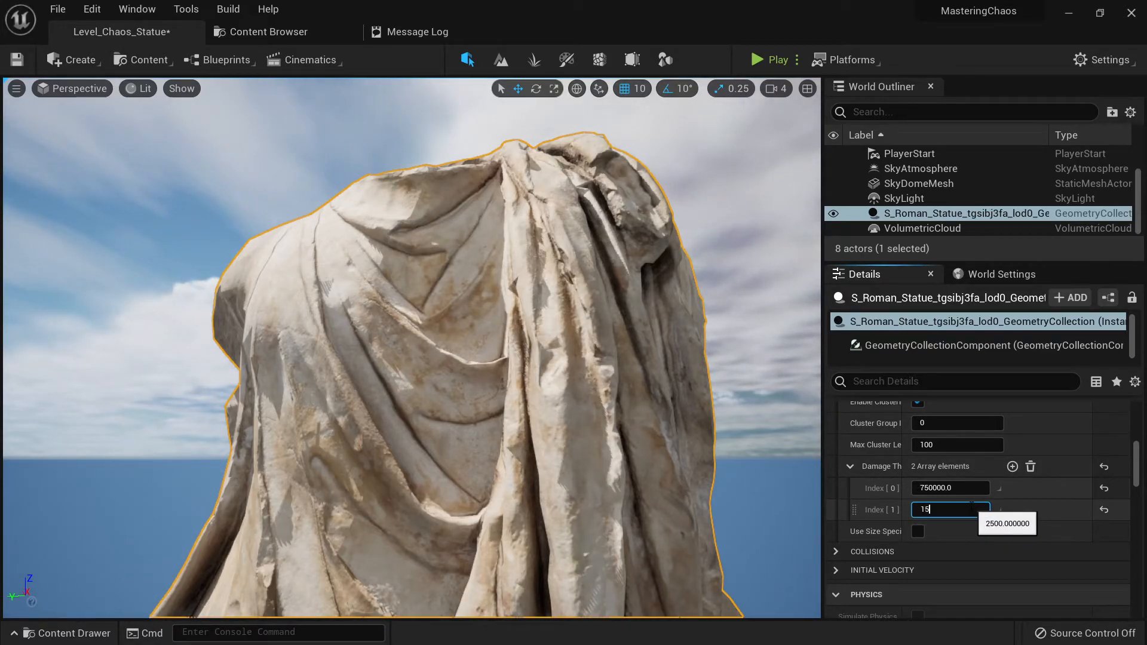
key(enter)
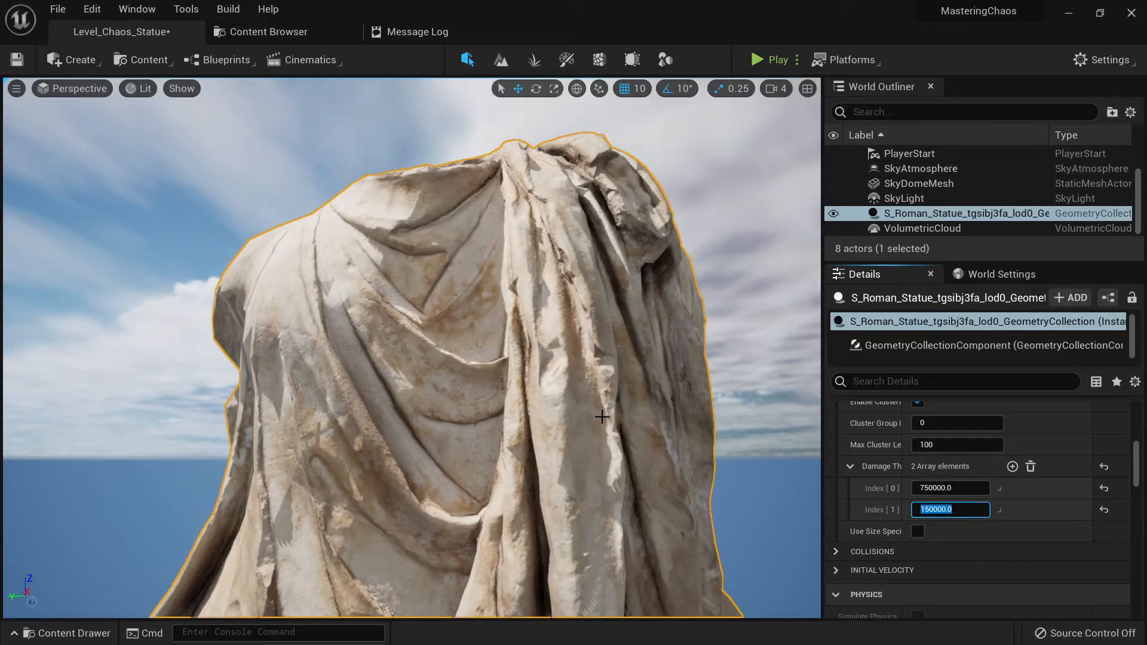
mouse_move(778, 60)
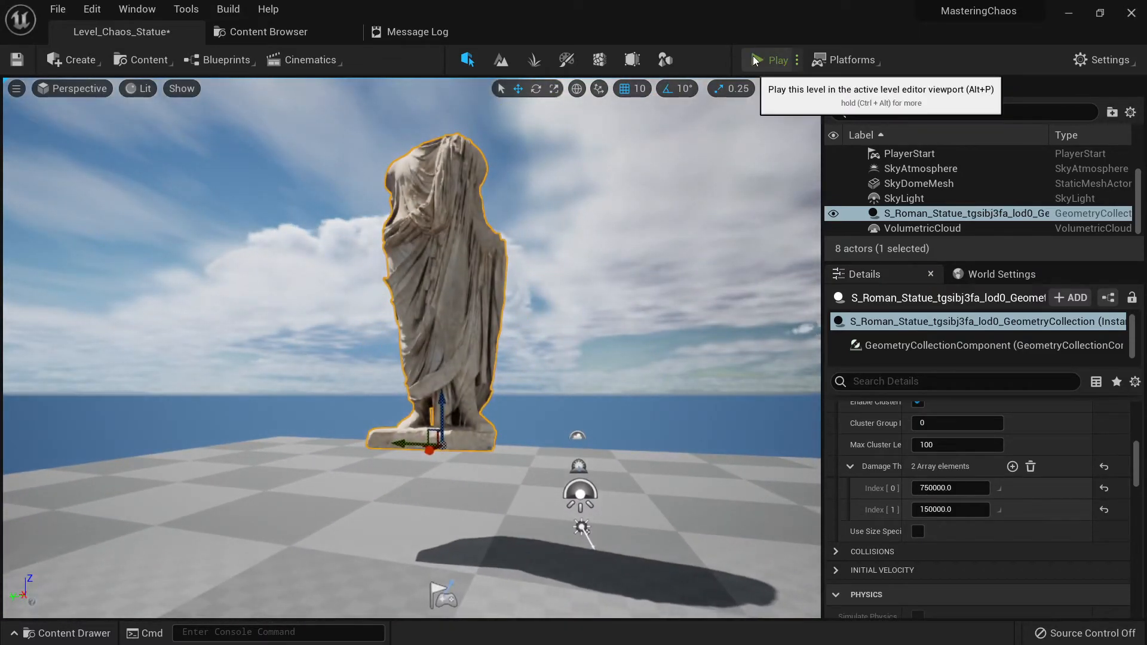
- Play-test the drop, enable Use Size Specific Damage, and bring up the Save Content list
click(774, 60)
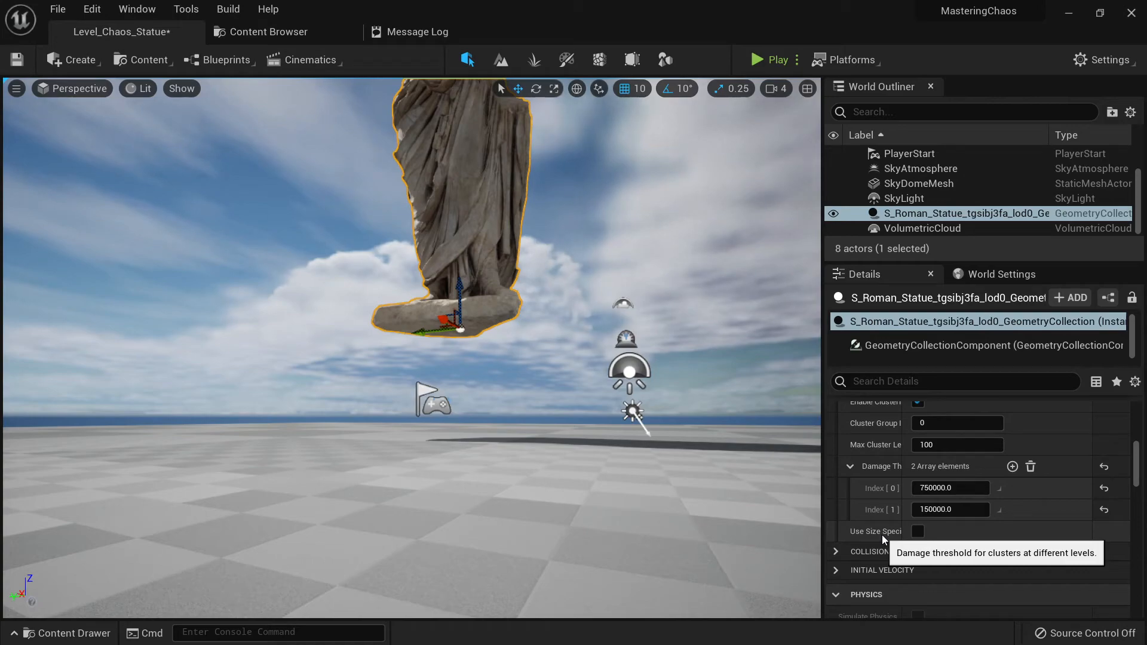
click(917, 531)
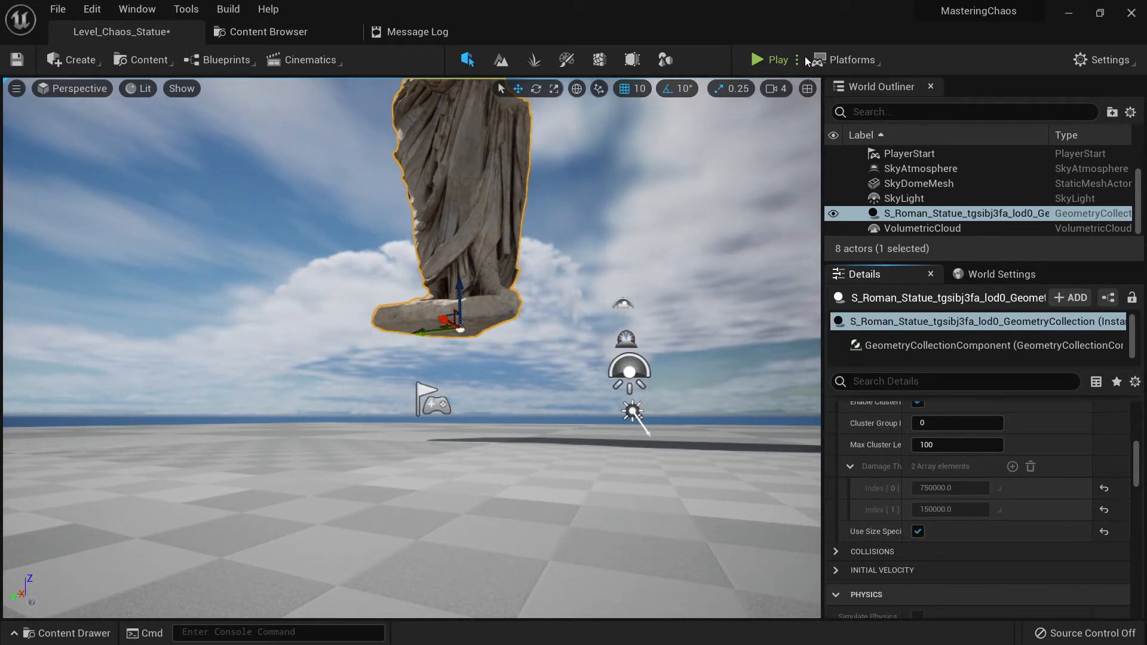
click(770, 59)
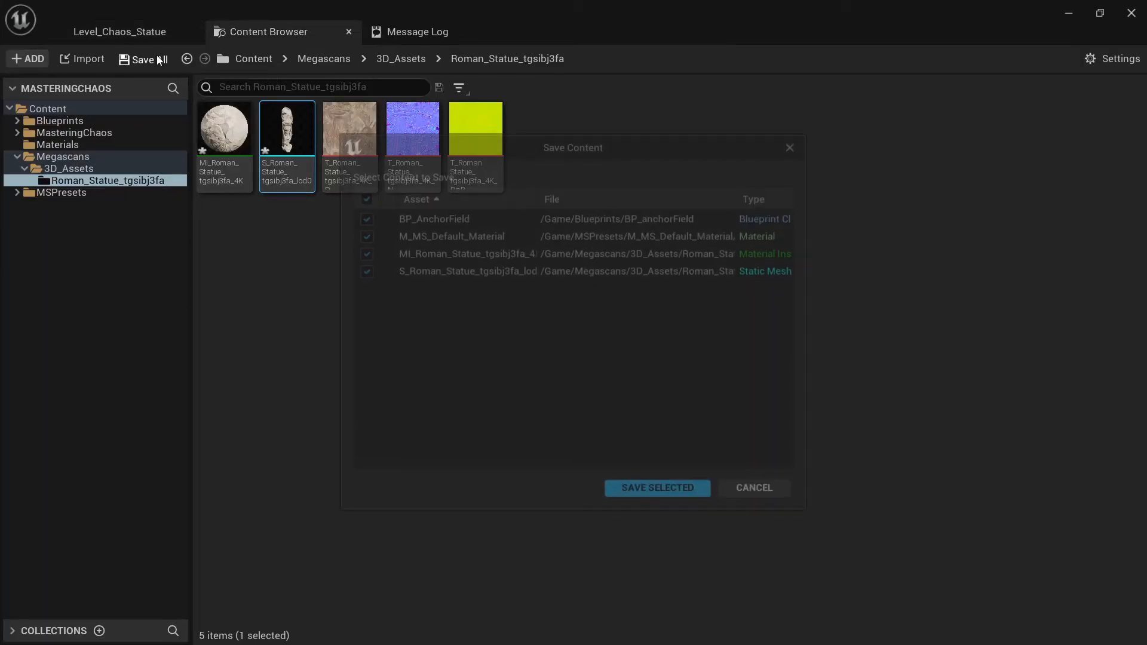
- Save the four modified assets and return to the level viewport with the intact statue
click(657, 488)
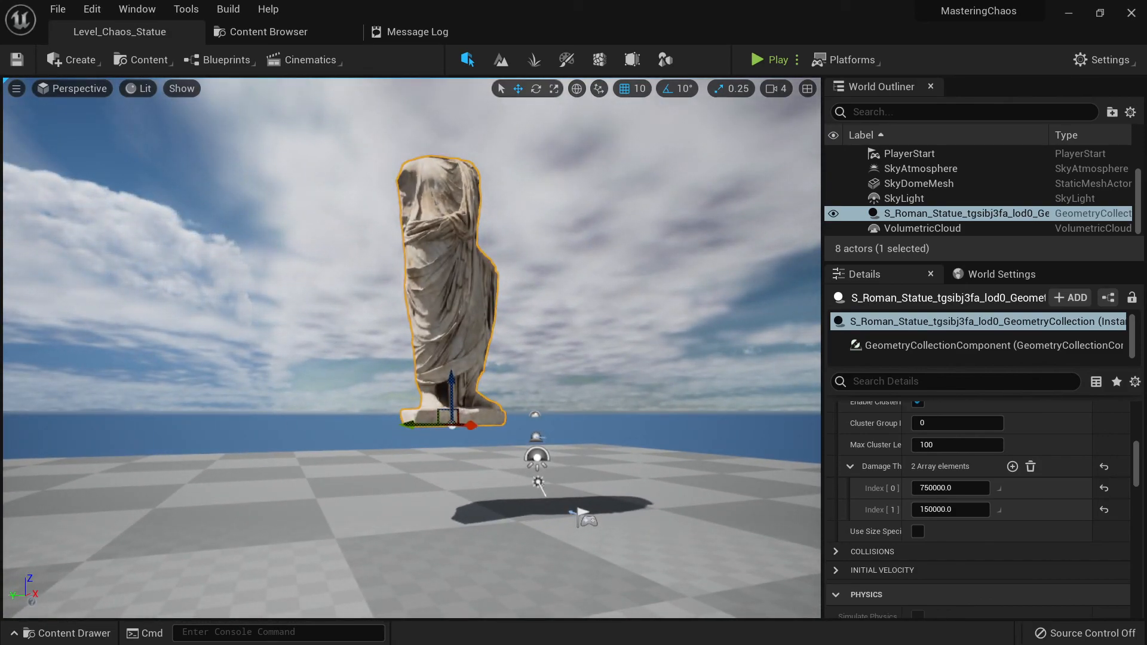
click(920, 183)
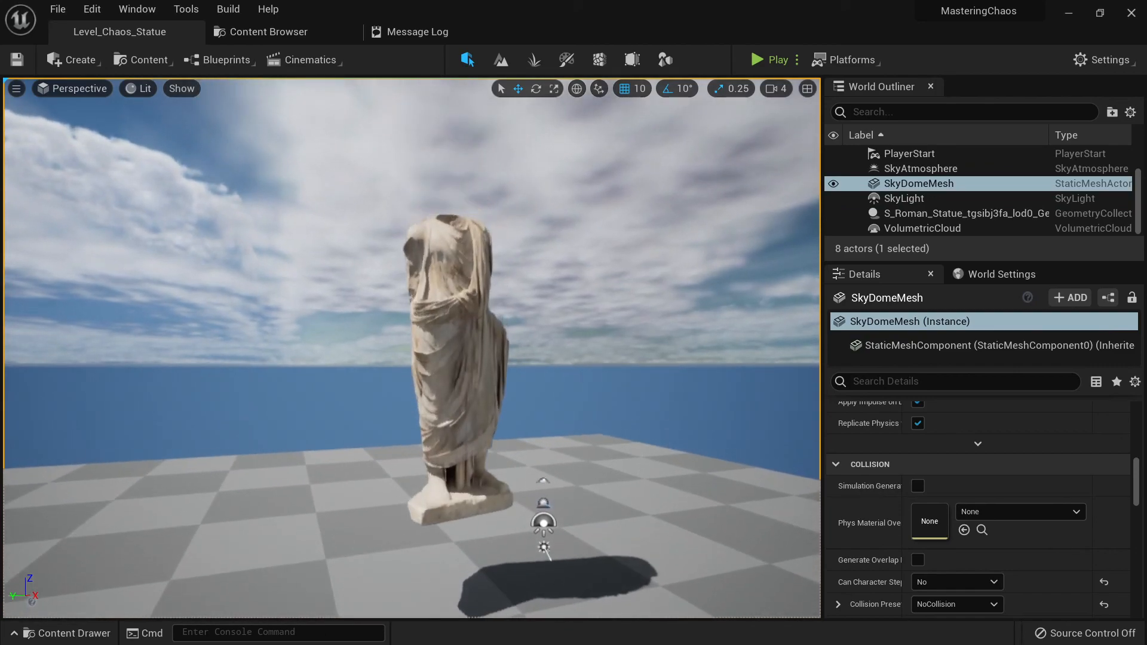